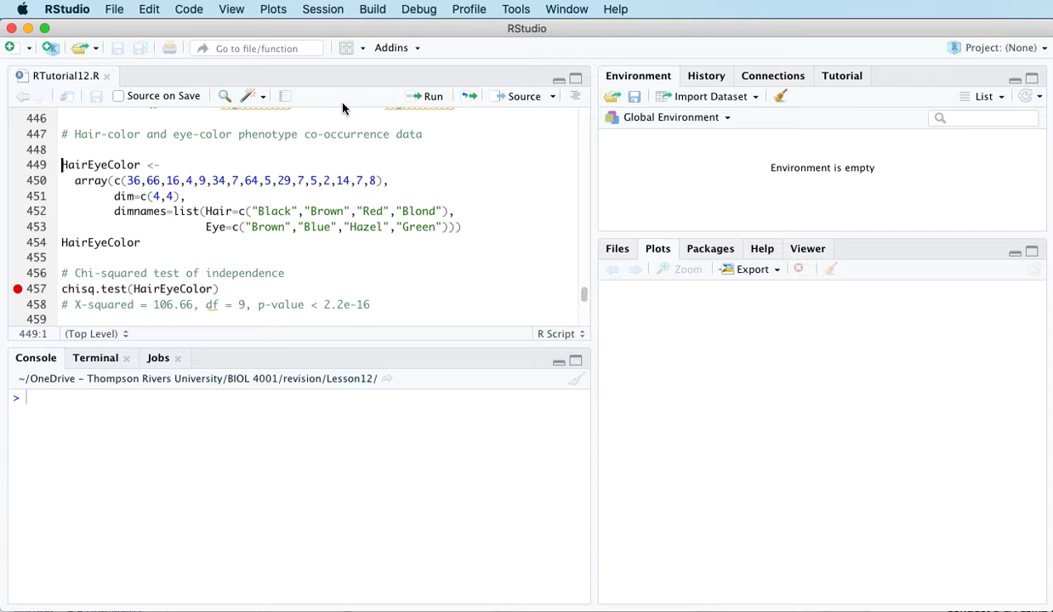
# Create the HairEyeColor count array and print its 4×4 hair-by-eye table.
pyautogui.click(428, 96)
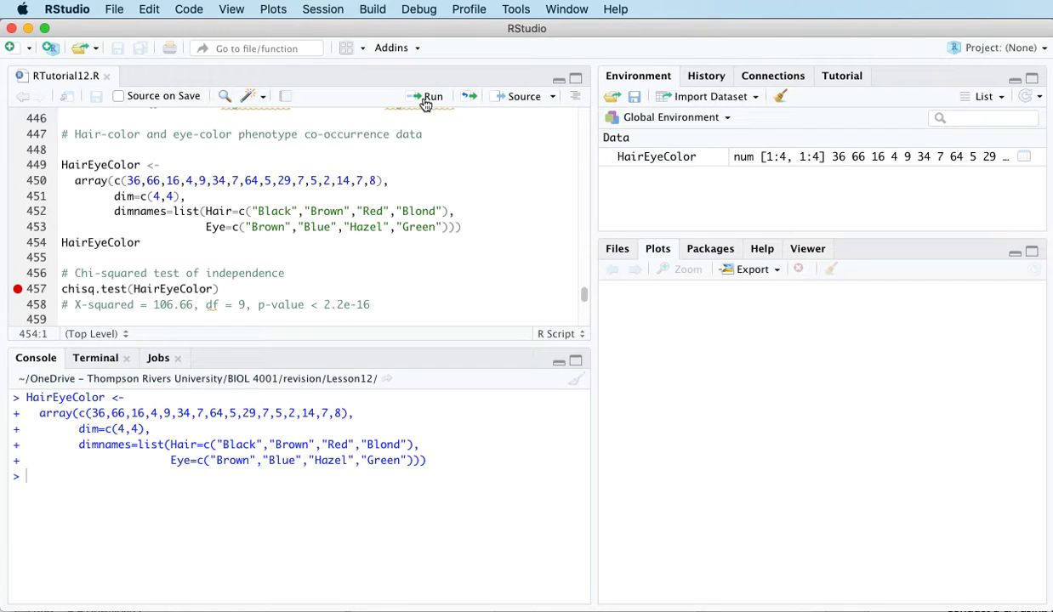
pyautogui.click(431, 96)
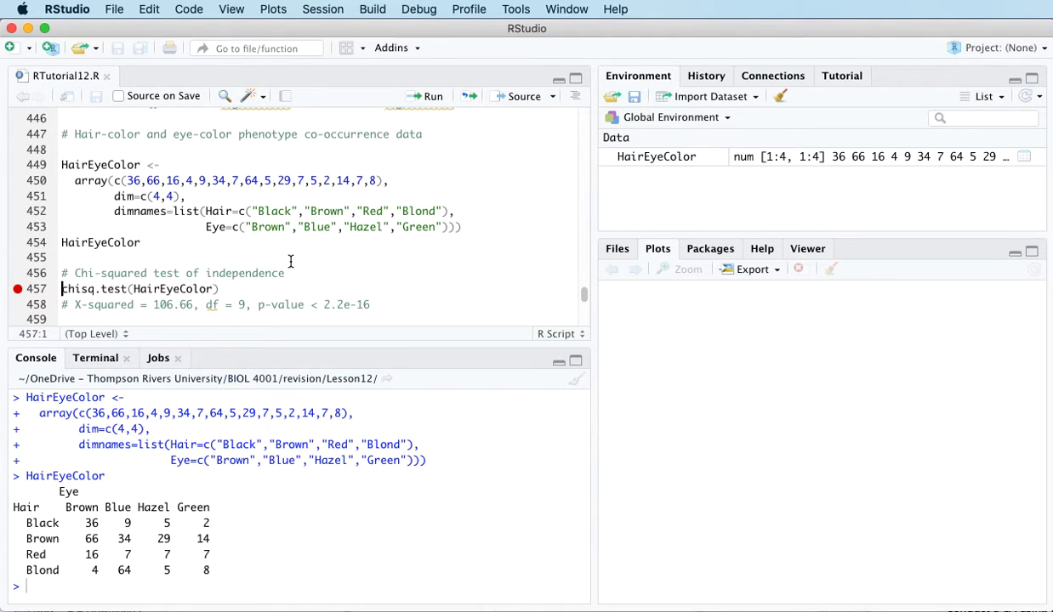
pyautogui.moveTo(312, 244)
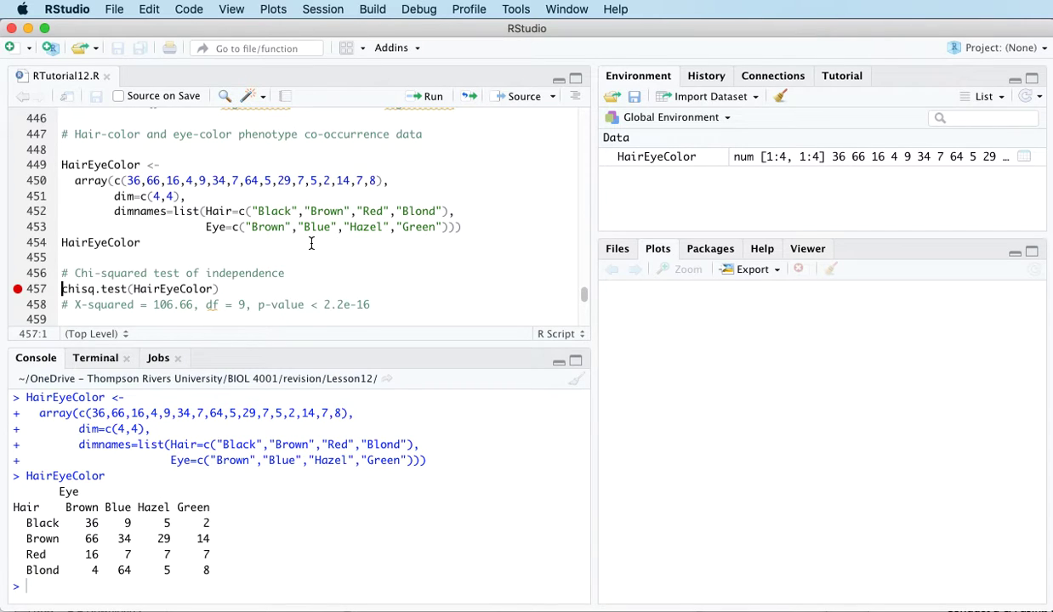
# Run chisq.test(HairEyeColor) giving X-squared 106.66, df 9, p < 2.2e-16, and highlight the p-value.
pyautogui.click(433, 95)
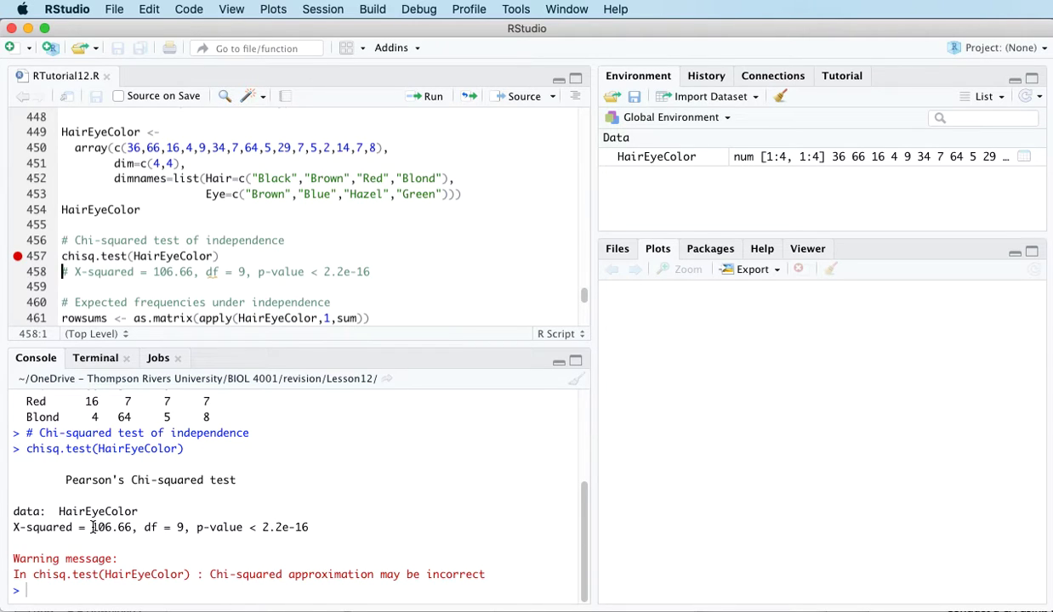
pyautogui.doubleClick(110, 527)
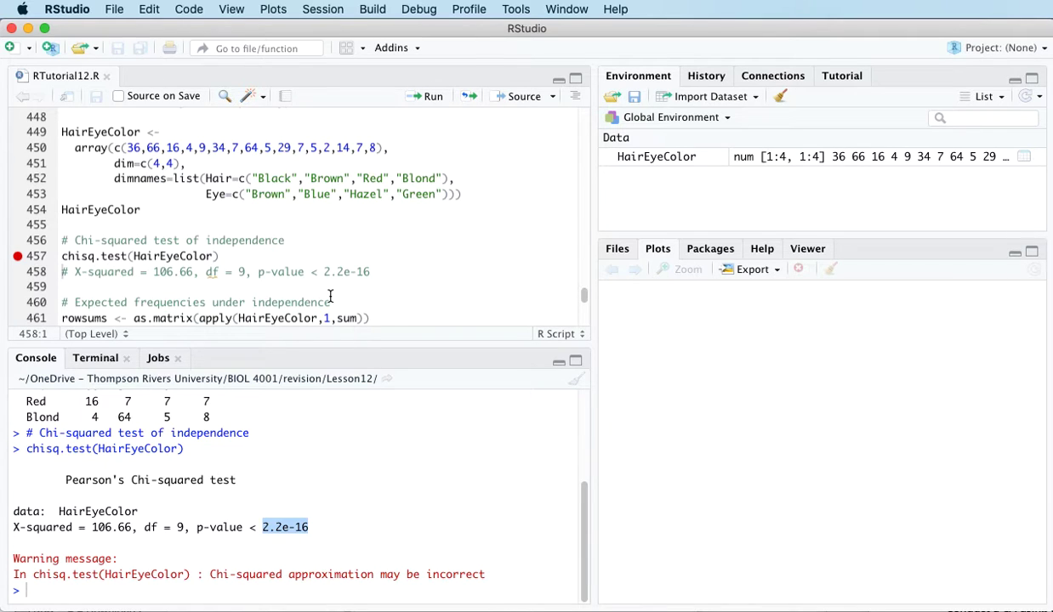
# Compute the row sums and column sums for the expected-frequency calculation.
pyautogui.scroll(-3)
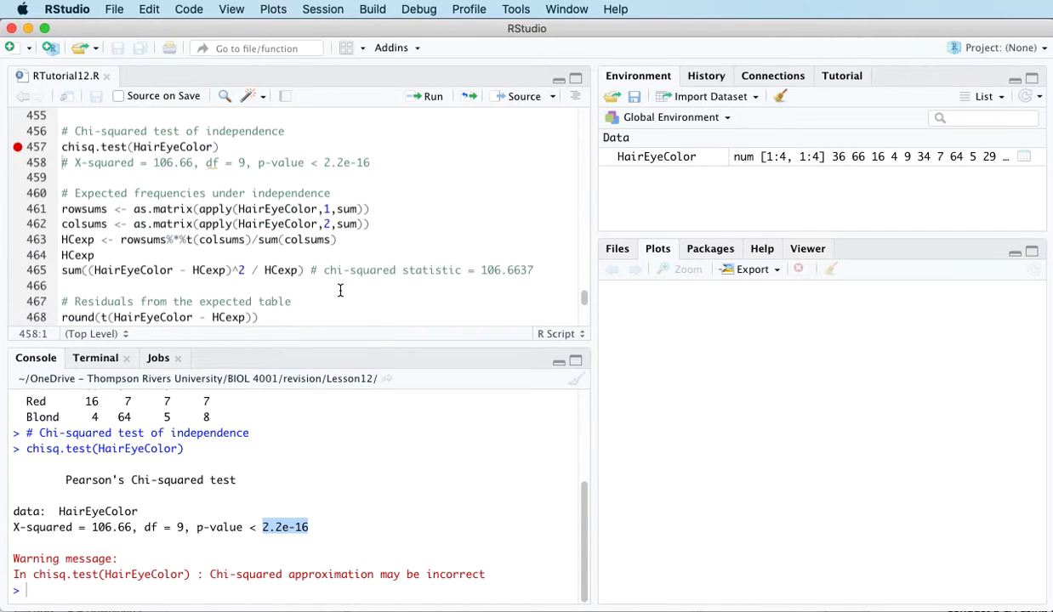
pyautogui.scroll(-3)
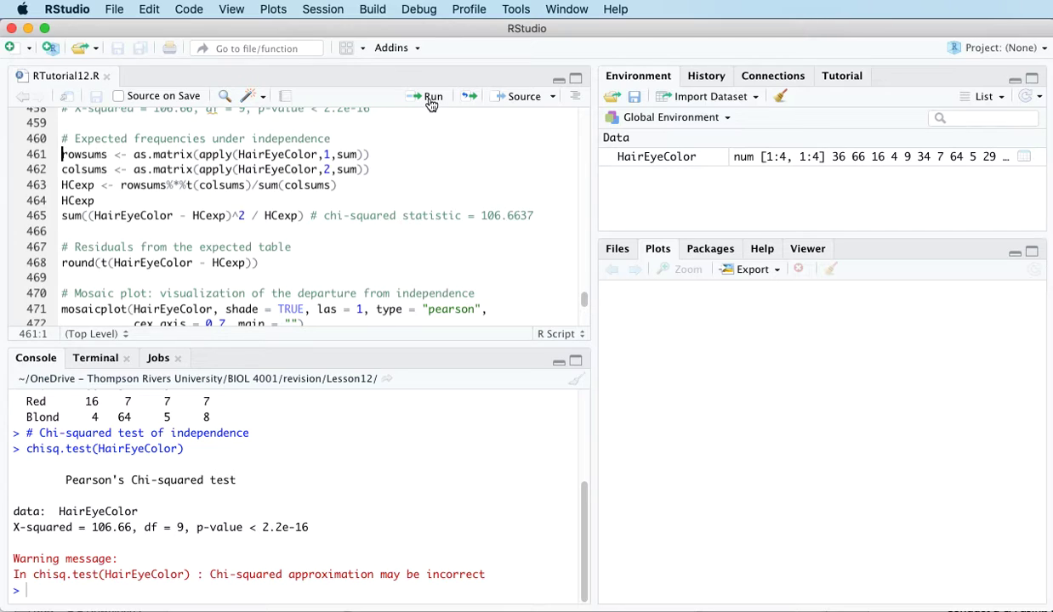
pyautogui.moveTo(433, 96)
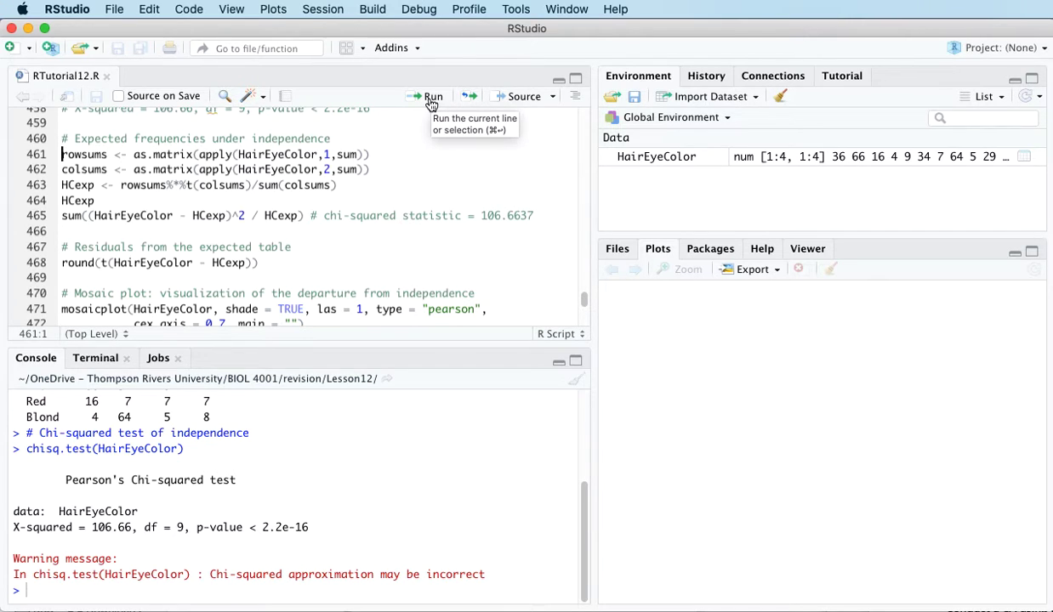
pyautogui.click(432, 96)
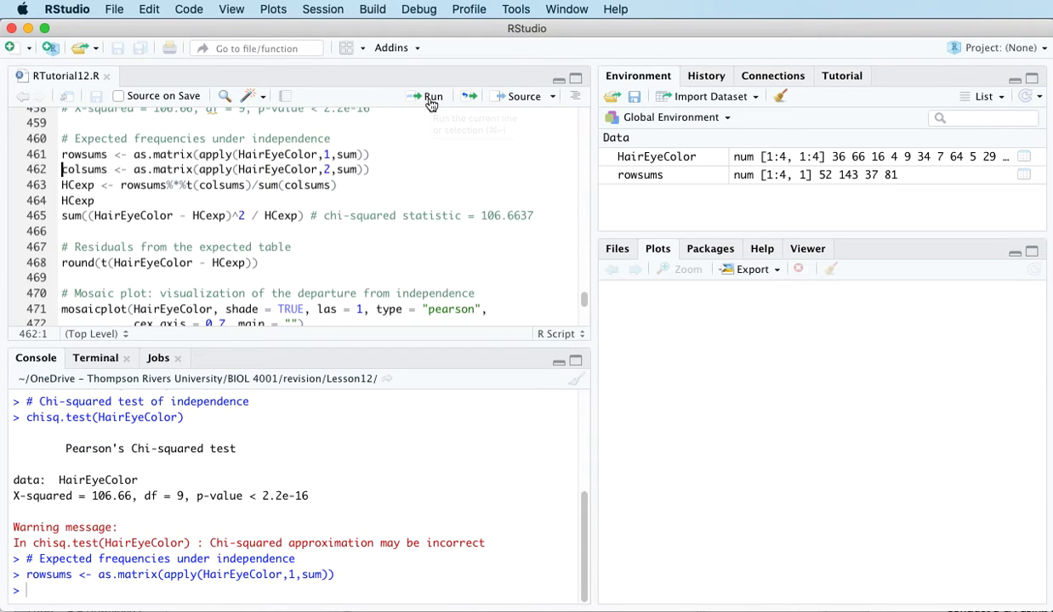
pyautogui.click(432, 96)
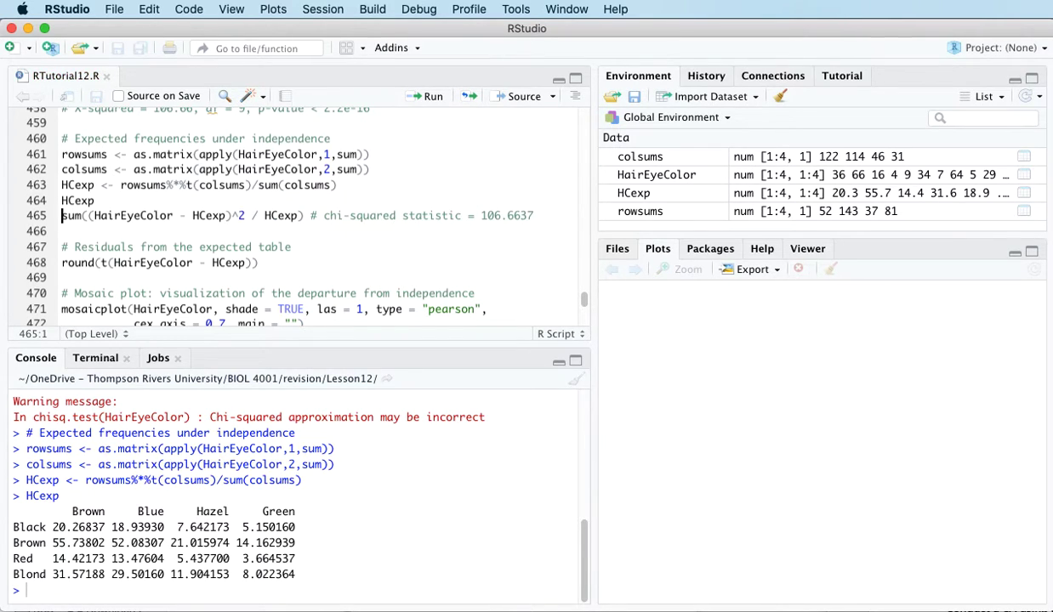
# Print round(HCexp) in the console and highlight the expected count for Blond hair, Blue eyes.
pyautogui.write('r')
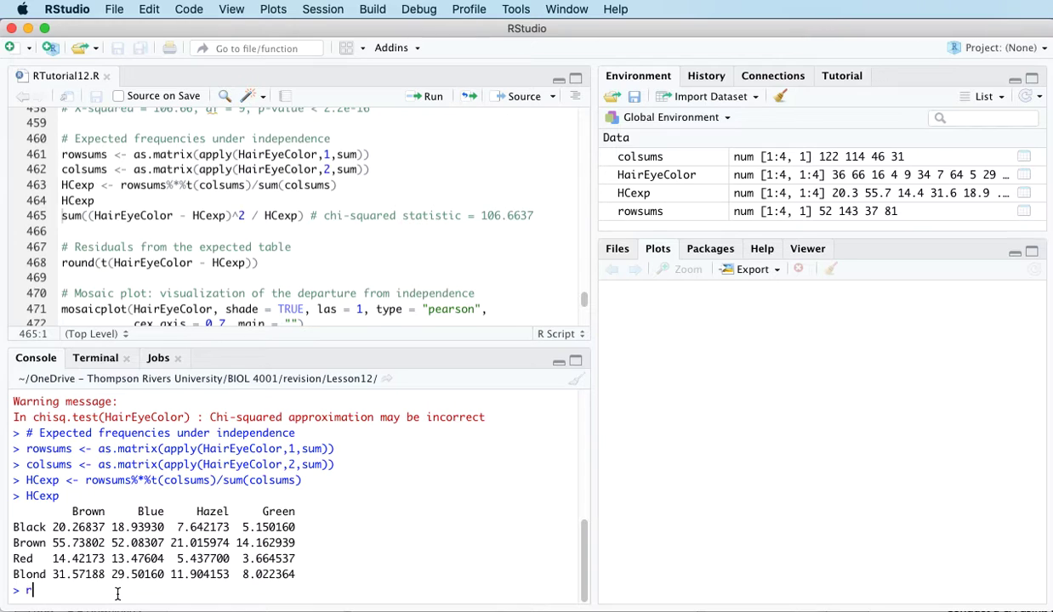
pyautogui.write('ound(HC')
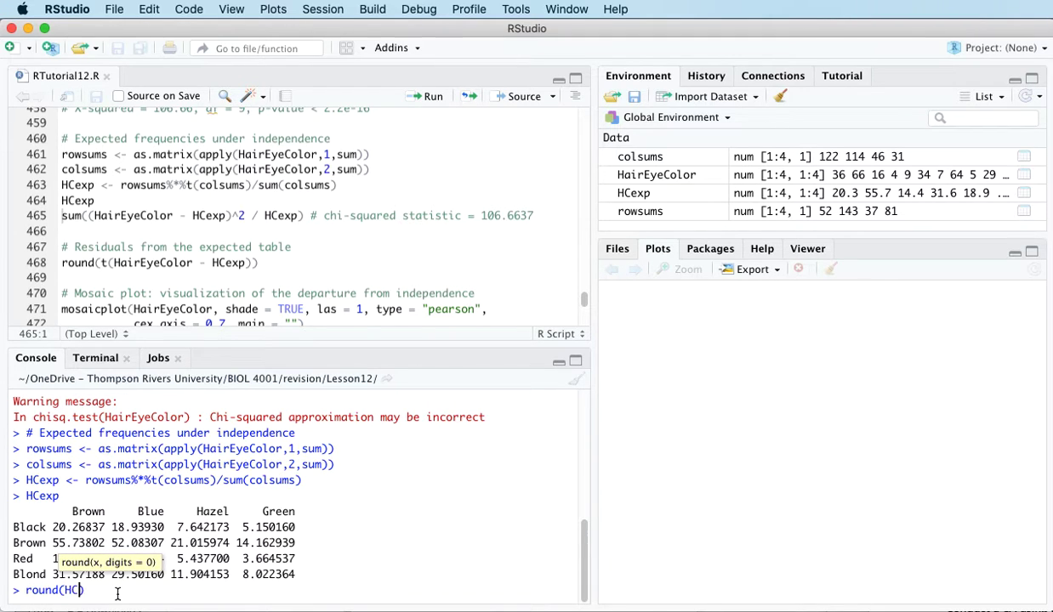
pyautogui.write('exp')
pyautogui.press('Return')
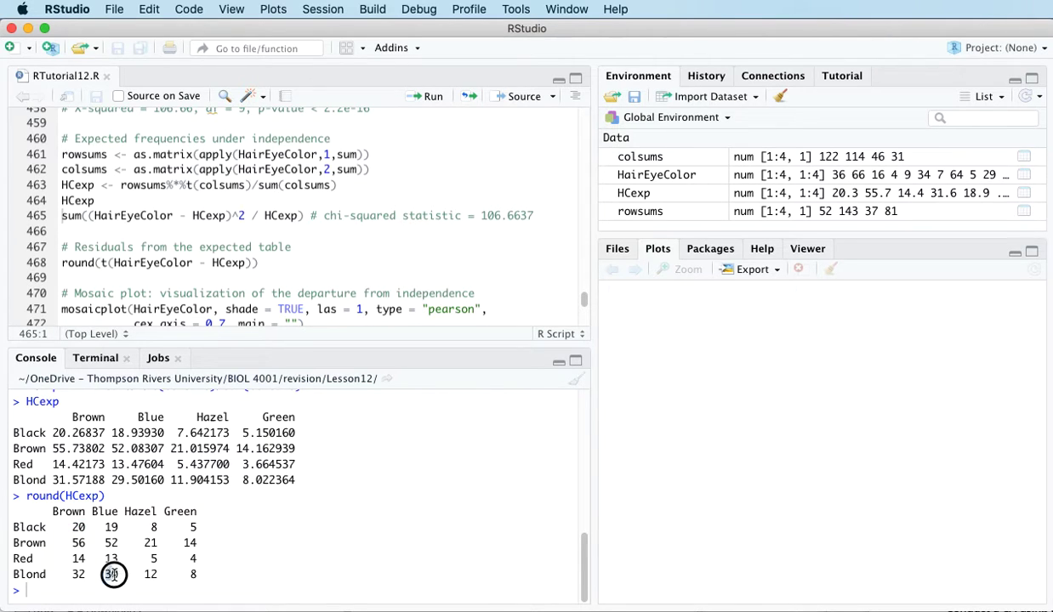
pyautogui.doubleClick(112, 575)
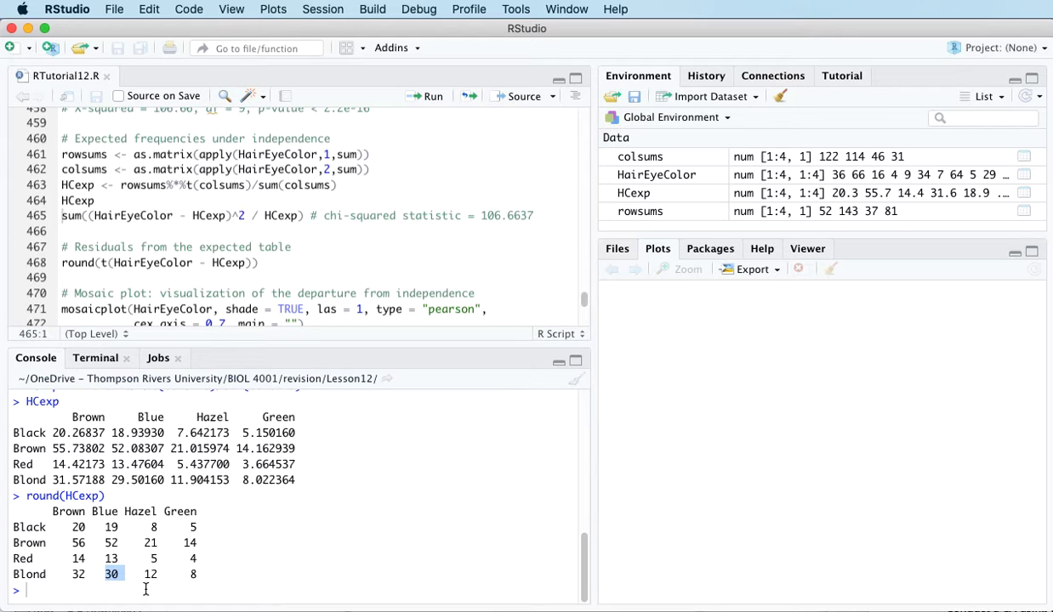
pyautogui.scroll(3)
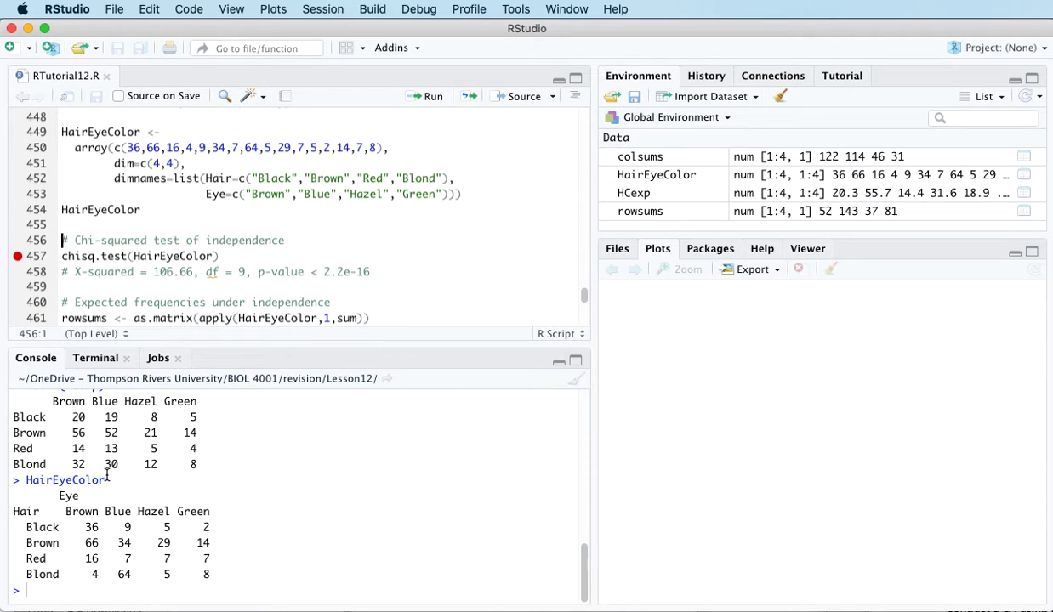
pyautogui.moveTo(222, 572)
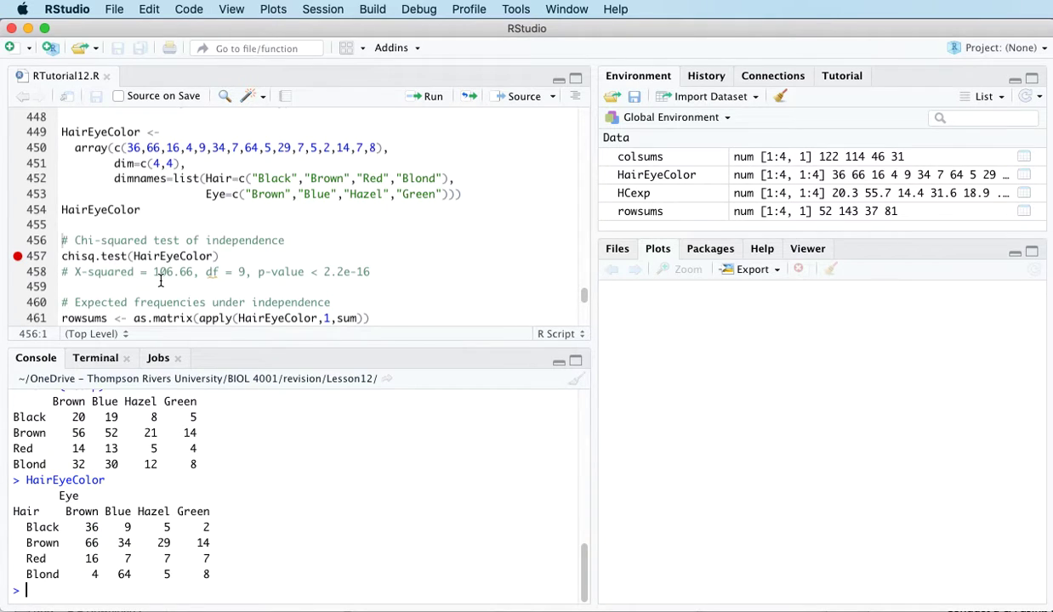
# Print the rounded residuals round(t(HairEyeColor - HCexp)) with eye colours as rows.
pyautogui.scroll(-3)
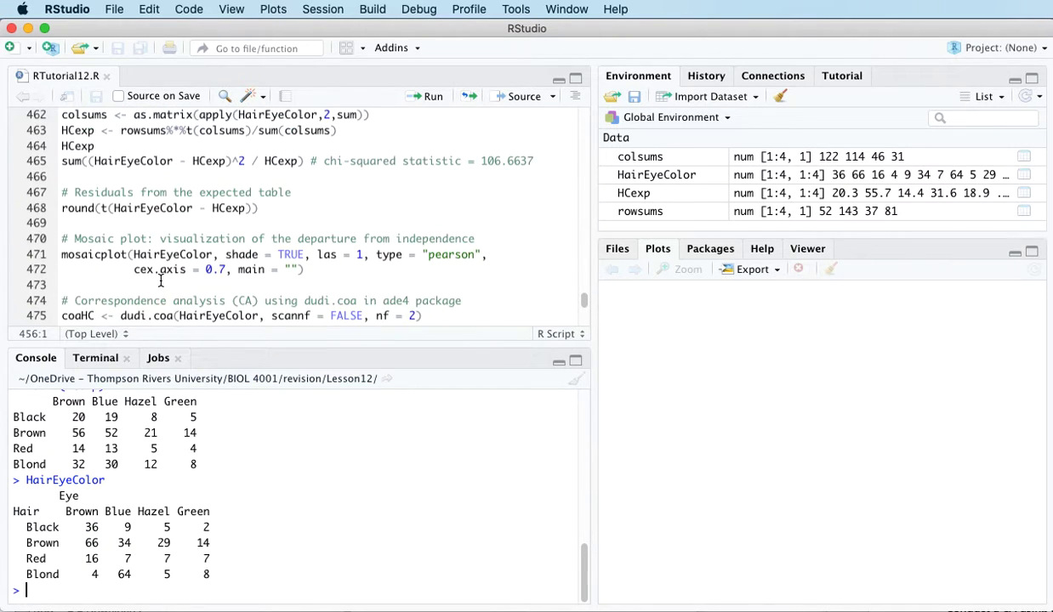
pyautogui.click(62, 208)
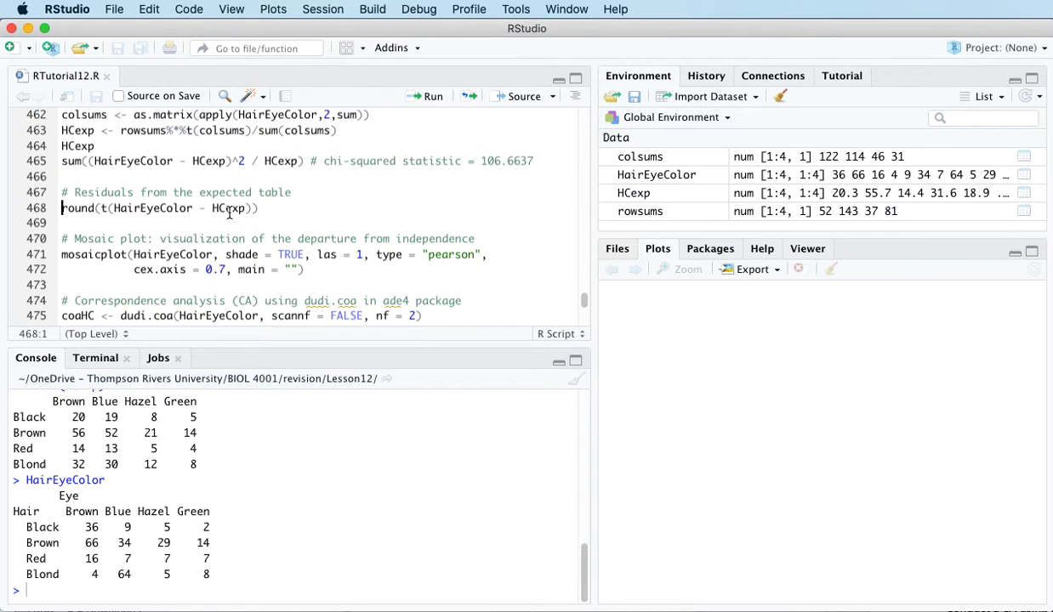
pyautogui.moveTo(274, 220)
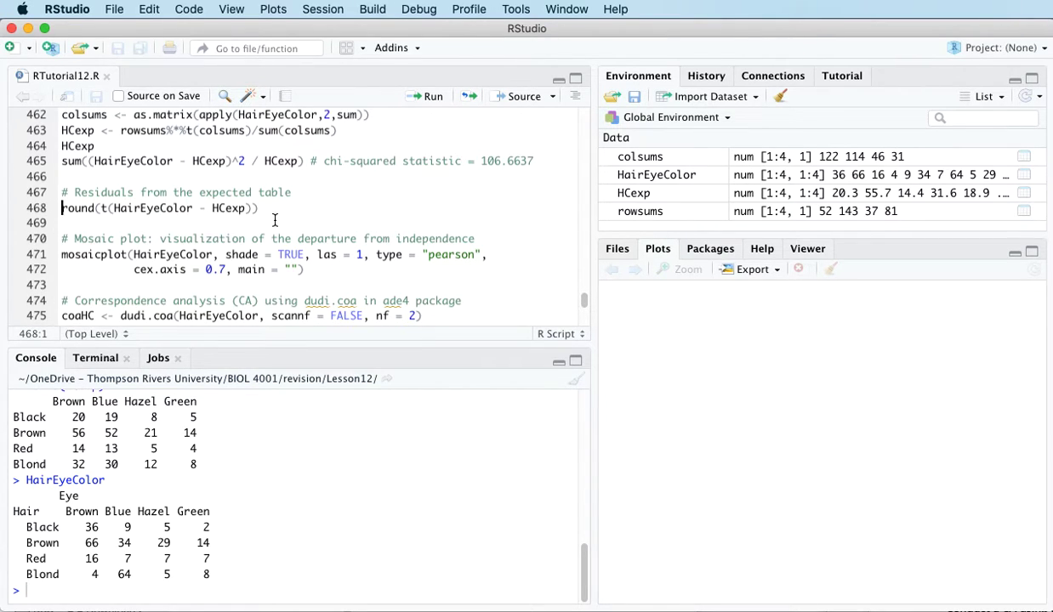
pyautogui.moveTo(164, 189)
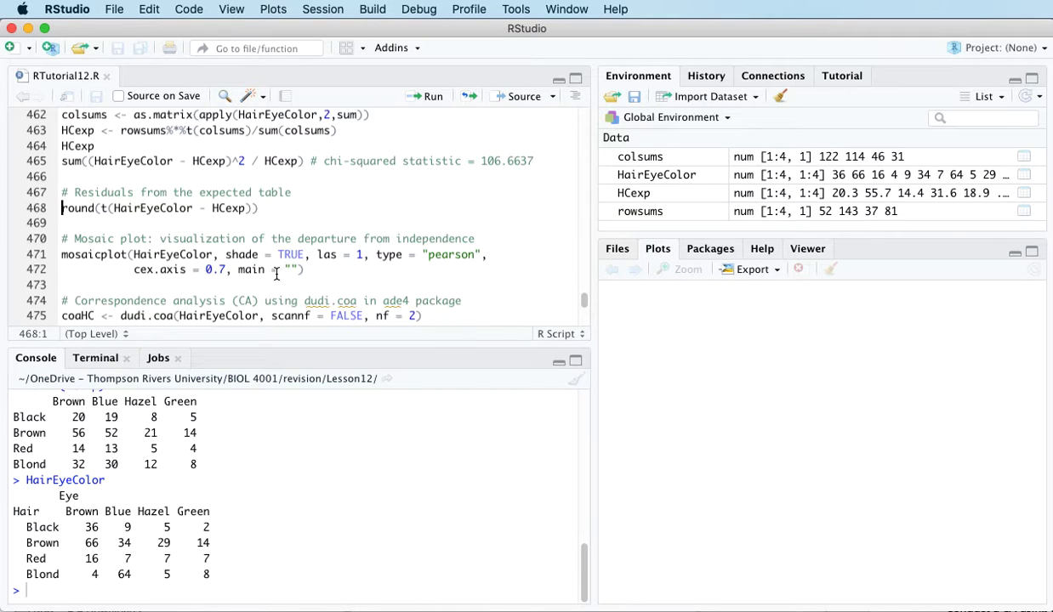
pyautogui.moveTo(429, 101)
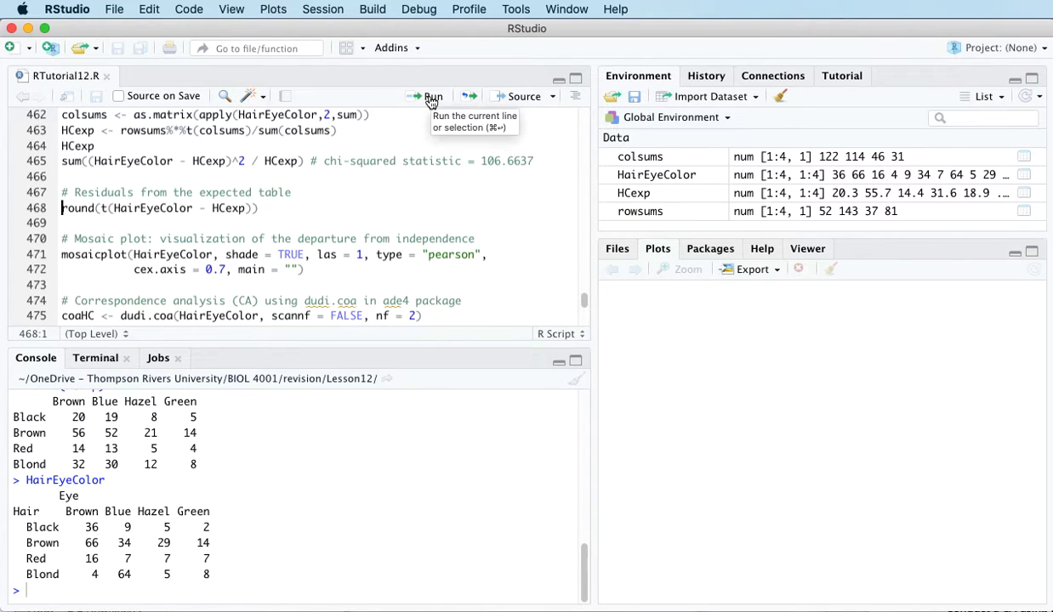
pyautogui.click(434, 96)
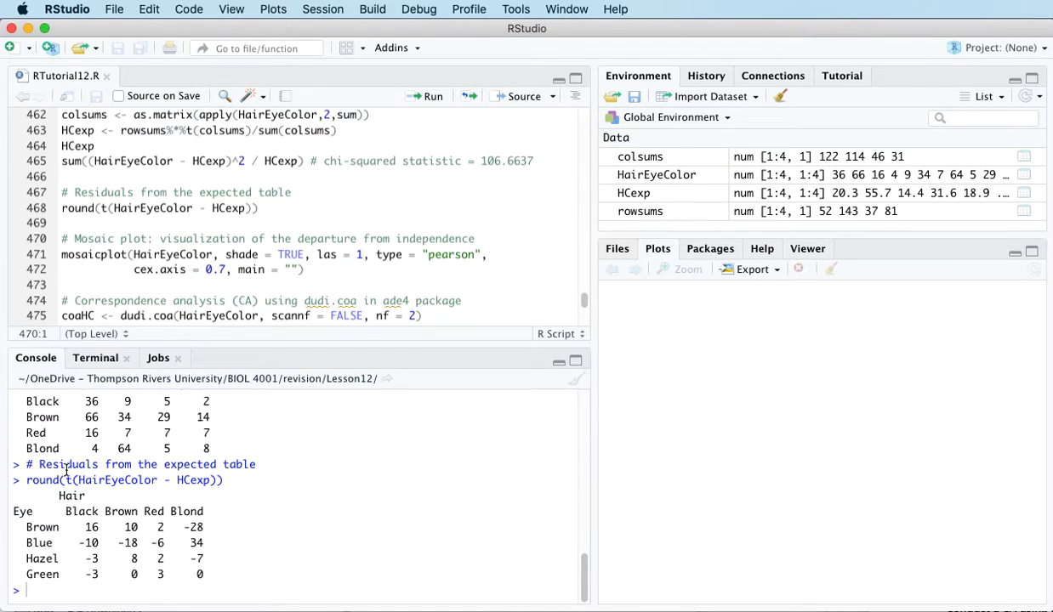
pyautogui.doubleClick(91, 527)
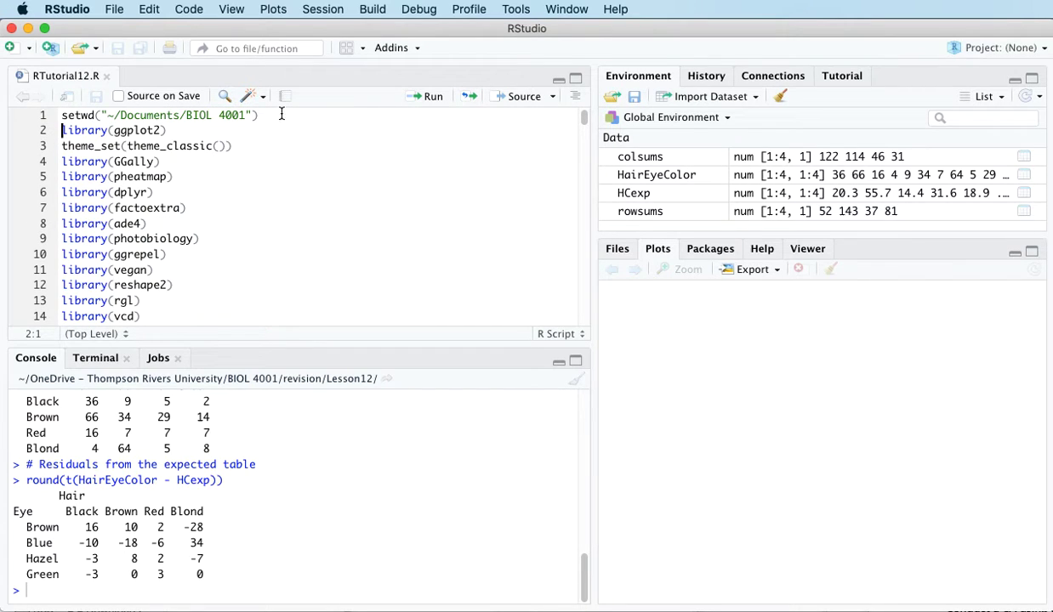
pyautogui.moveTo(432, 95)
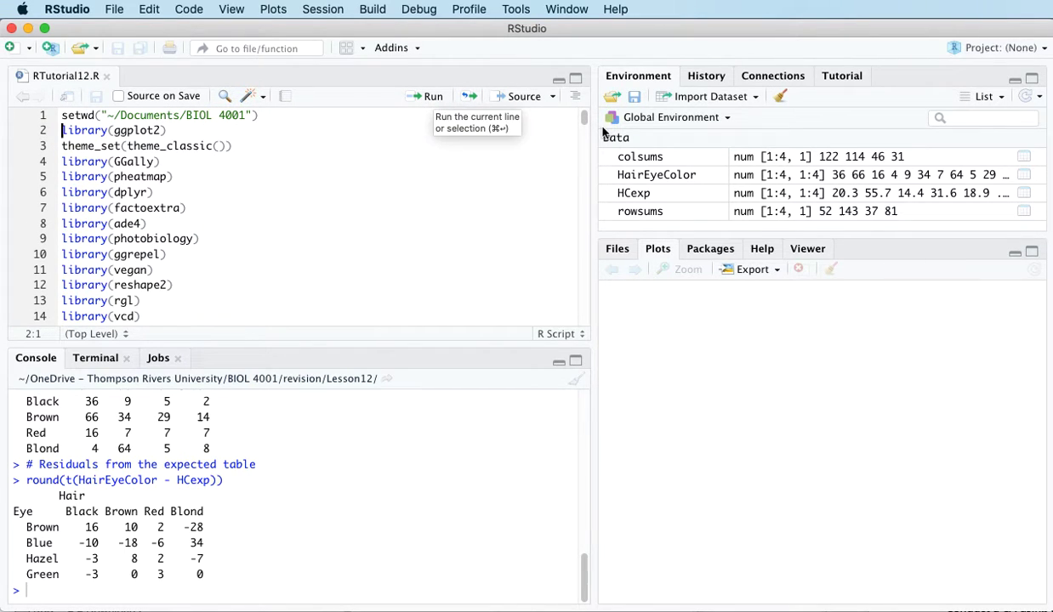
# Draw the shaded Pearson-residual mosaic plot of HairEyeColor and enlarge it.
pyautogui.scroll(-3)
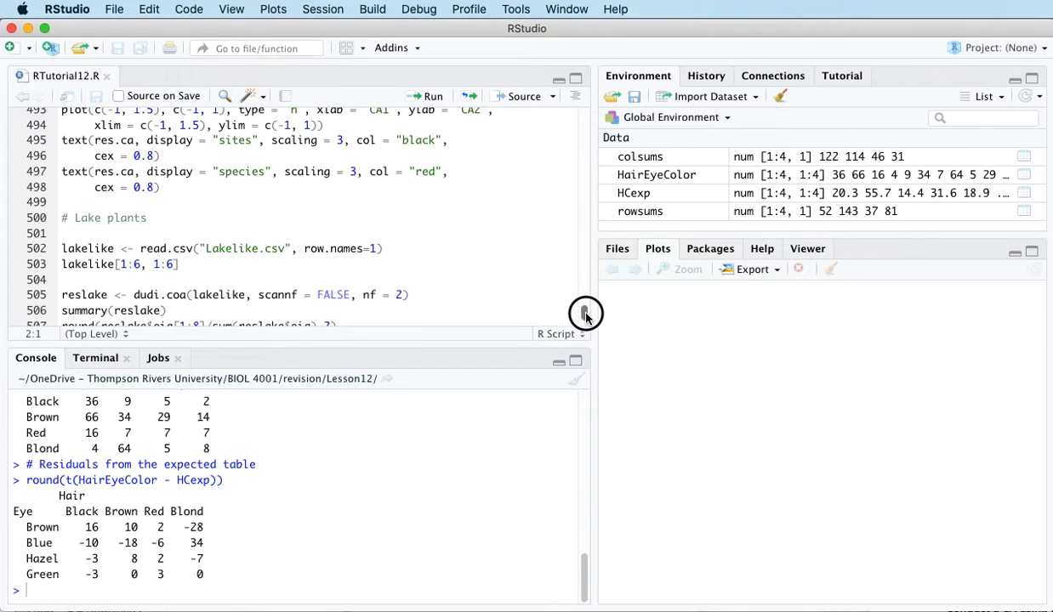
pyautogui.scroll(3)
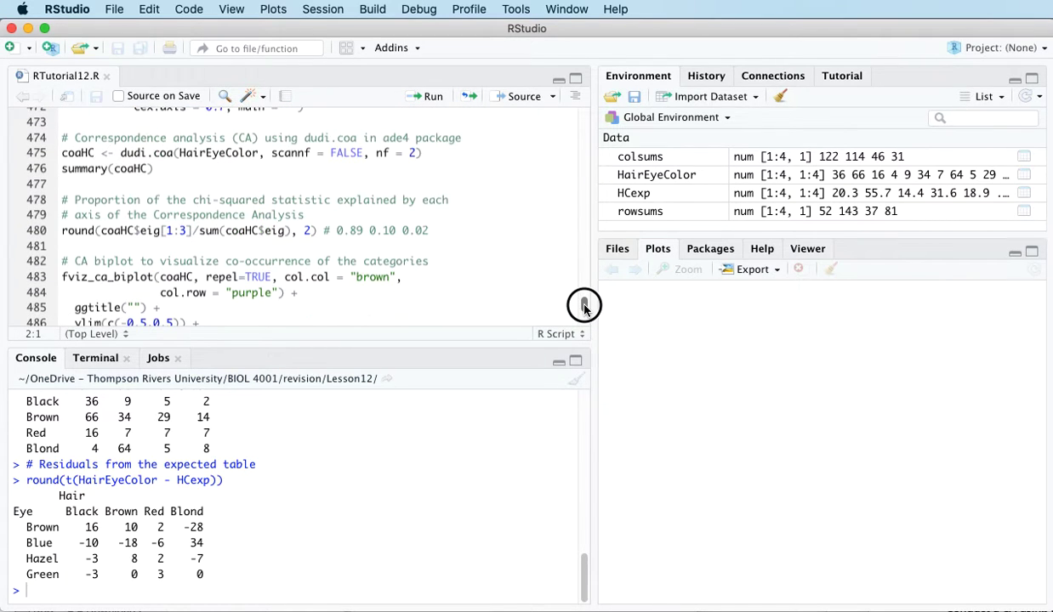
pyautogui.scroll(3)
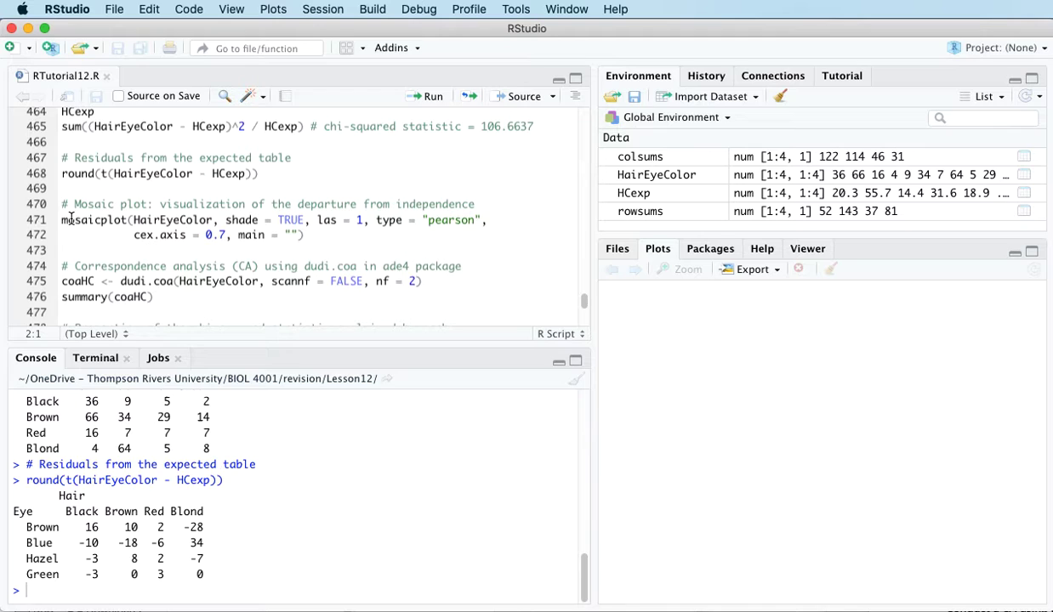
pyautogui.click(430, 96)
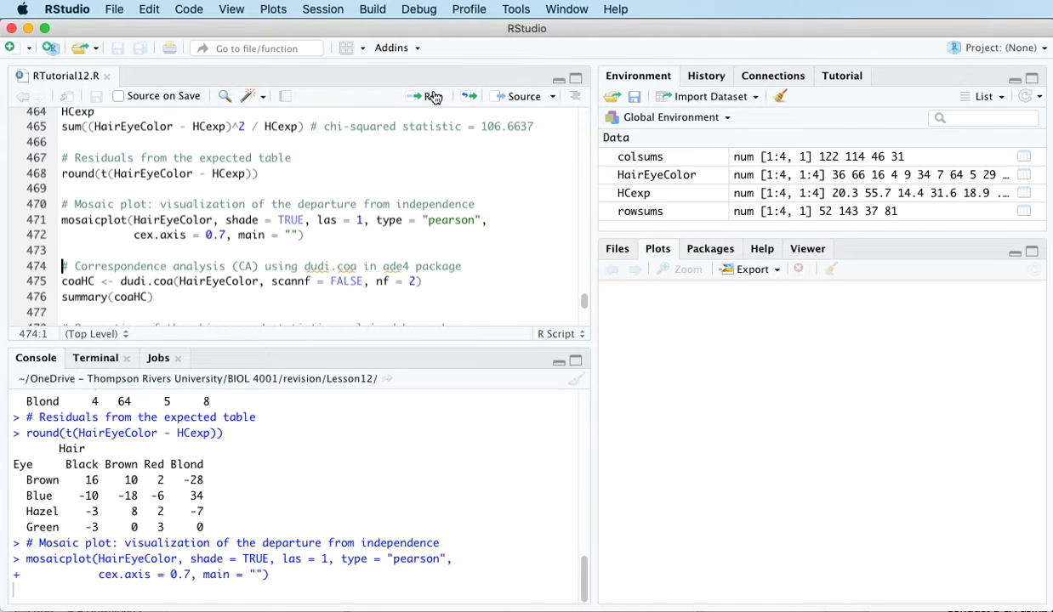
pyautogui.click(424, 96)
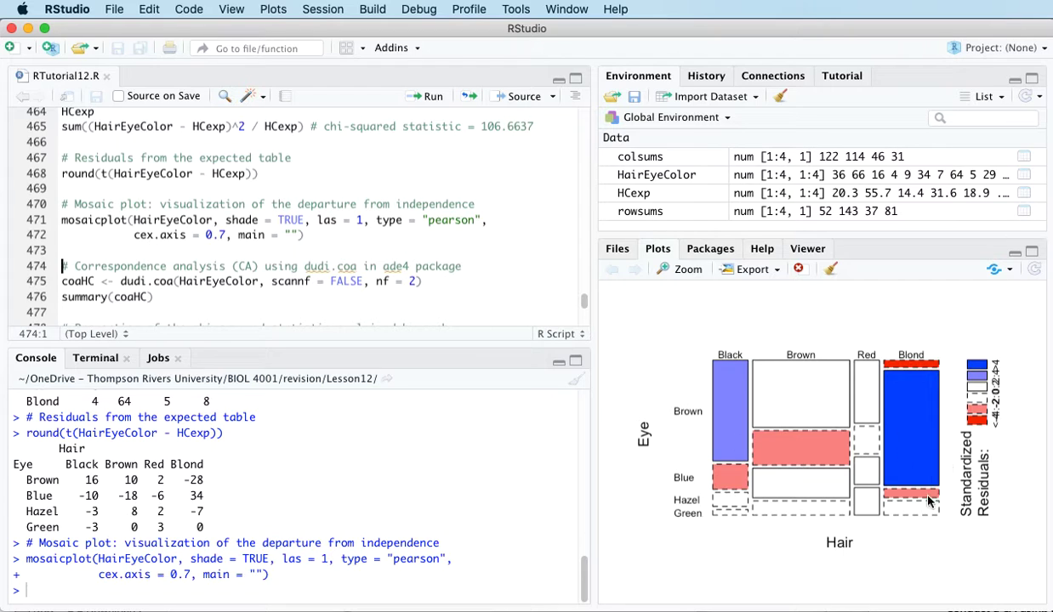
pyautogui.moveTo(747, 283)
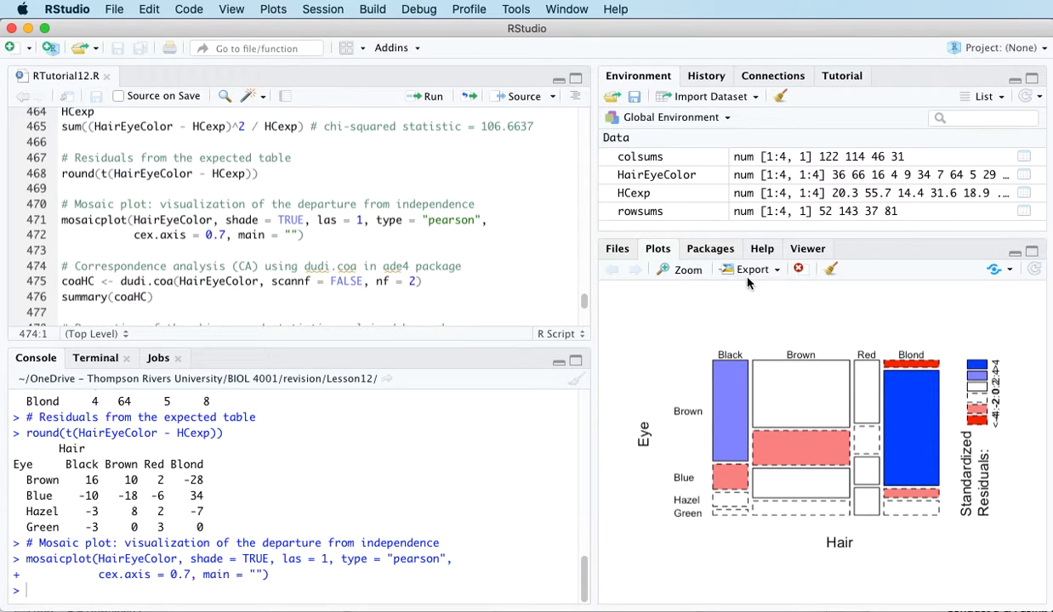
pyautogui.click(680, 270)
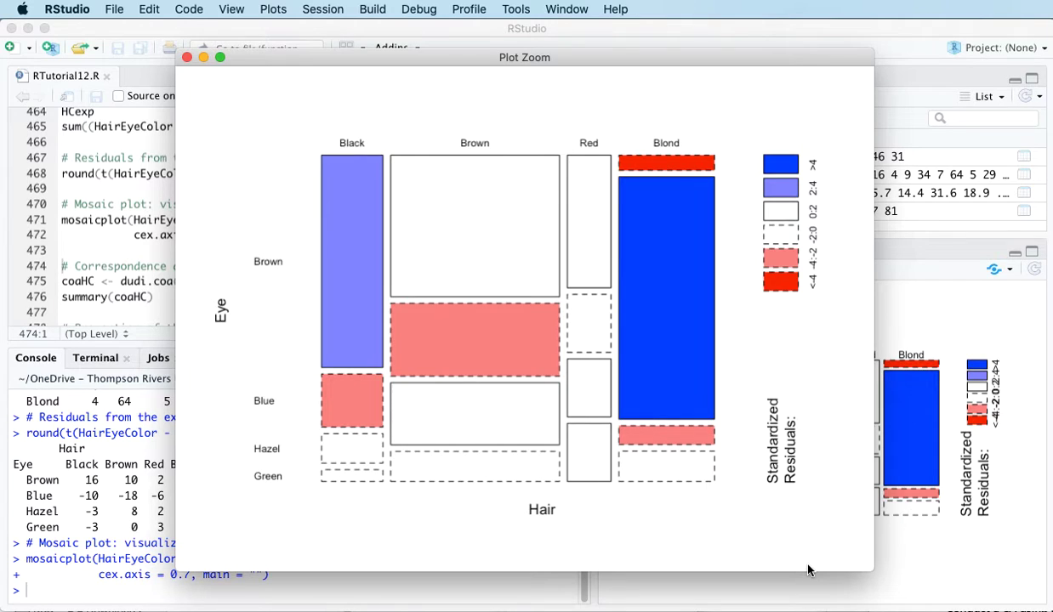
pyautogui.moveTo(653, 377)
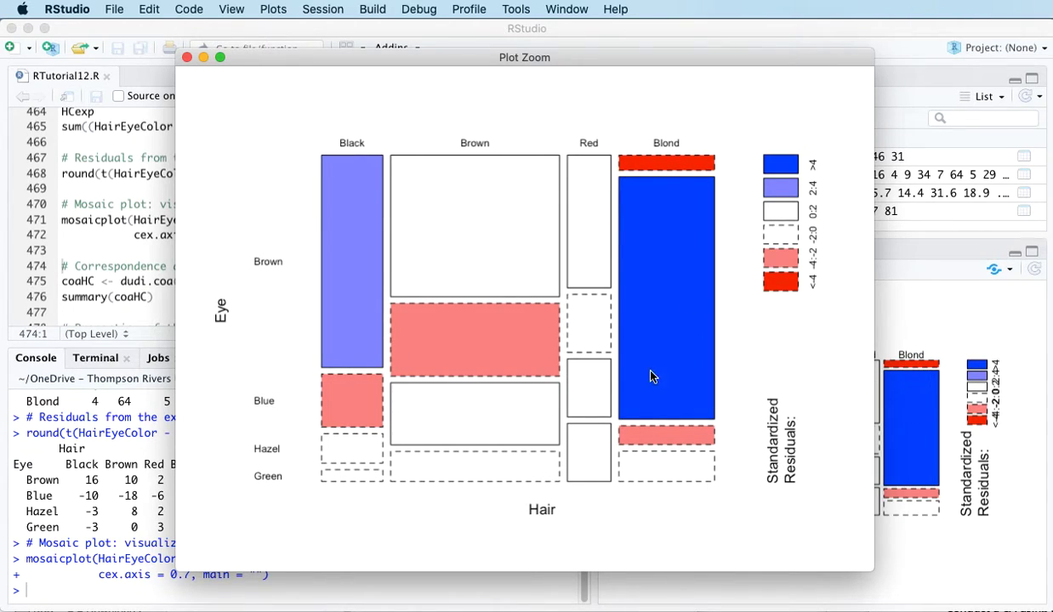
pyautogui.moveTo(717, 290)
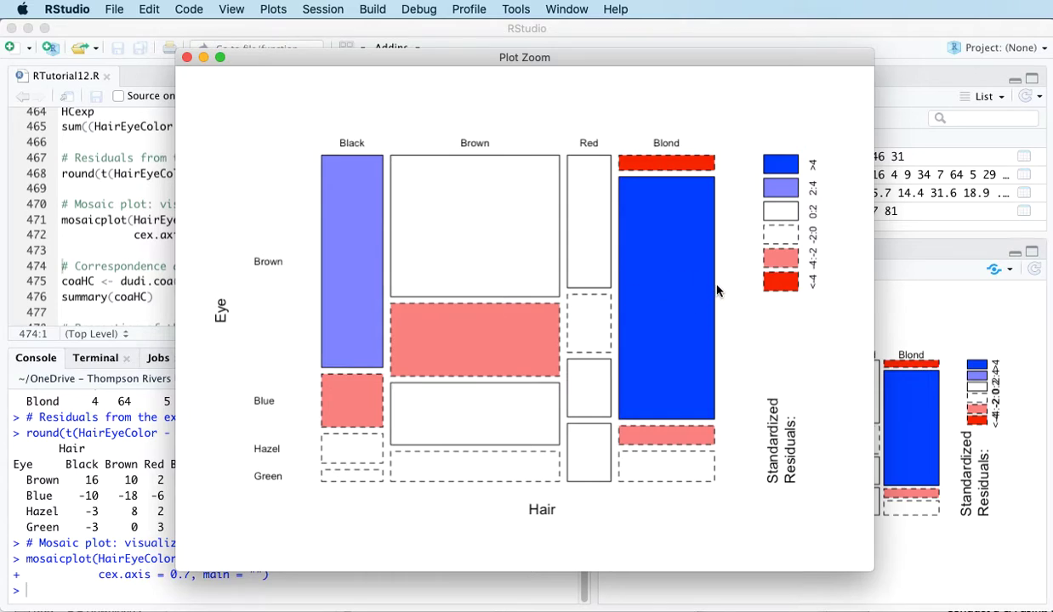
pyautogui.moveTo(711, 341)
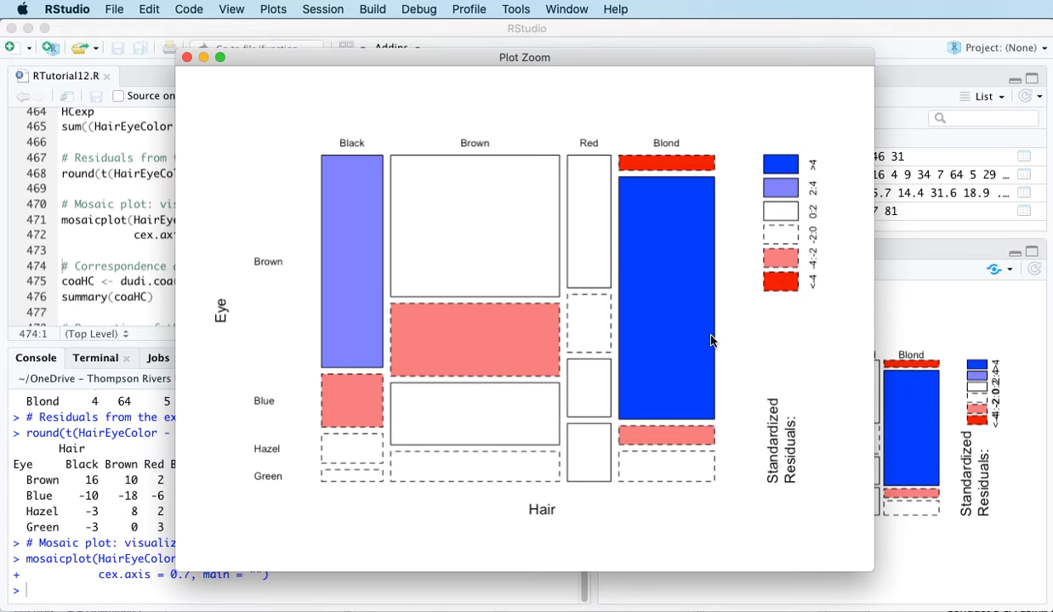
pyautogui.moveTo(573, 333)
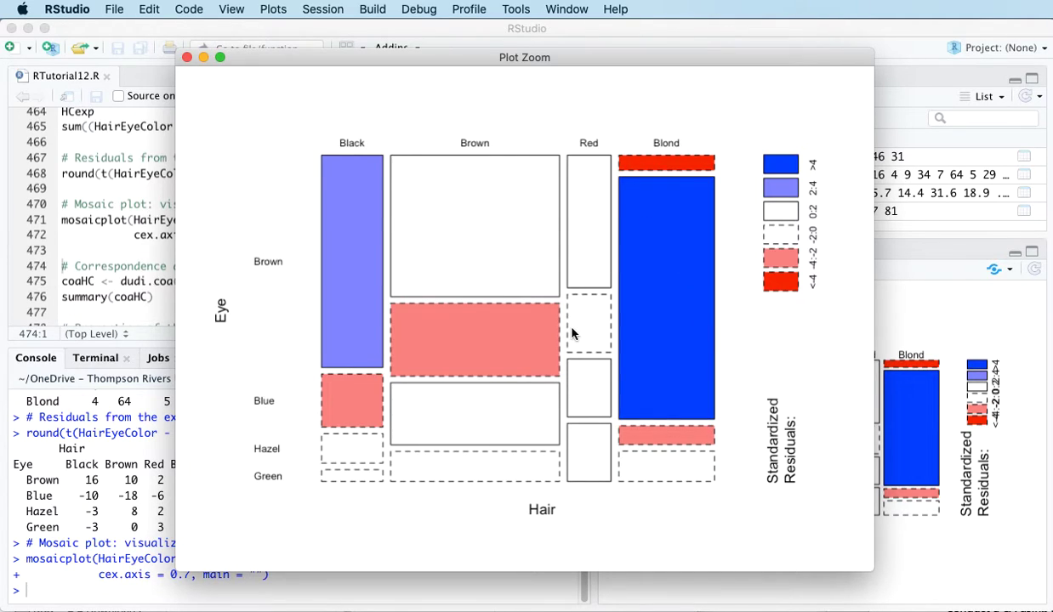
pyautogui.moveTo(584, 371)
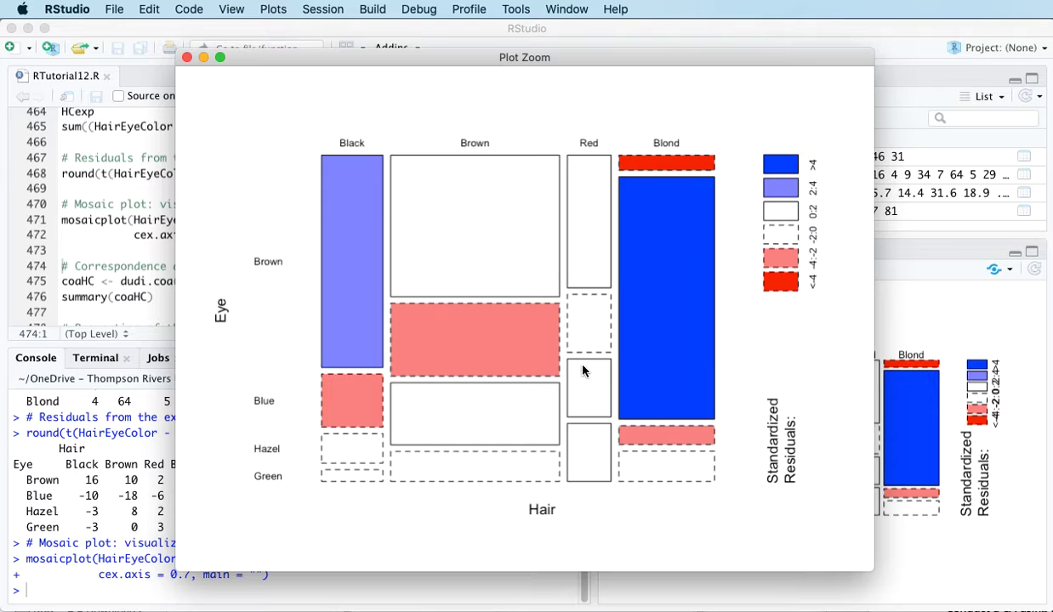
pyautogui.moveTo(628, 355)
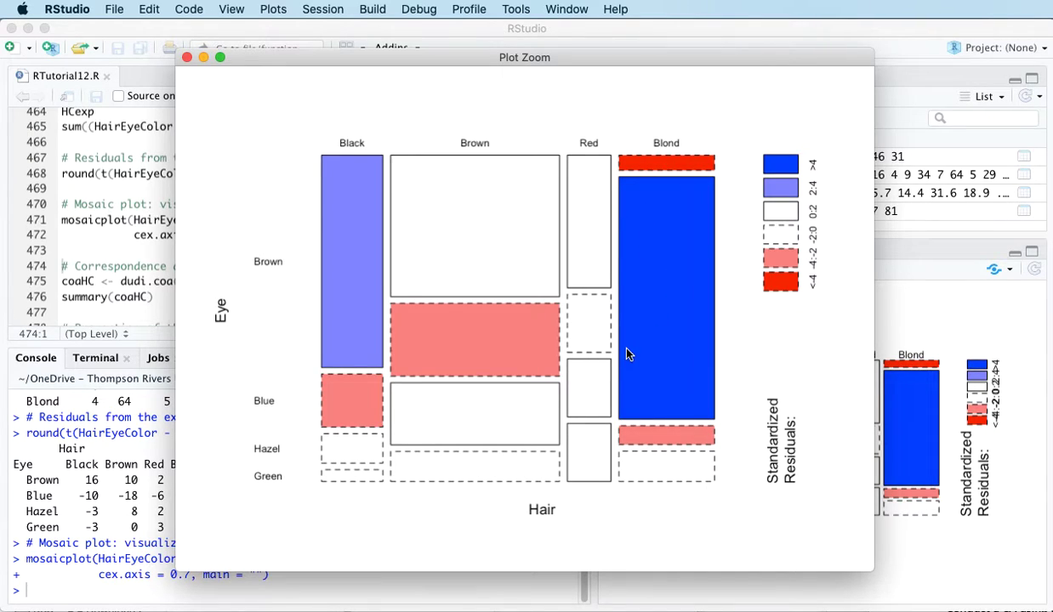
pyautogui.moveTo(643, 381)
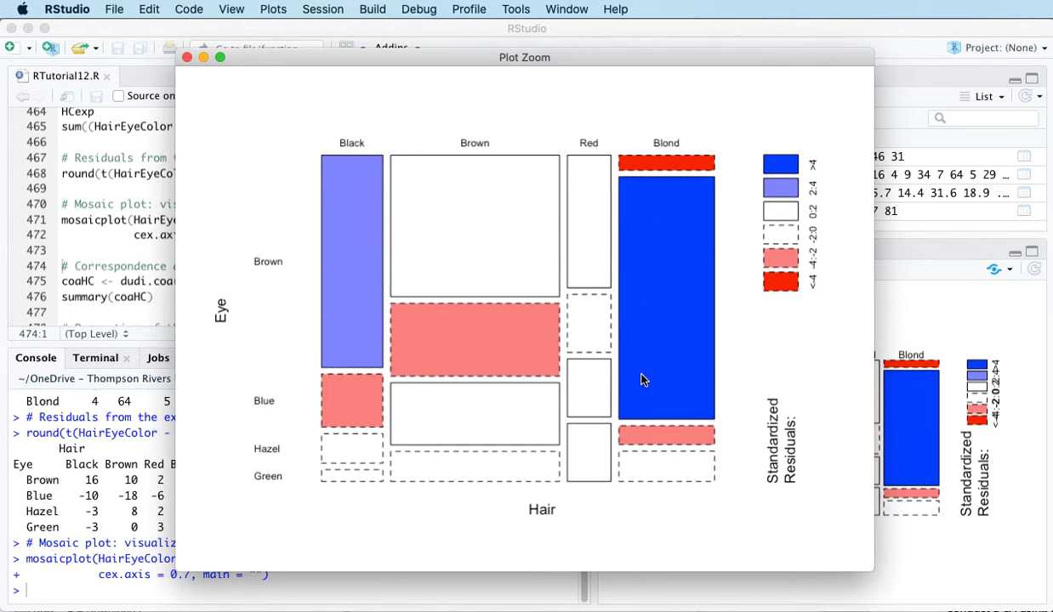
pyautogui.moveTo(648, 378)
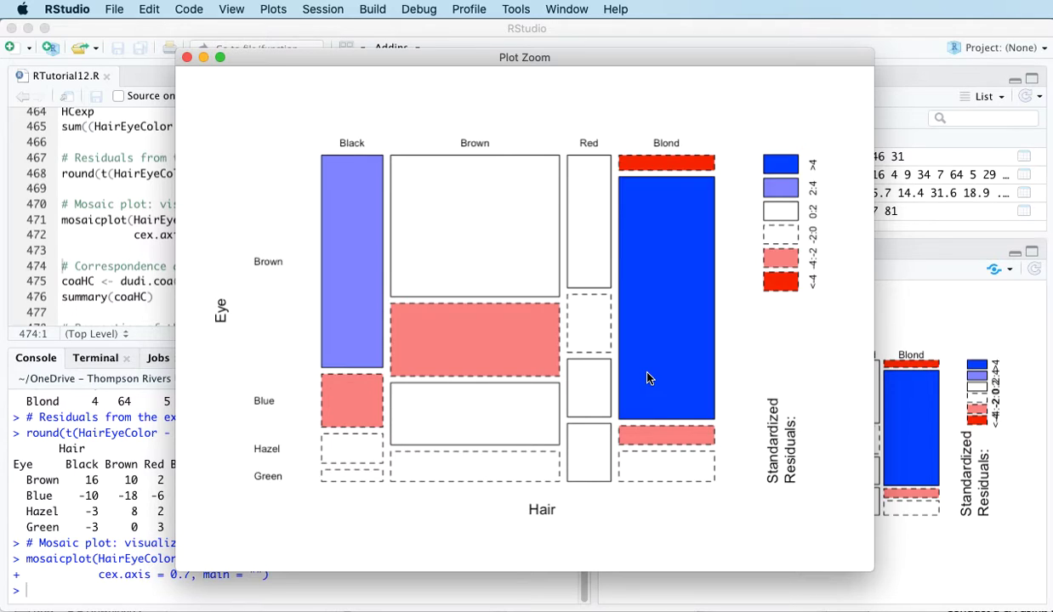
pyautogui.moveTo(672, 273)
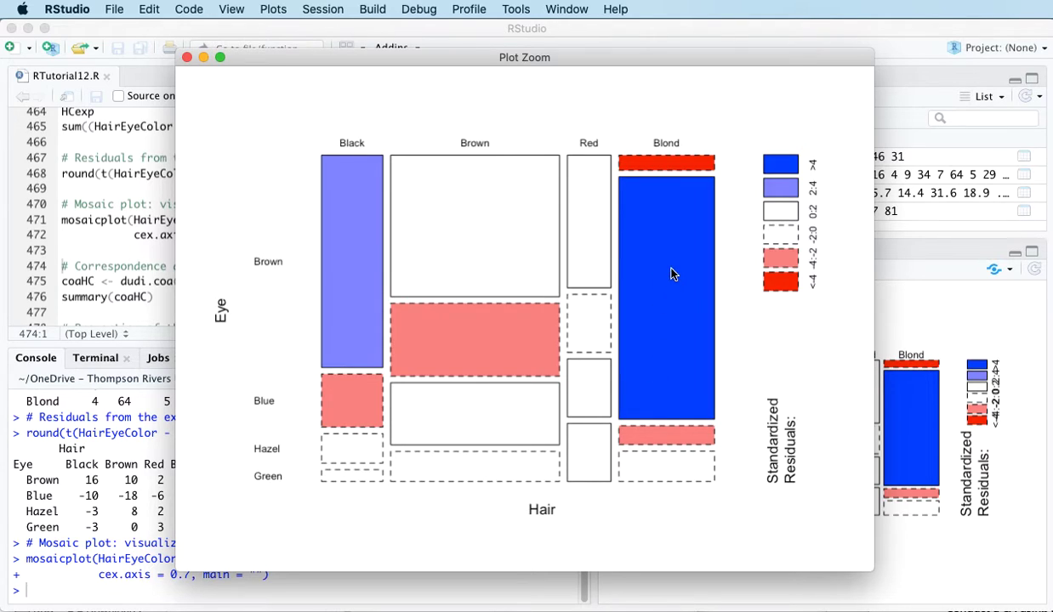
pyautogui.moveTo(675, 318)
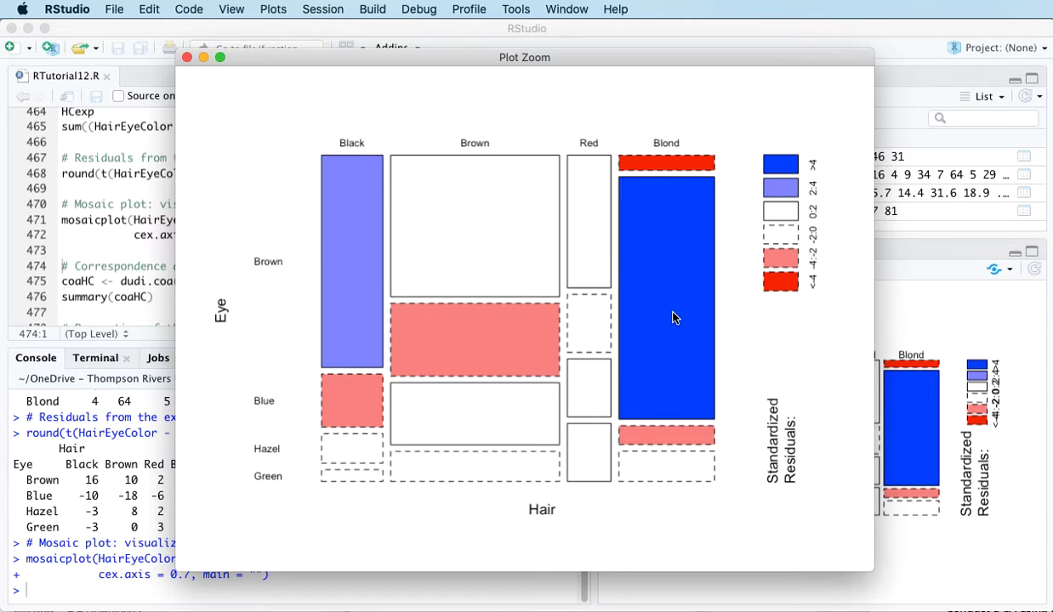
pyautogui.moveTo(706, 262)
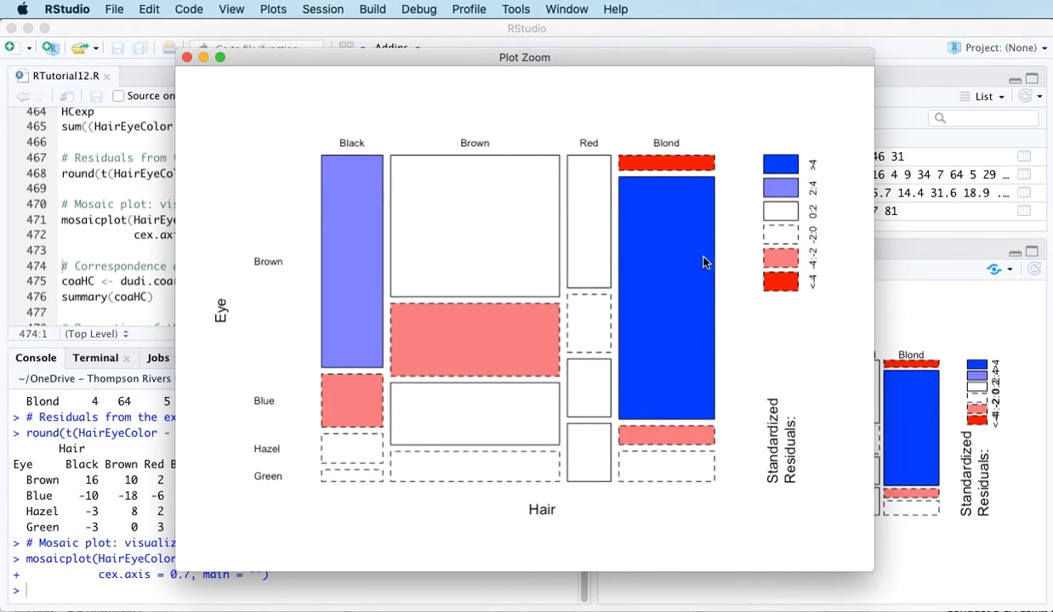
pyautogui.moveTo(674, 259)
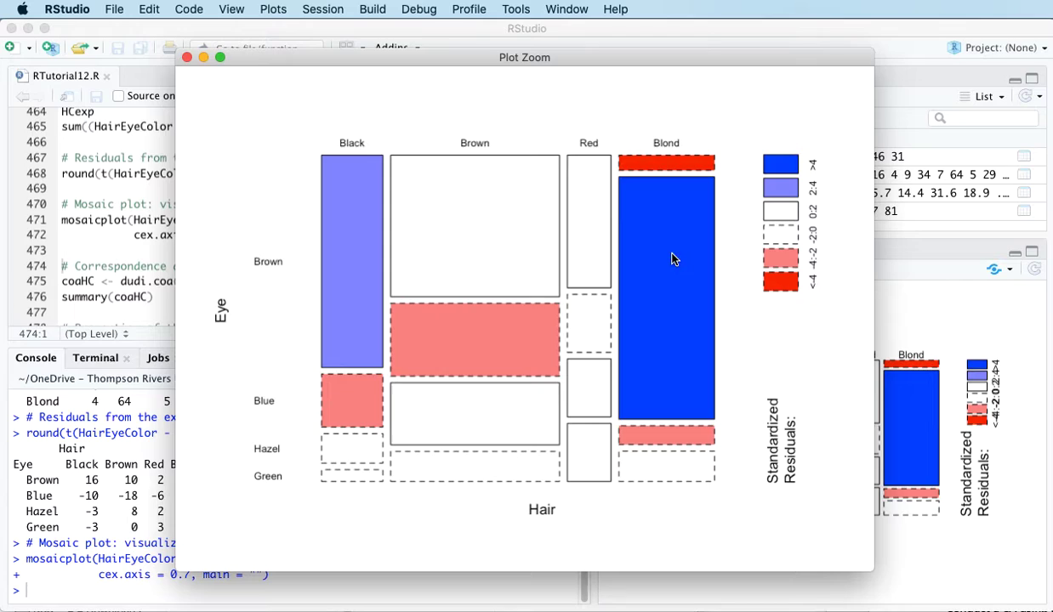
pyautogui.moveTo(665, 315)
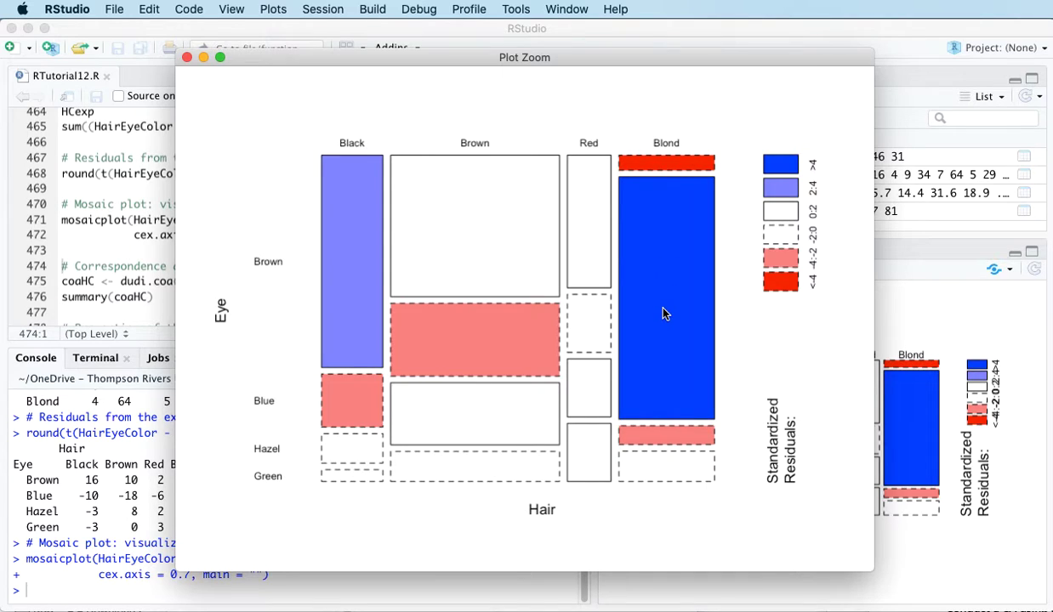
pyautogui.moveTo(631, 170)
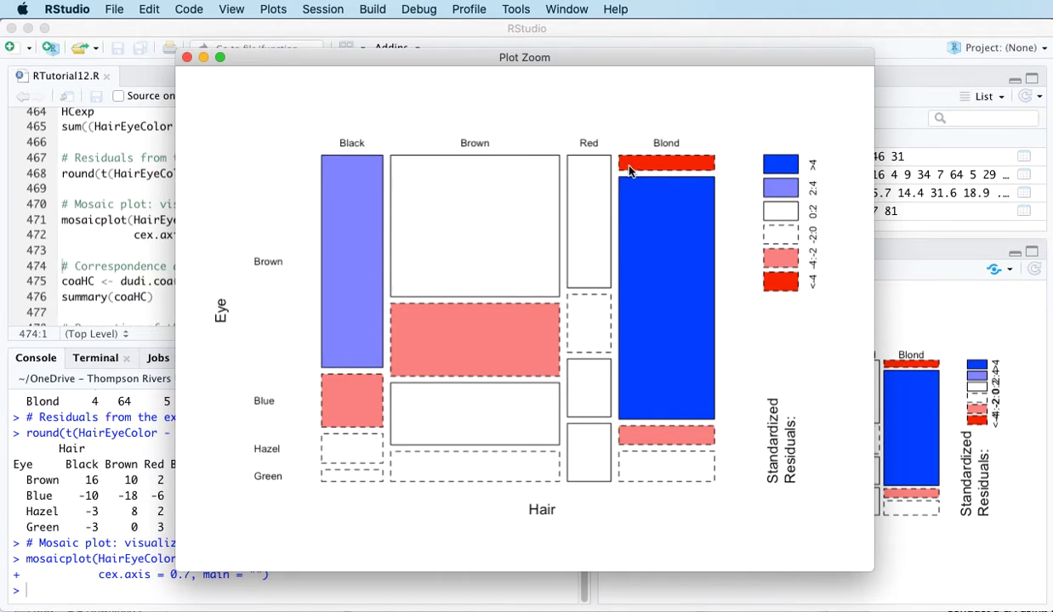
pyautogui.moveTo(717, 289)
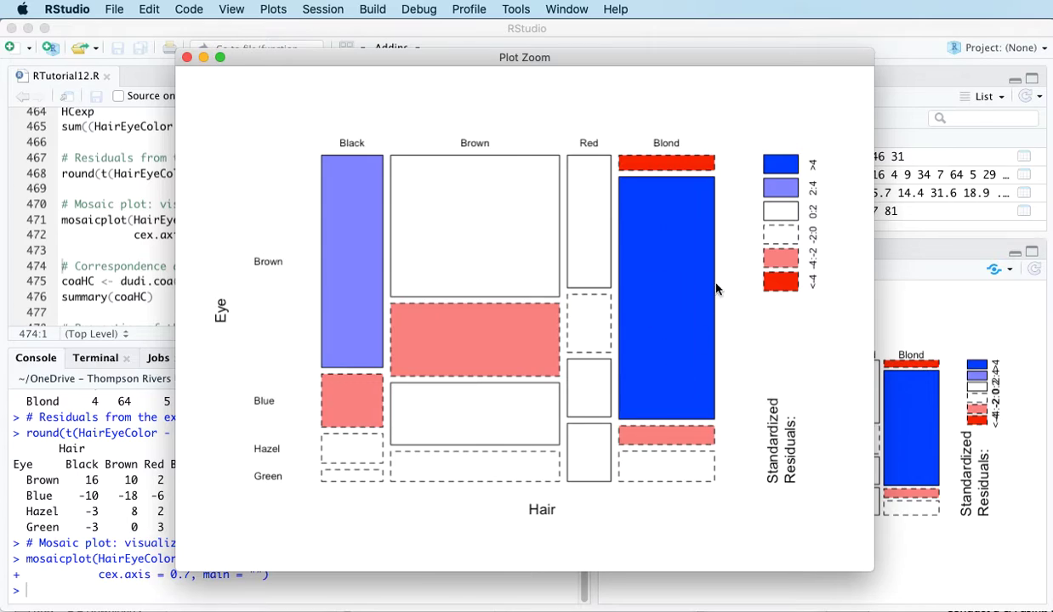
pyautogui.moveTo(666, 352)
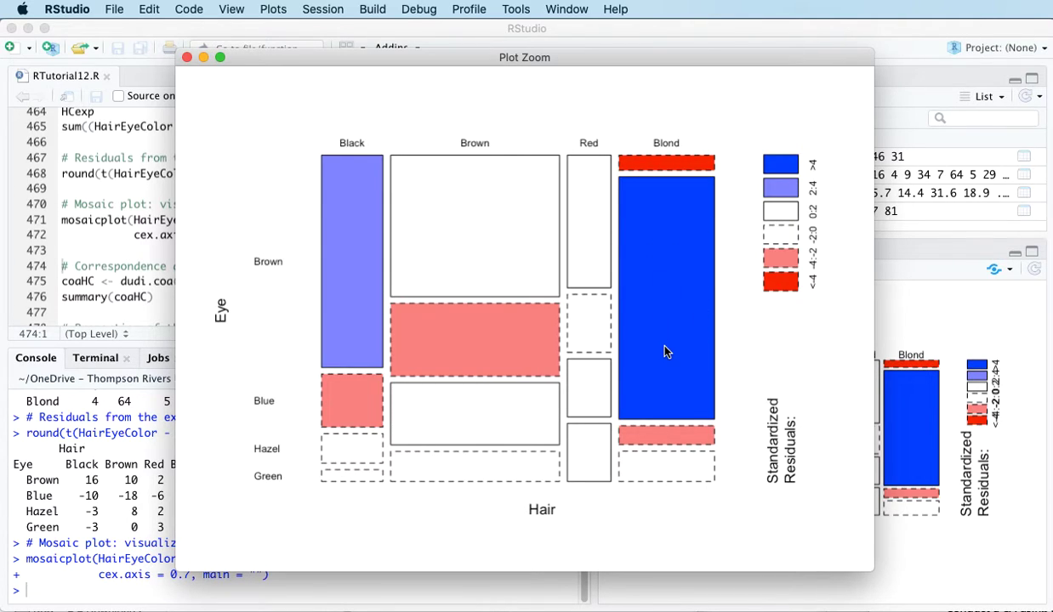
pyautogui.moveTo(662, 168)
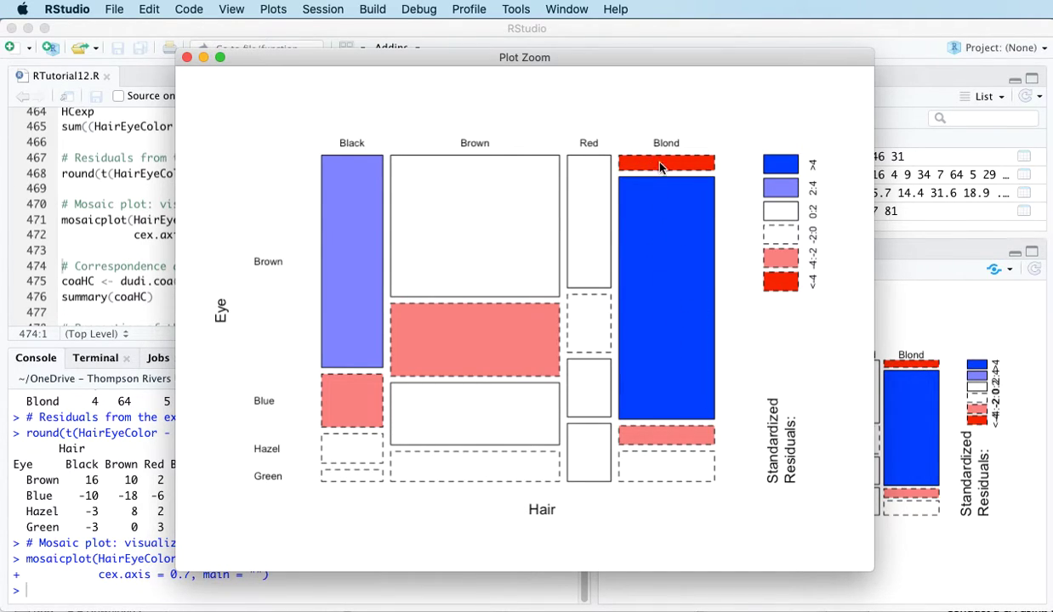
pyautogui.moveTo(667, 165)
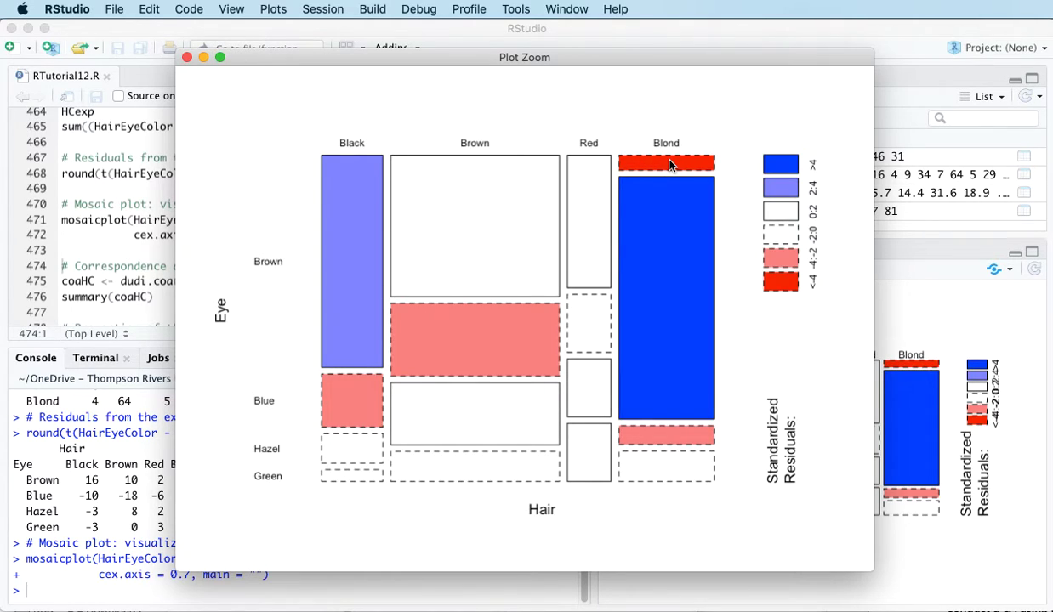
pyautogui.moveTo(274, 274)
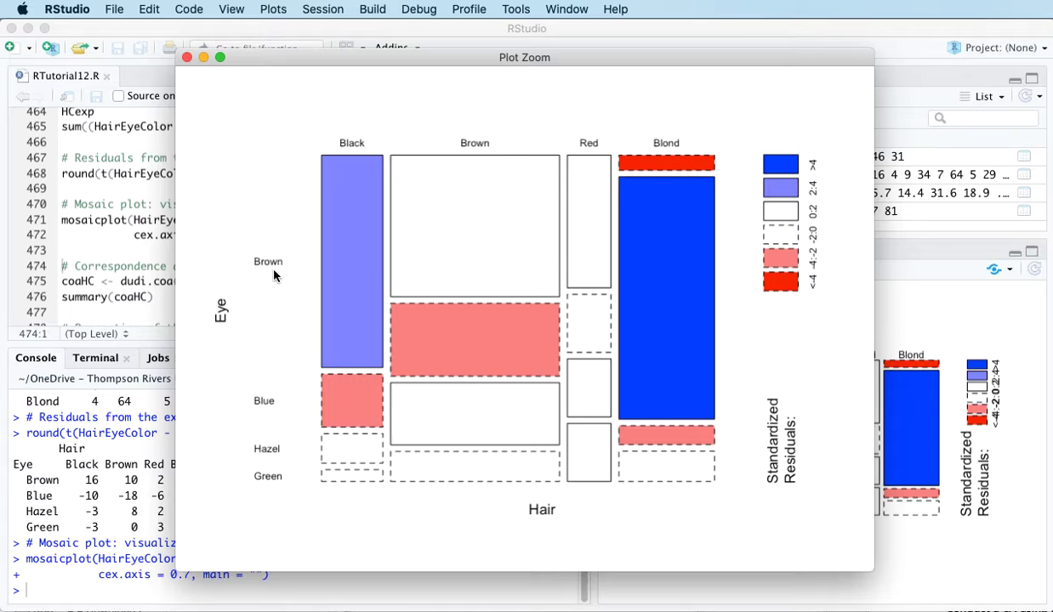
pyautogui.moveTo(265, 274)
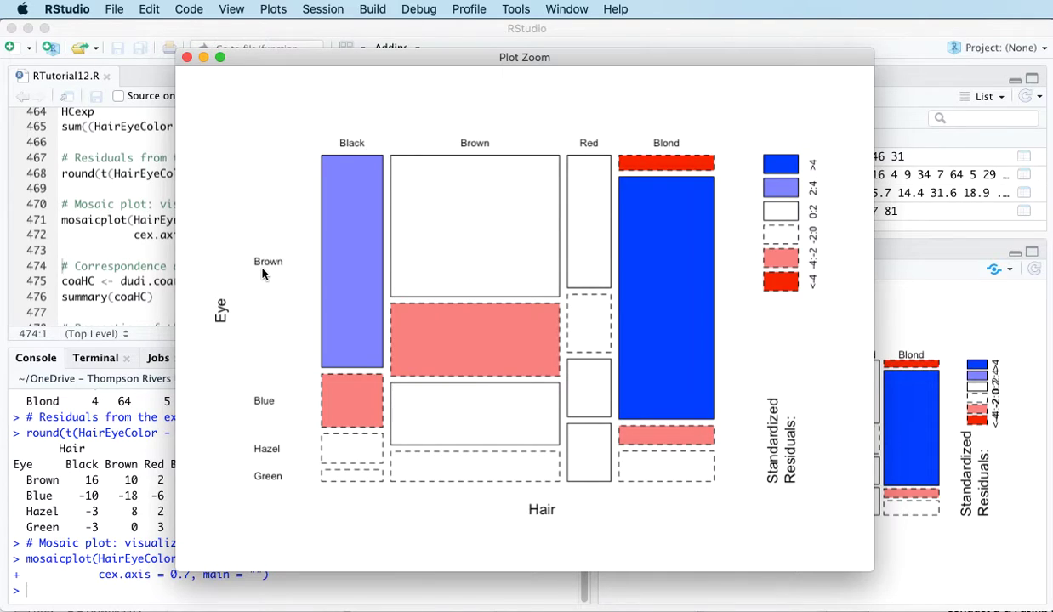
pyautogui.moveTo(672, 176)
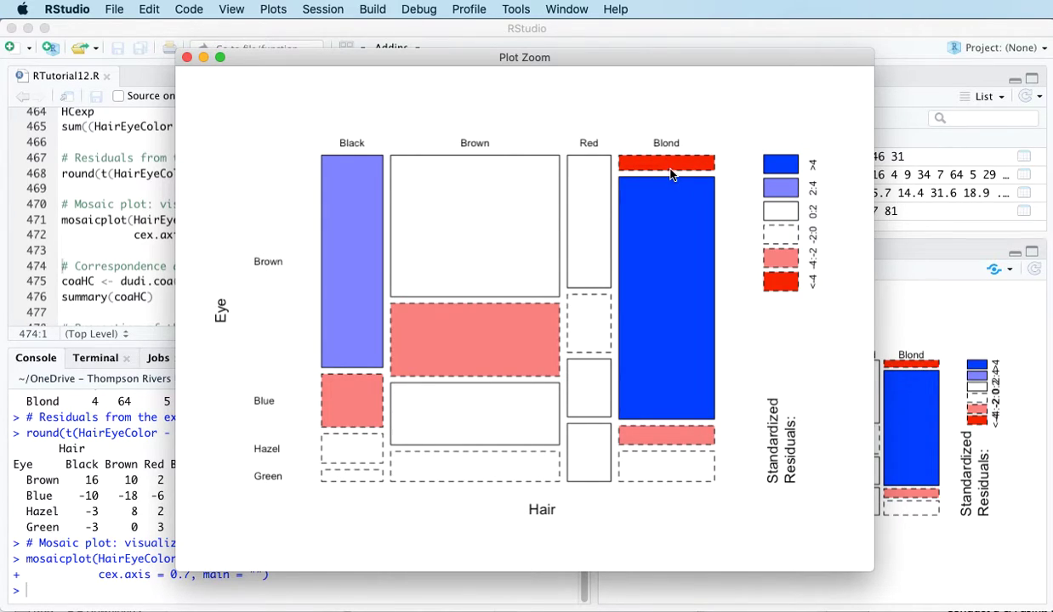
pyautogui.moveTo(655, 159)
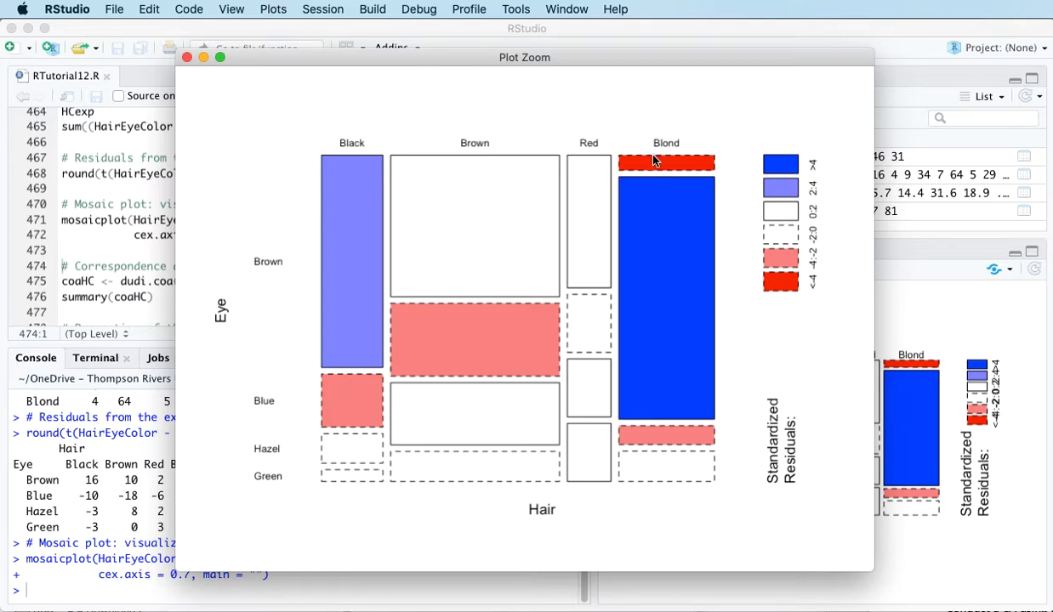
pyautogui.moveTo(695, 207)
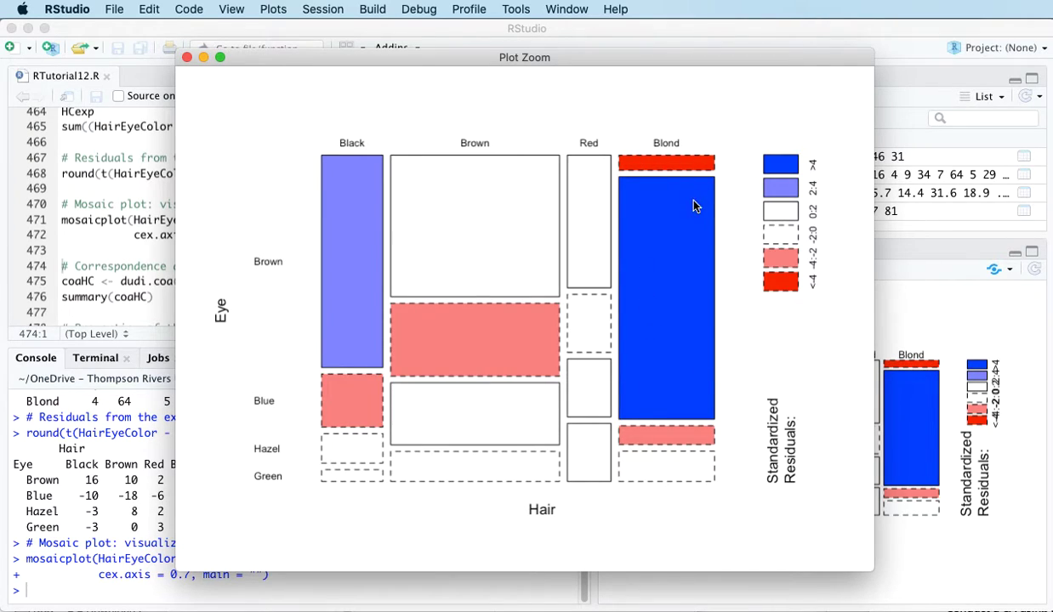
pyautogui.moveTo(680, 289)
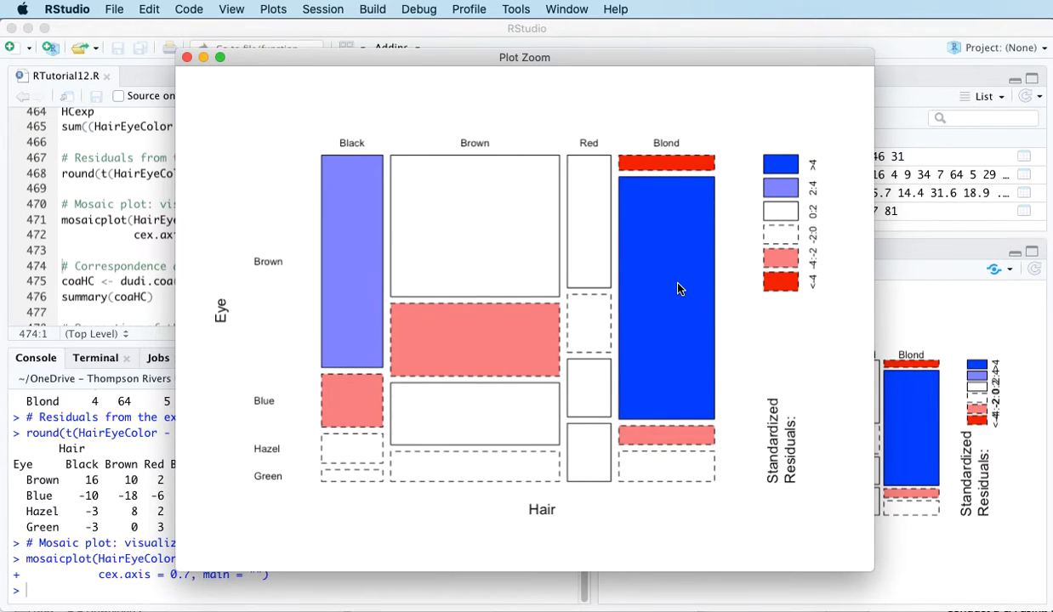
pyautogui.moveTo(667, 257)
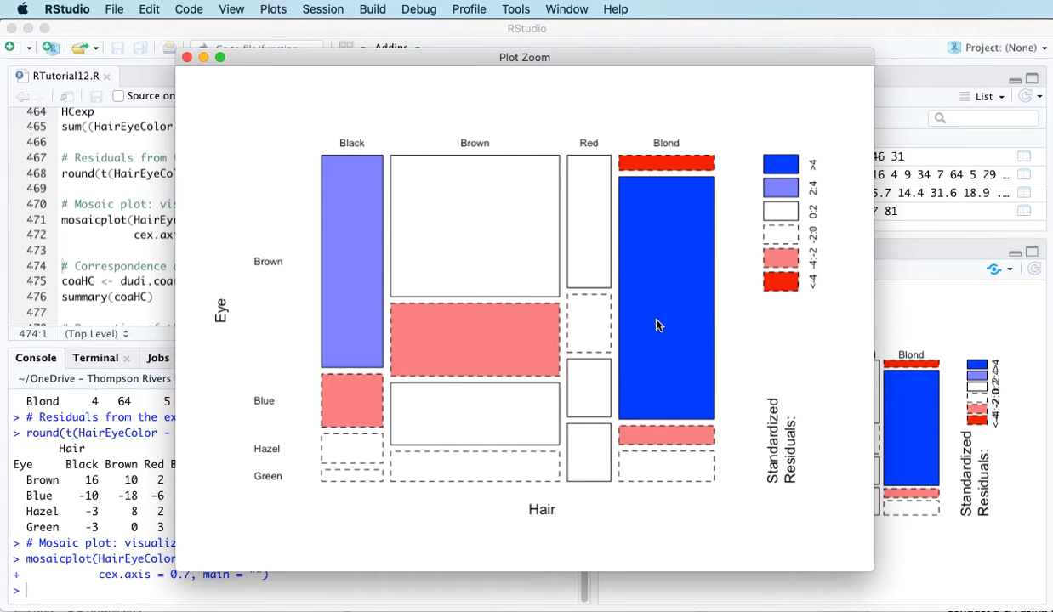
pyautogui.moveTo(651, 303)
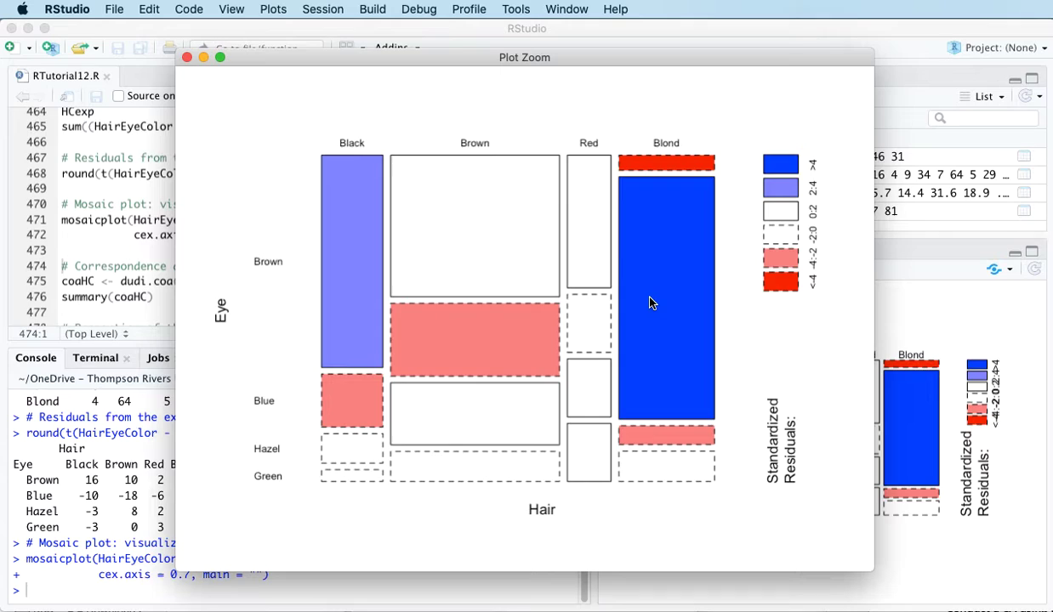
pyautogui.moveTo(692, 162)
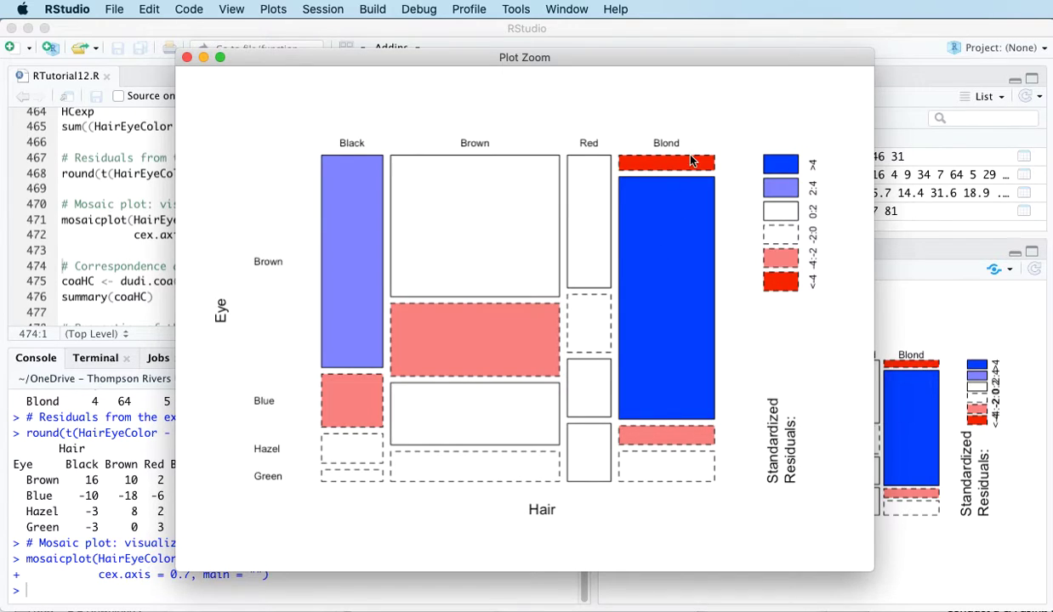
pyautogui.moveTo(693, 170)
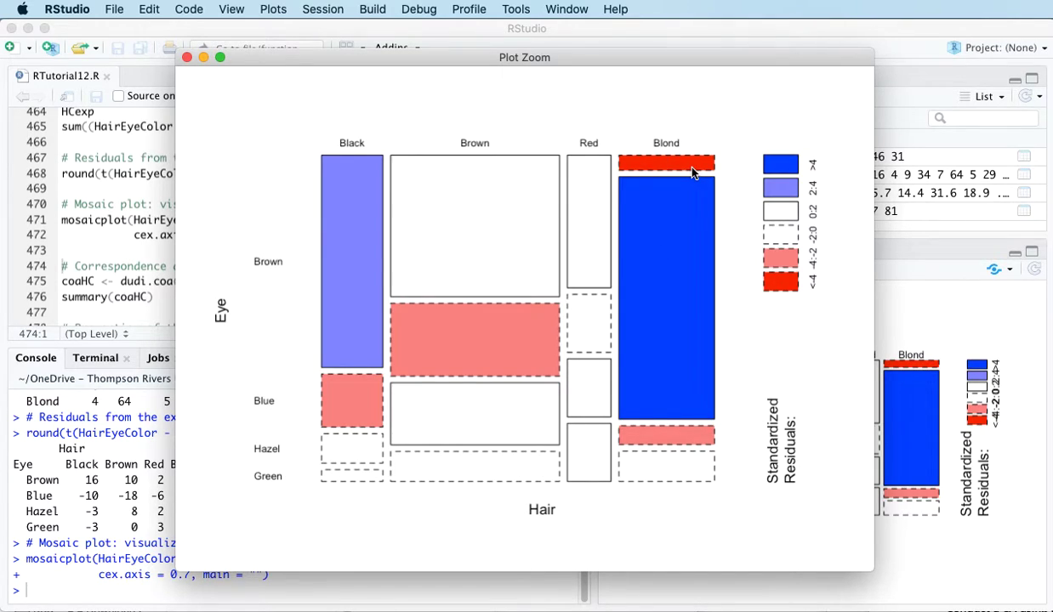
pyautogui.moveTo(552, 475)
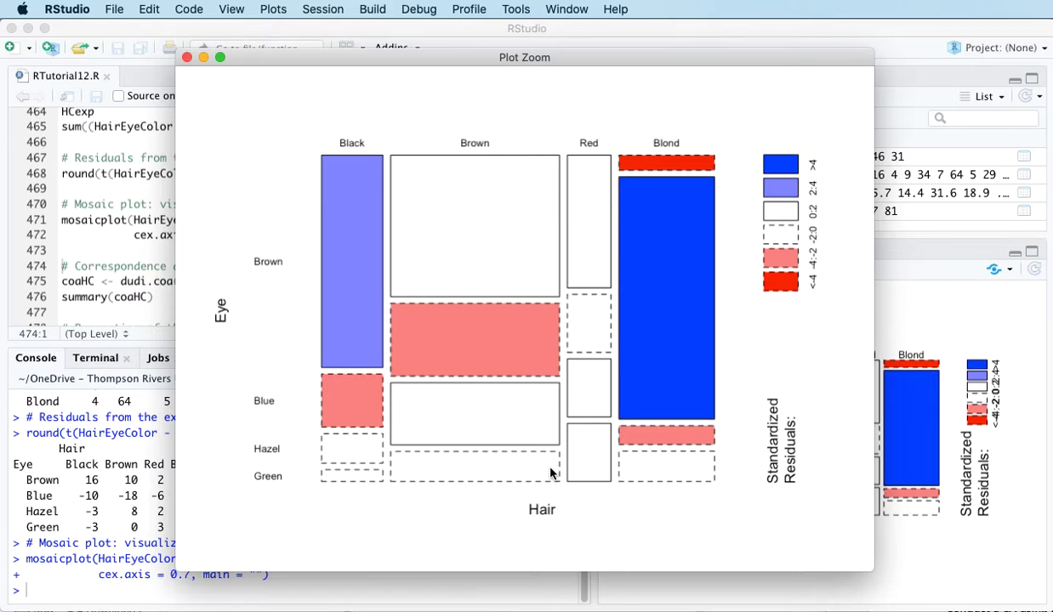
pyautogui.moveTo(587, 453)
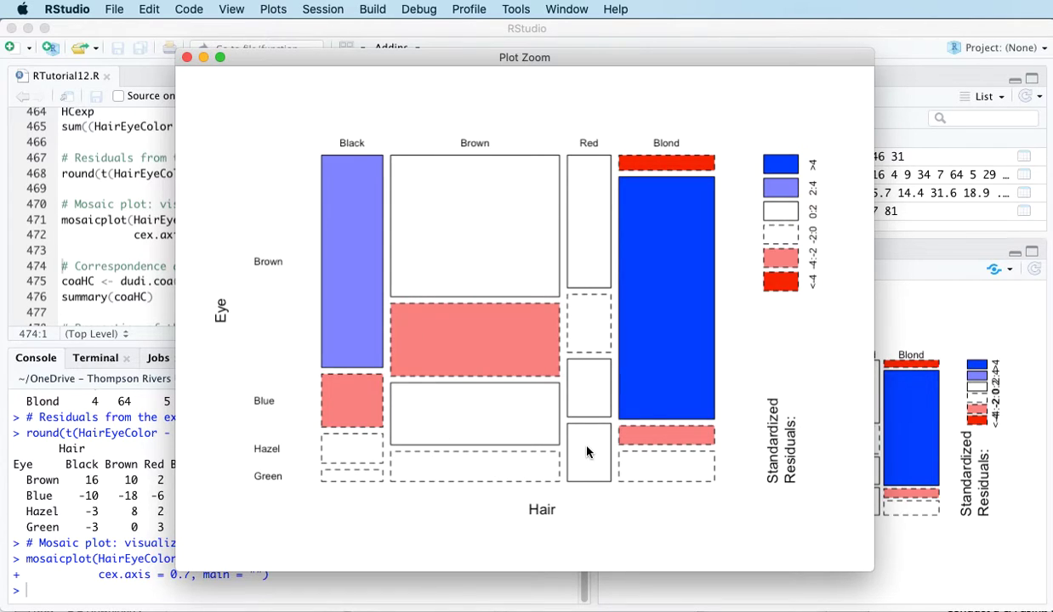
pyautogui.moveTo(347, 252)
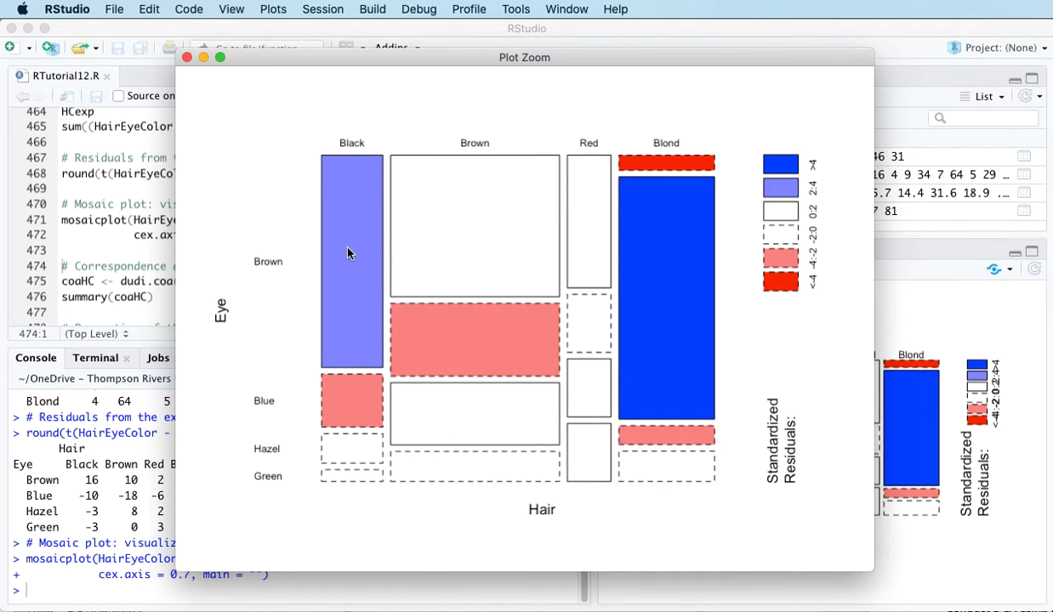
pyautogui.moveTo(259, 288)
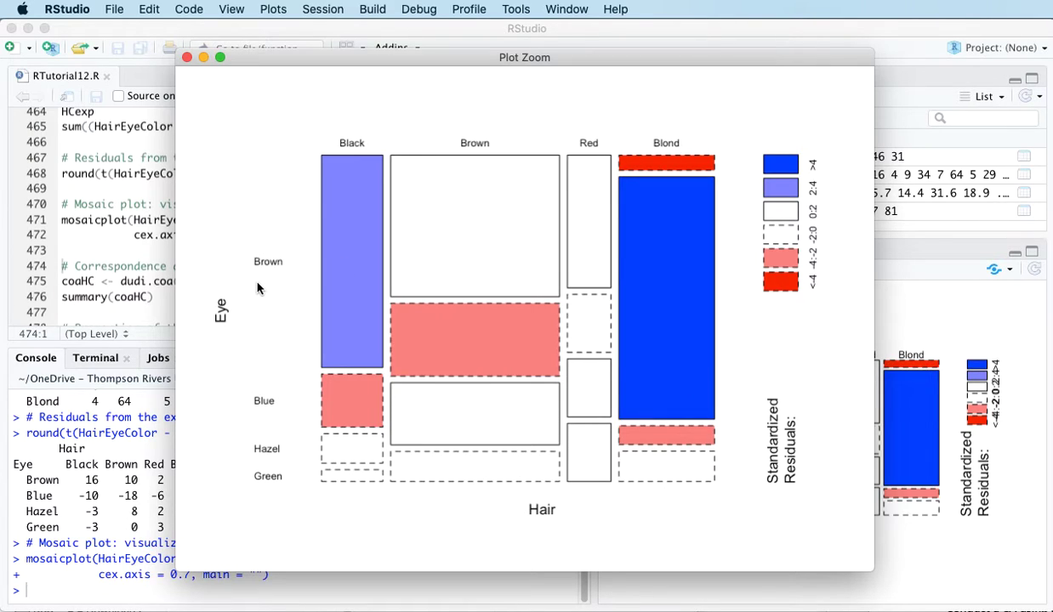
pyautogui.moveTo(353, 177)
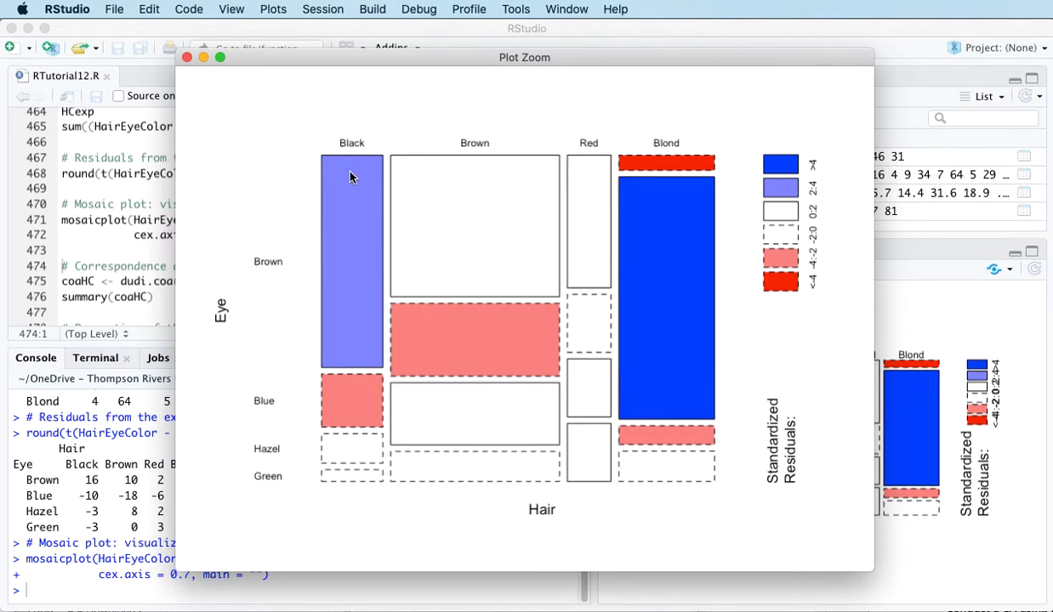
pyautogui.moveTo(353, 256)
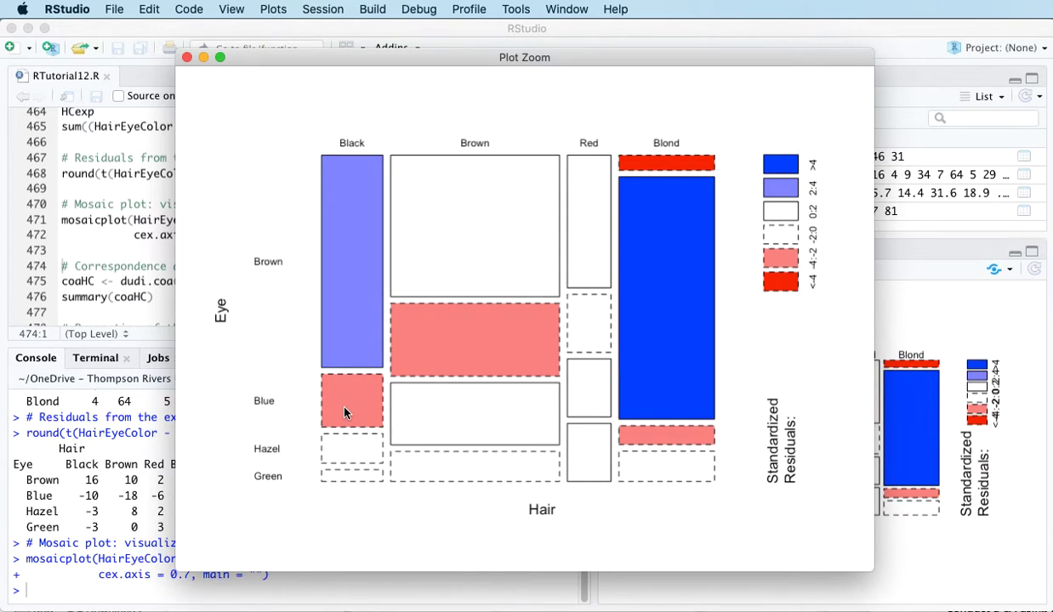
pyautogui.moveTo(317, 384)
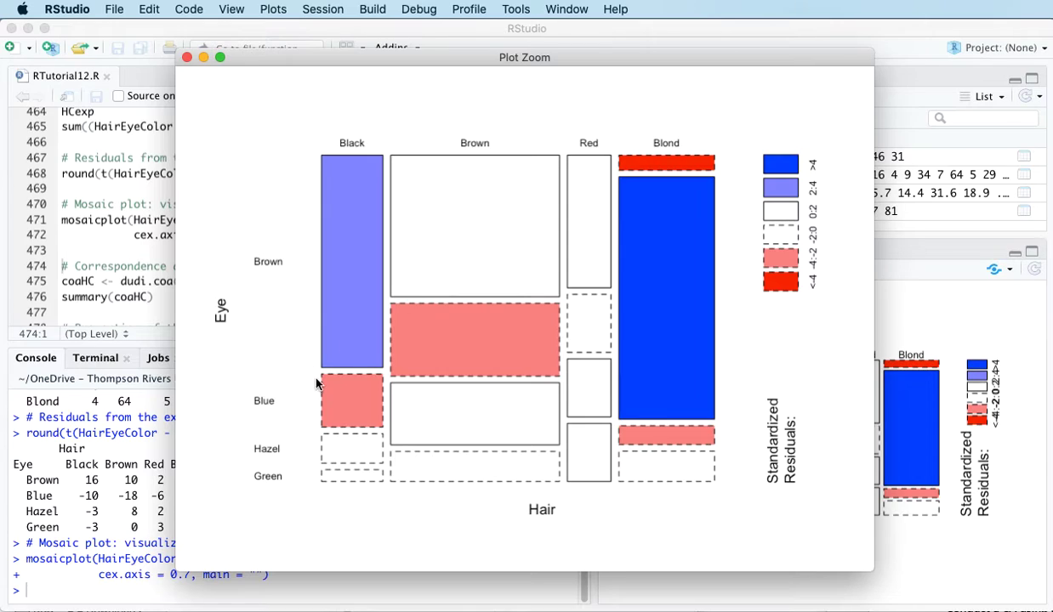
pyautogui.moveTo(431, 363)
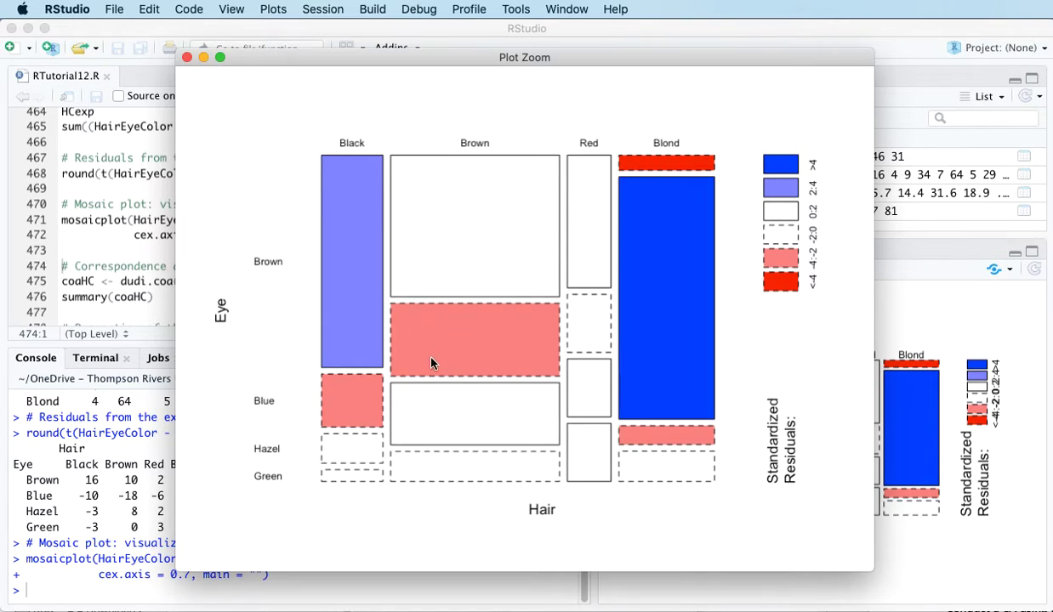
pyautogui.moveTo(664, 448)
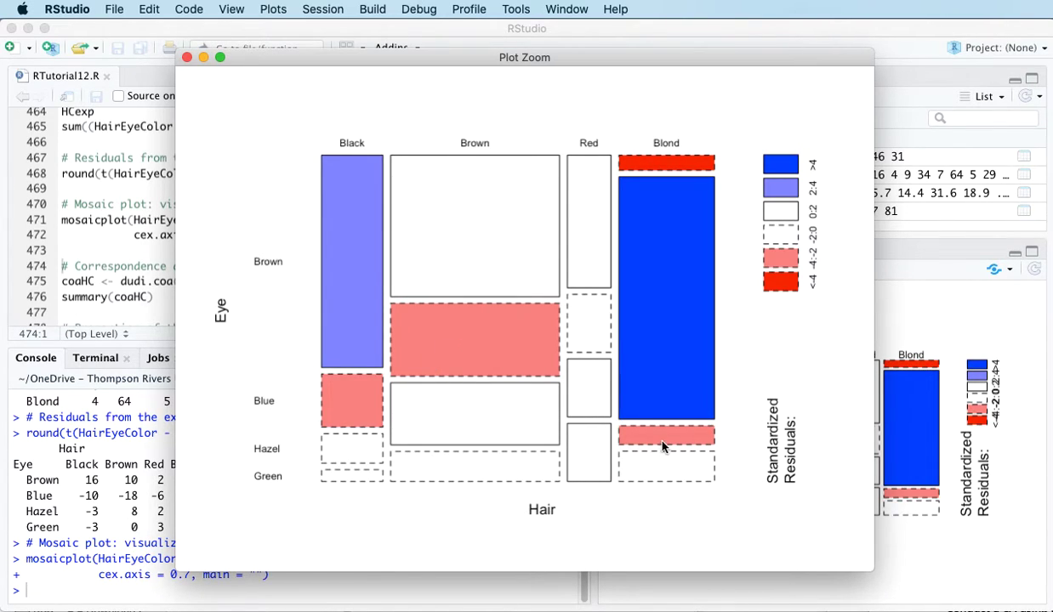
pyautogui.moveTo(674, 393)
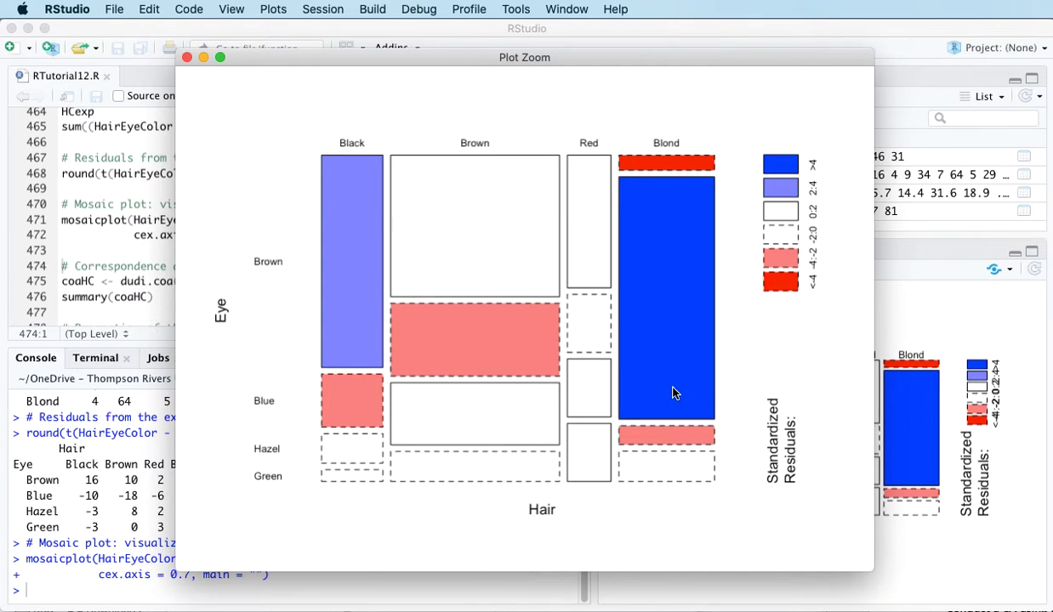
pyautogui.moveTo(719, 523)
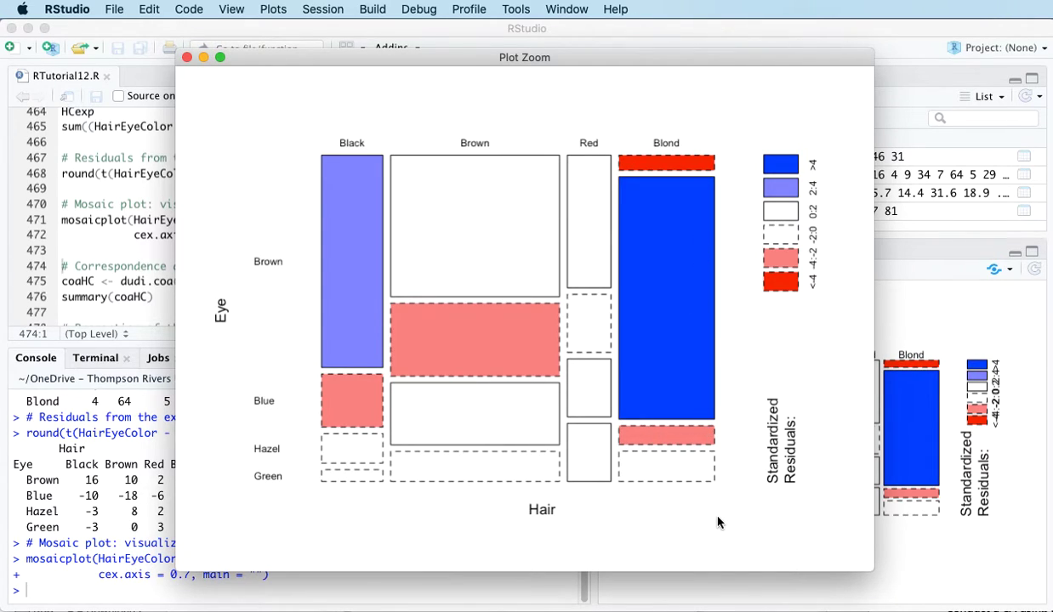
pyautogui.moveTo(441, 189)
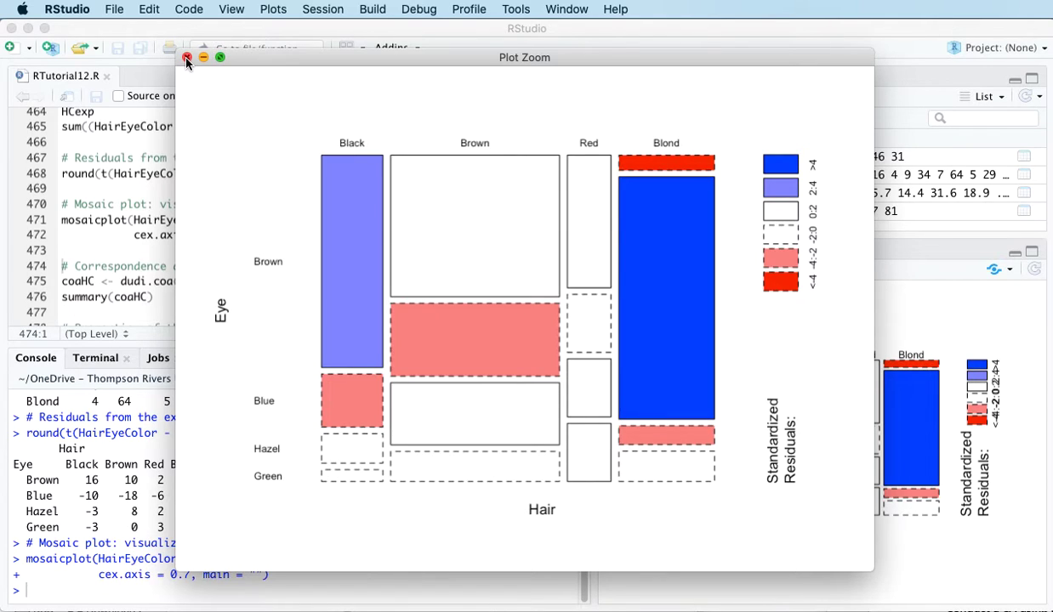
# Close the enlarged Plot Zoom view of the mosaic plot.
pyautogui.click(187, 57)
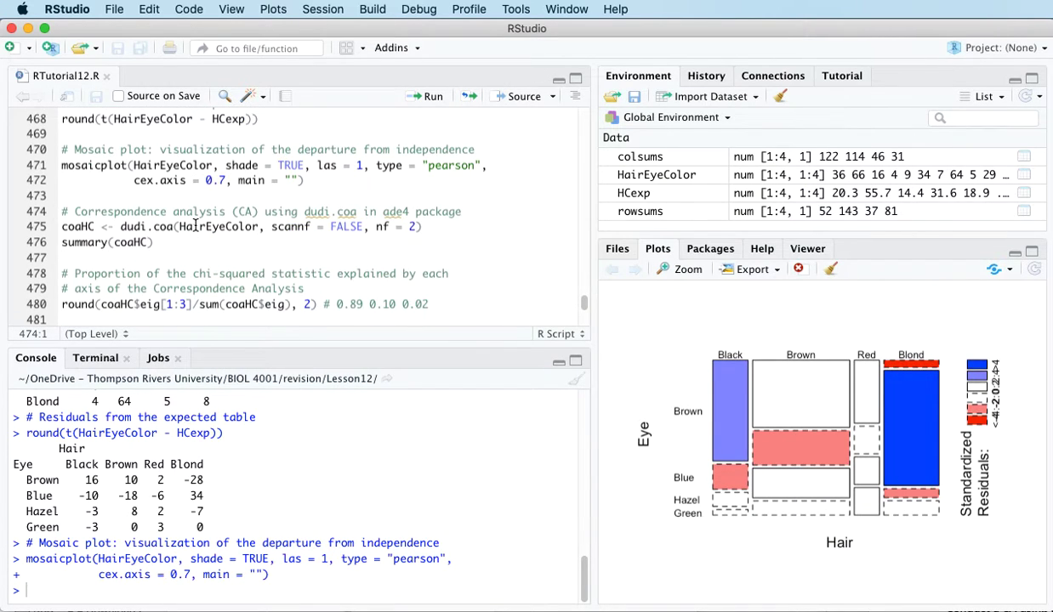
# Load ade4 and create coaHC with dudi.coa on HairEyeColor.
pyautogui.scroll(-3)
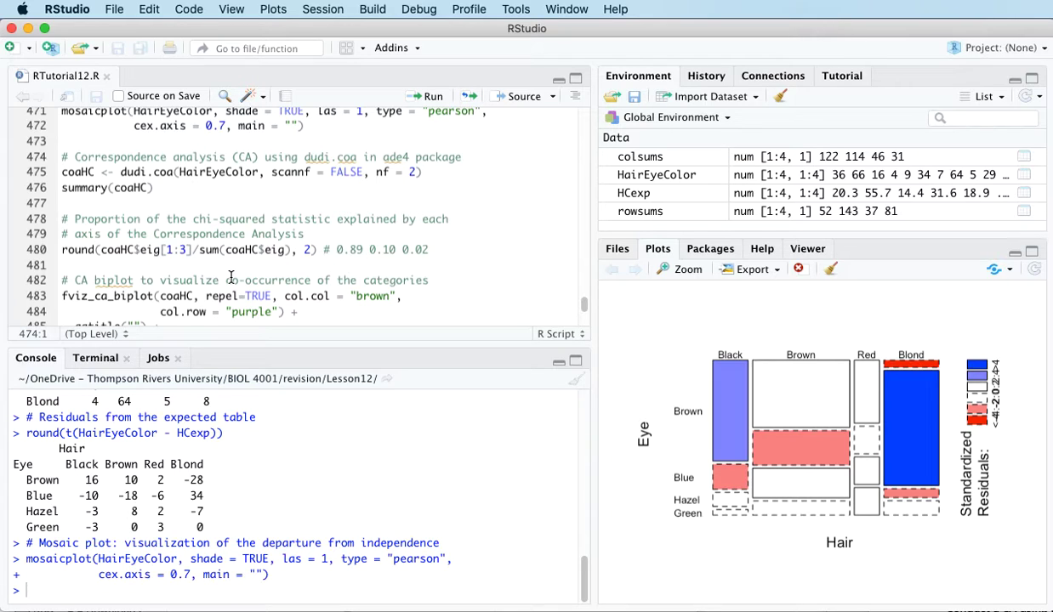
pyautogui.moveTo(62, 172)
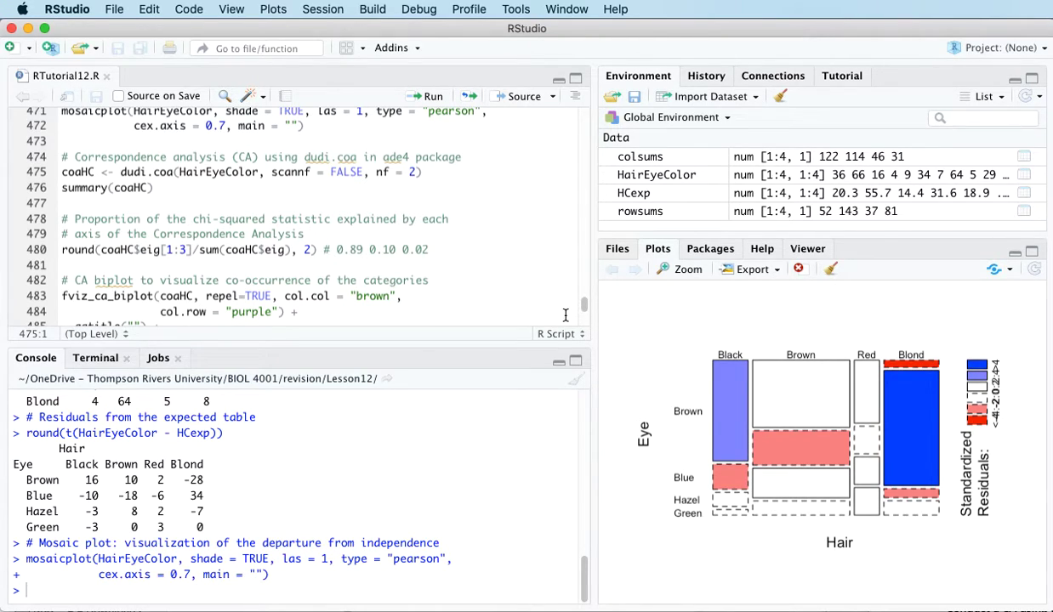
pyautogui.moveTo(584, 311)
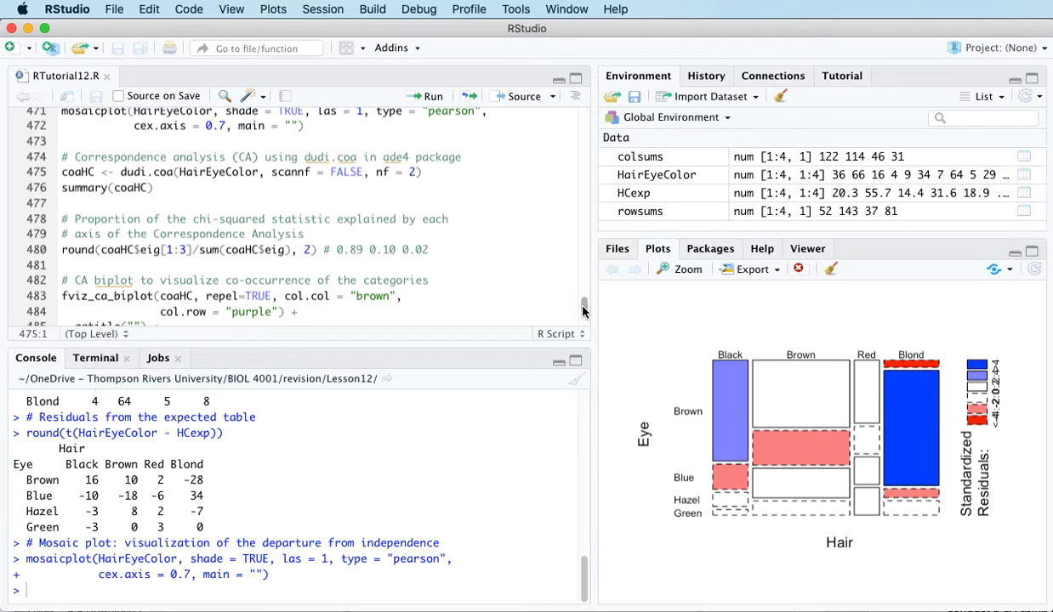
pyautogui.scroll(3)
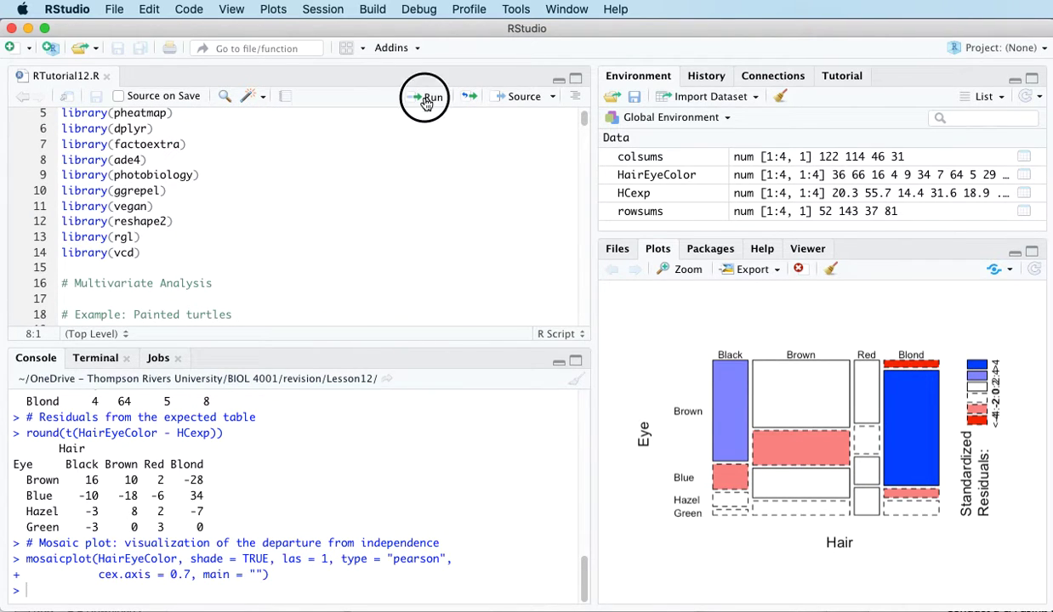
pyautogui.click(425, 96)
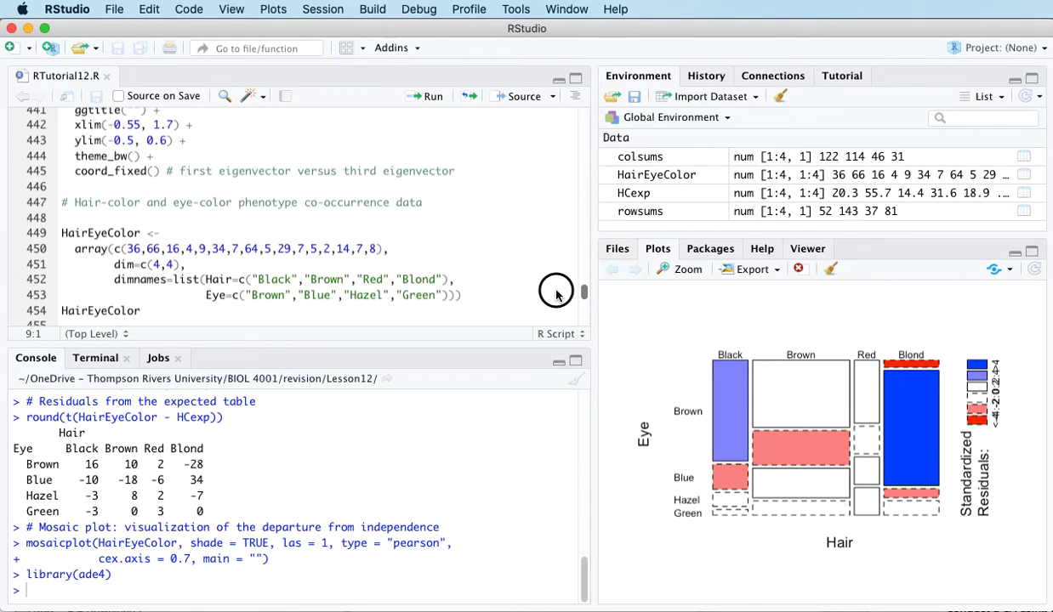
pyautogui.scroll(-3)
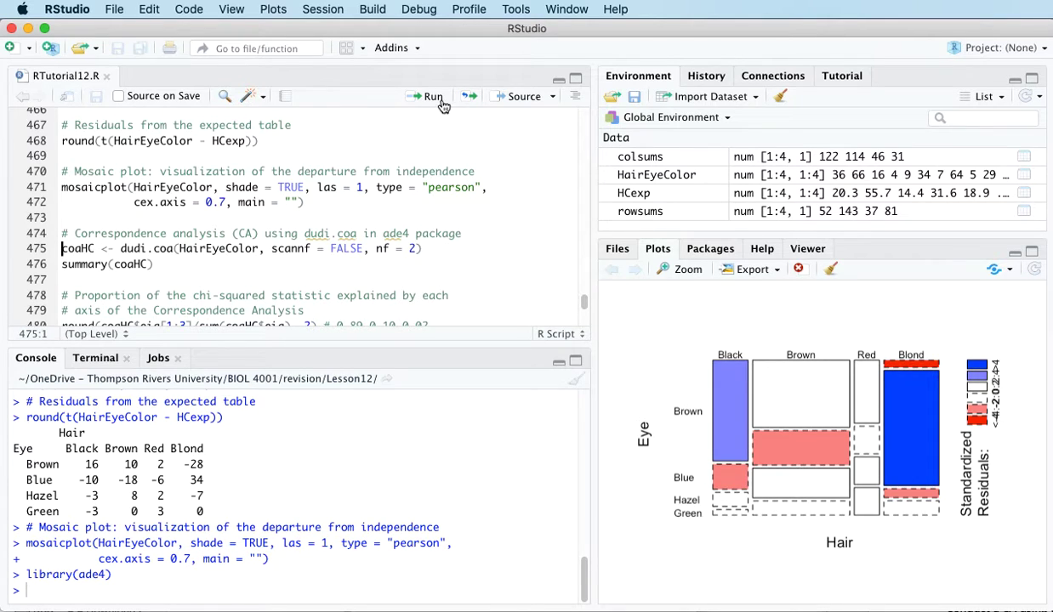
pyautogui.click(429, 97)
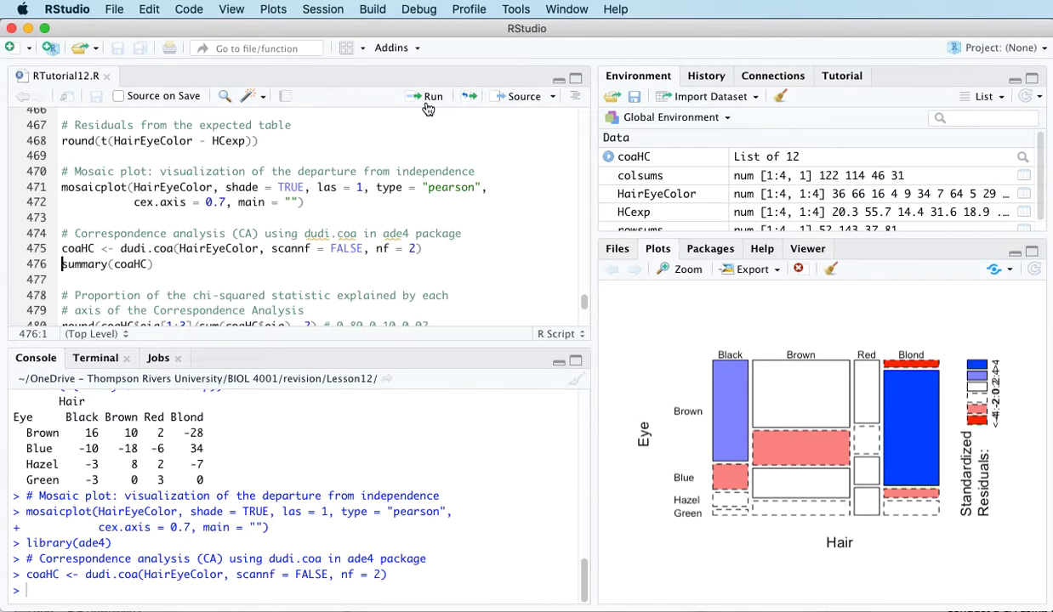
# Print summary(coaHC) showing cumulative inertia 88.76, 98.33 and 100 percent.
pyautogui.click(427, 96)
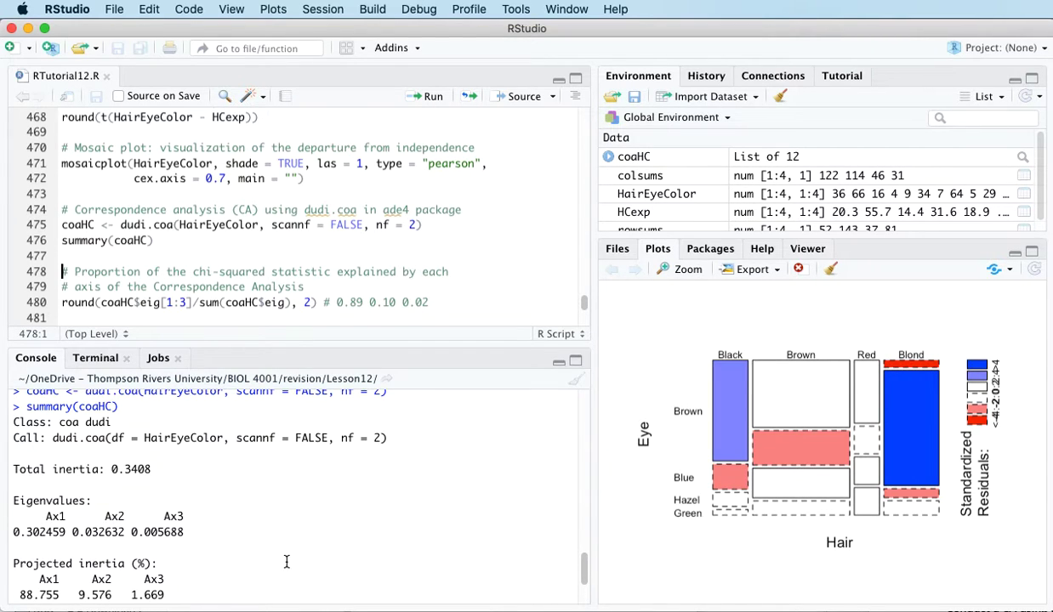
pyautogui.moveTo(293, 560)
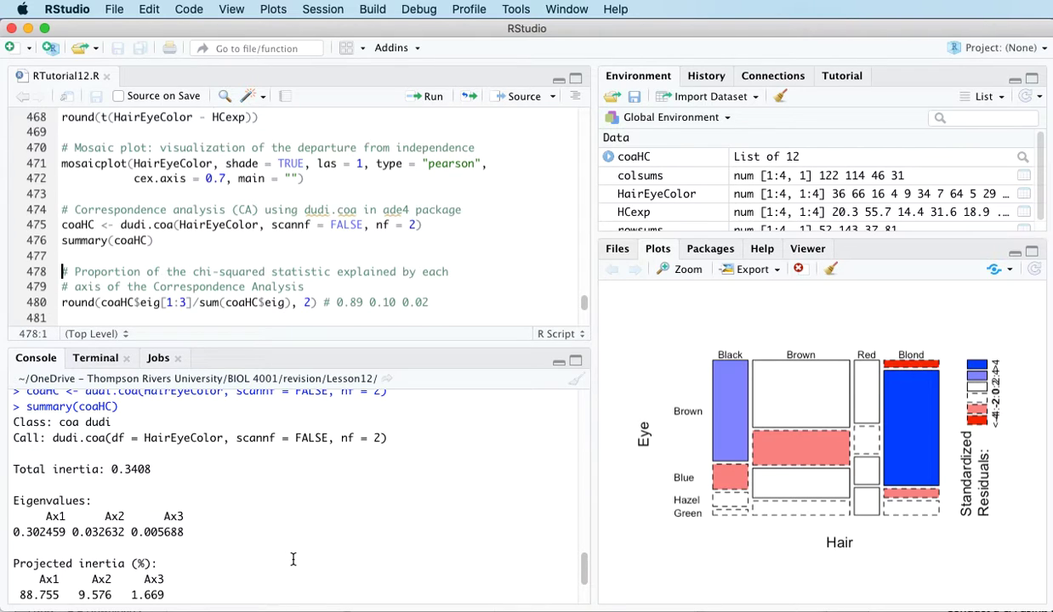
pyautogui.scroll(-3)
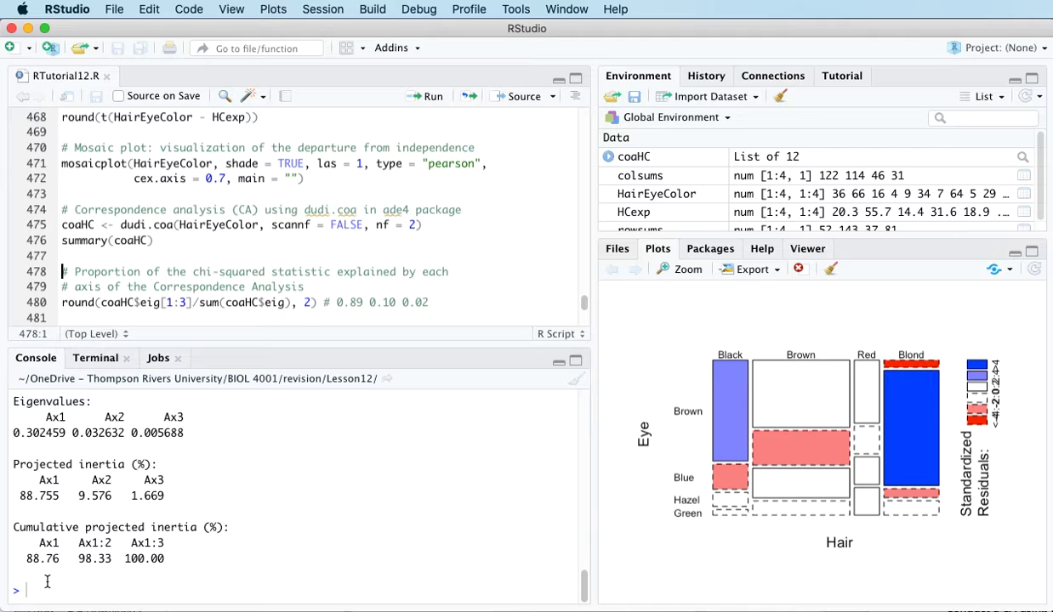
pyautogui.doubleClick(41, 559)
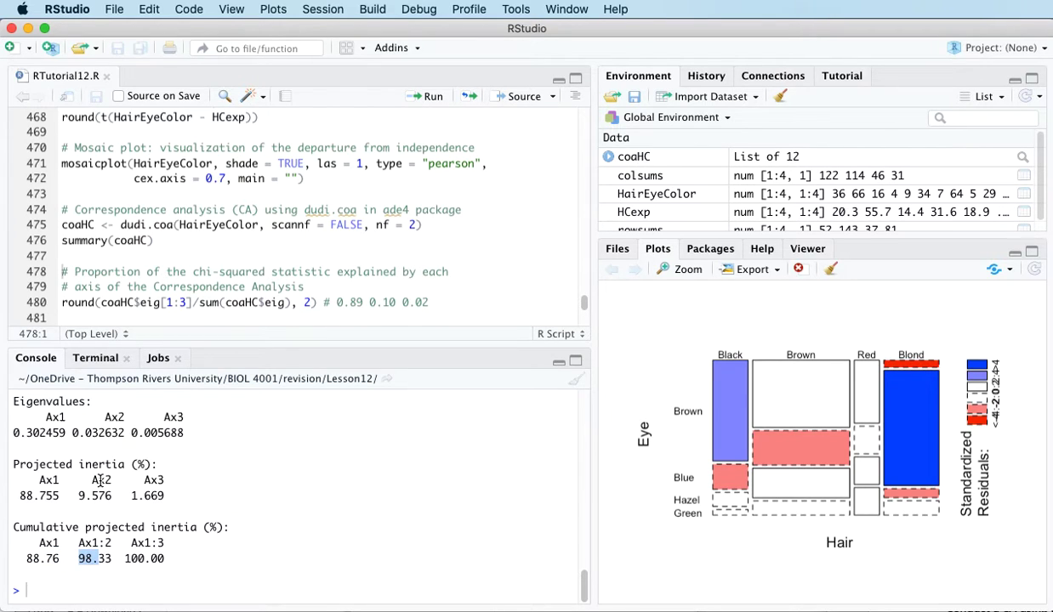
pyautogui.doubleClick(94, 496)
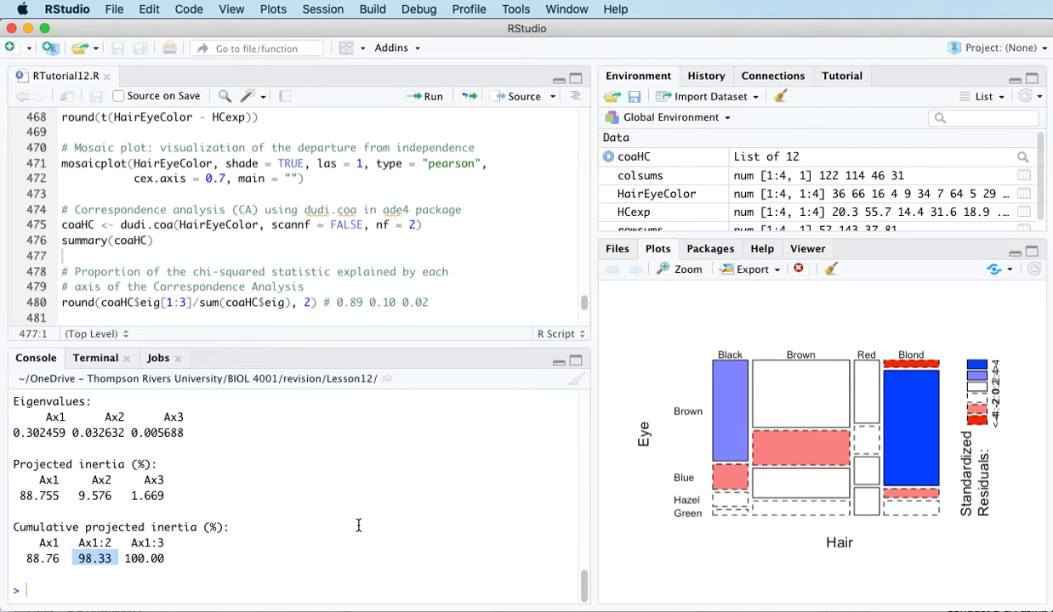
pyautogui.moveTo(342, 31)
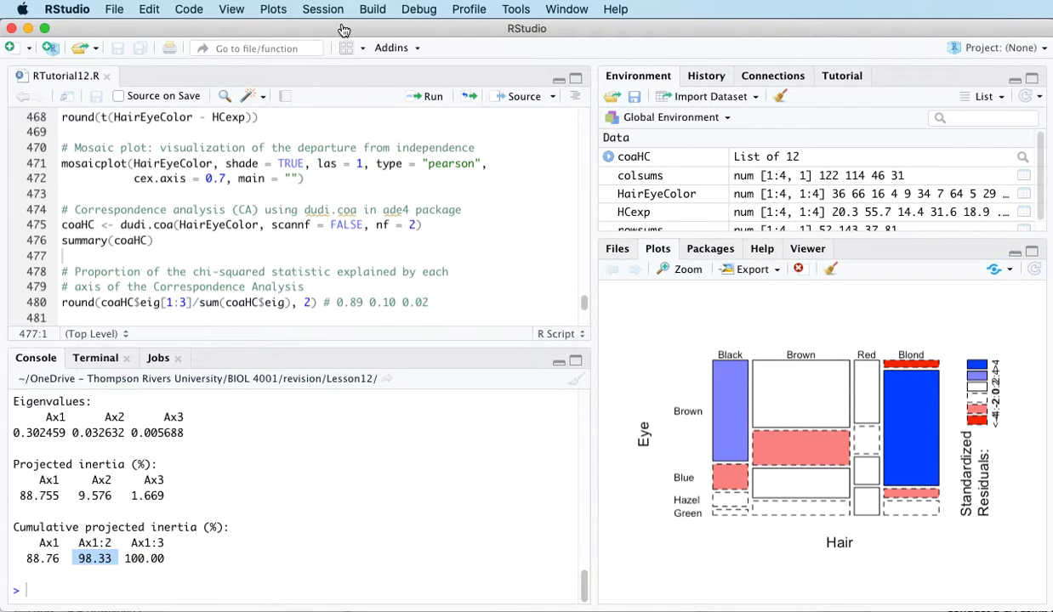
pyautogui.click(252, 272)
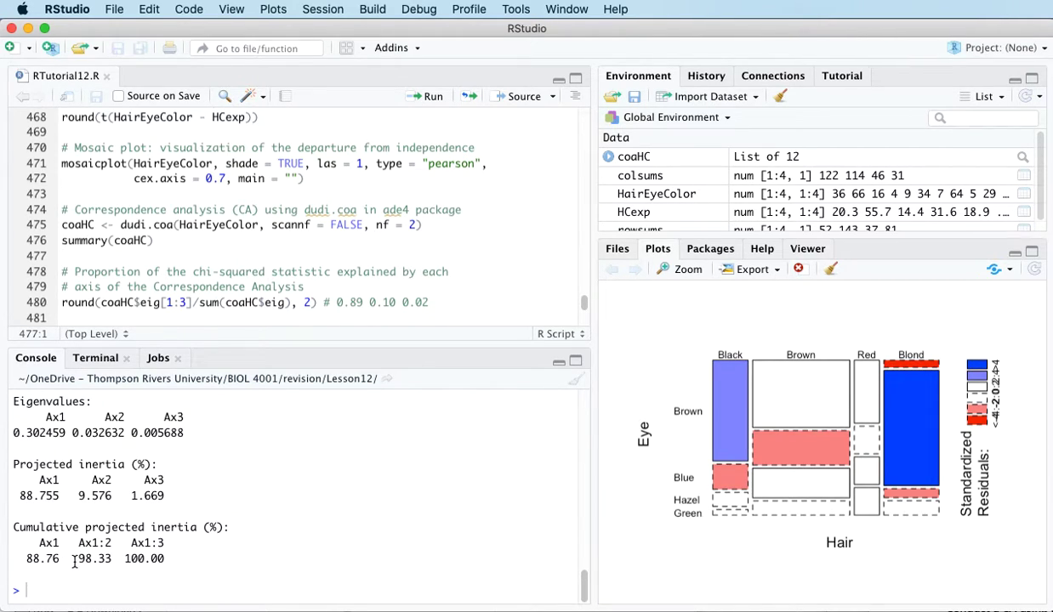
pyautogui.doubleClick(92, 559)
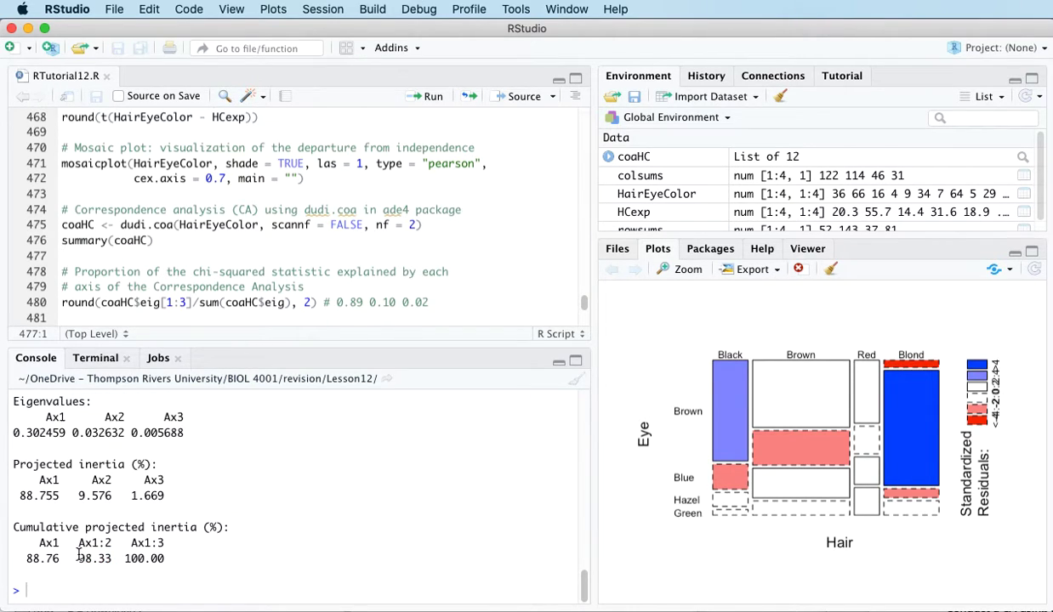
pyautogui.doubleClick(94, 558)
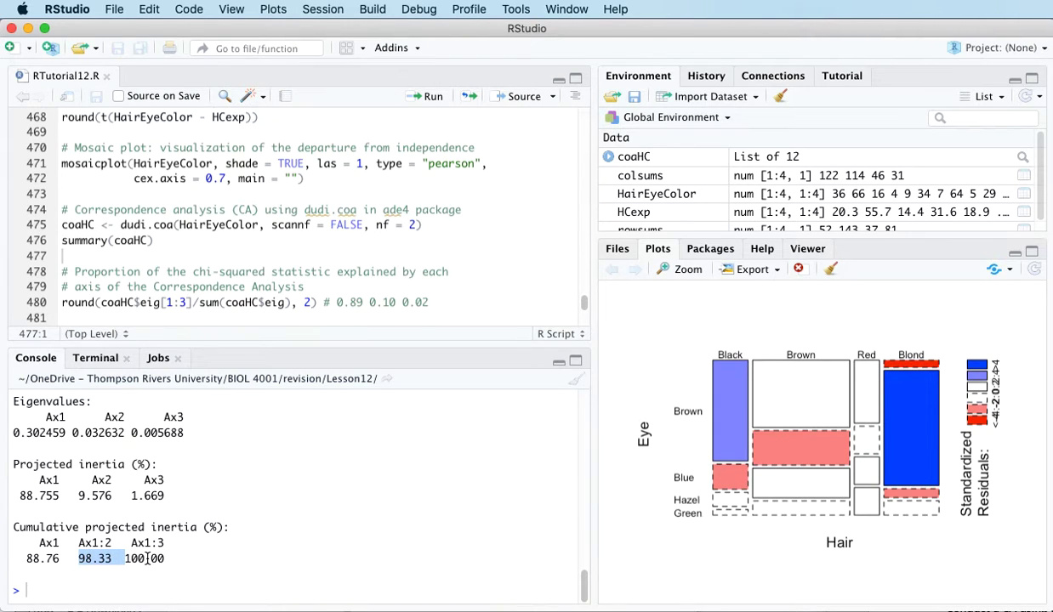
pyautogui.scroll(-3)
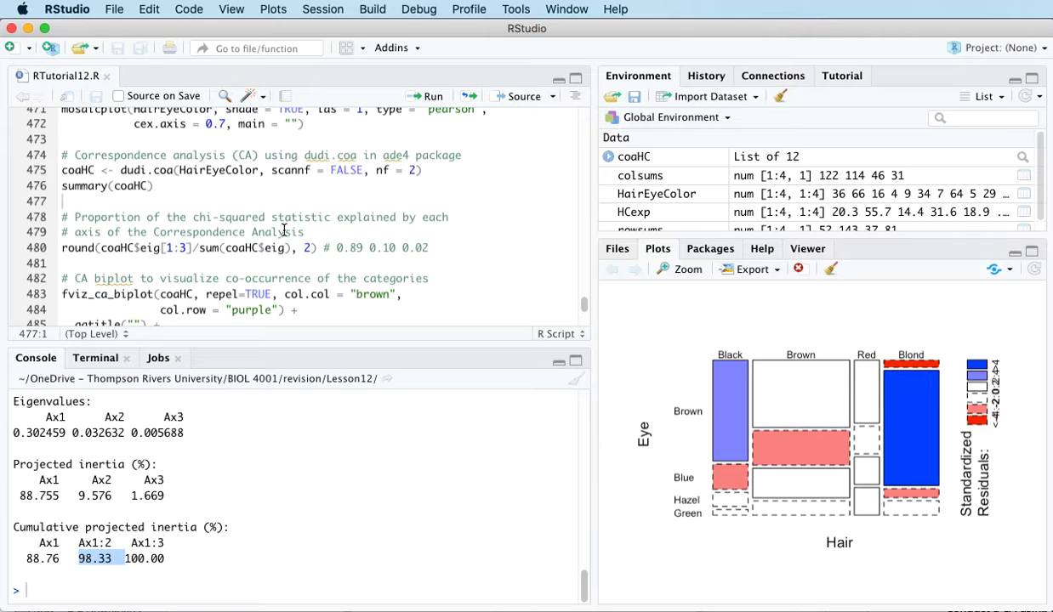
pyautogui.moveTo(261, 272)
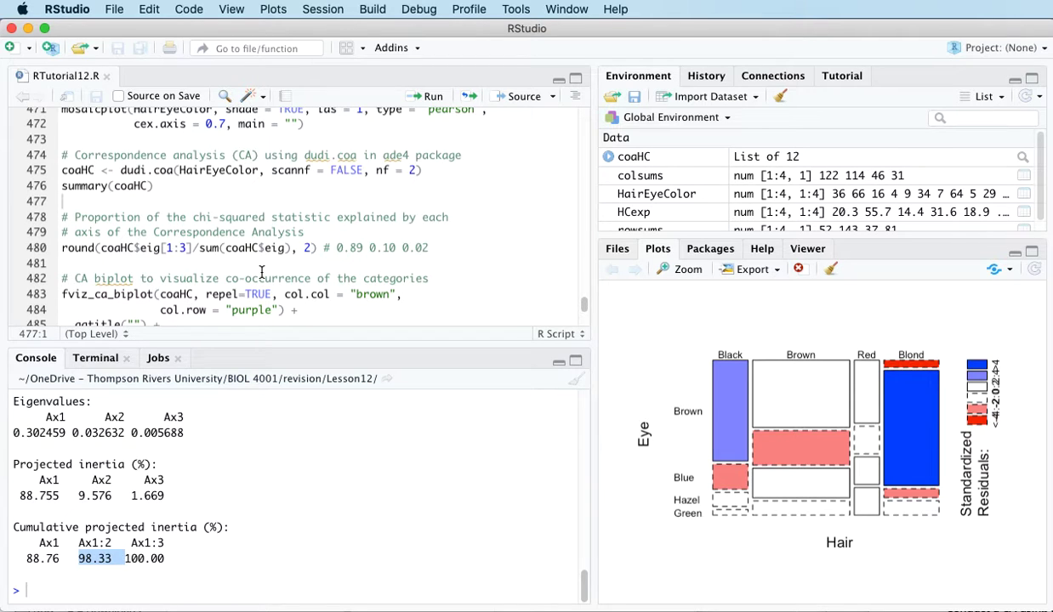
pyautogui.scroll(-3)
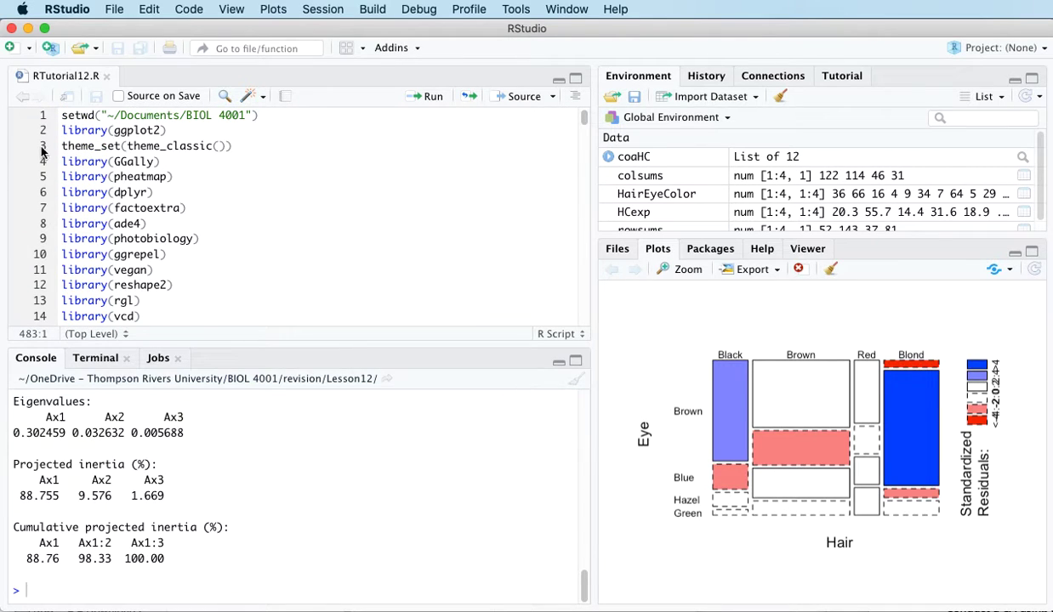
# Load ggplot2 with theme_classic, then run fviz_ca_biplot, which errors as function not found.
pyautogui.click(430, 96)
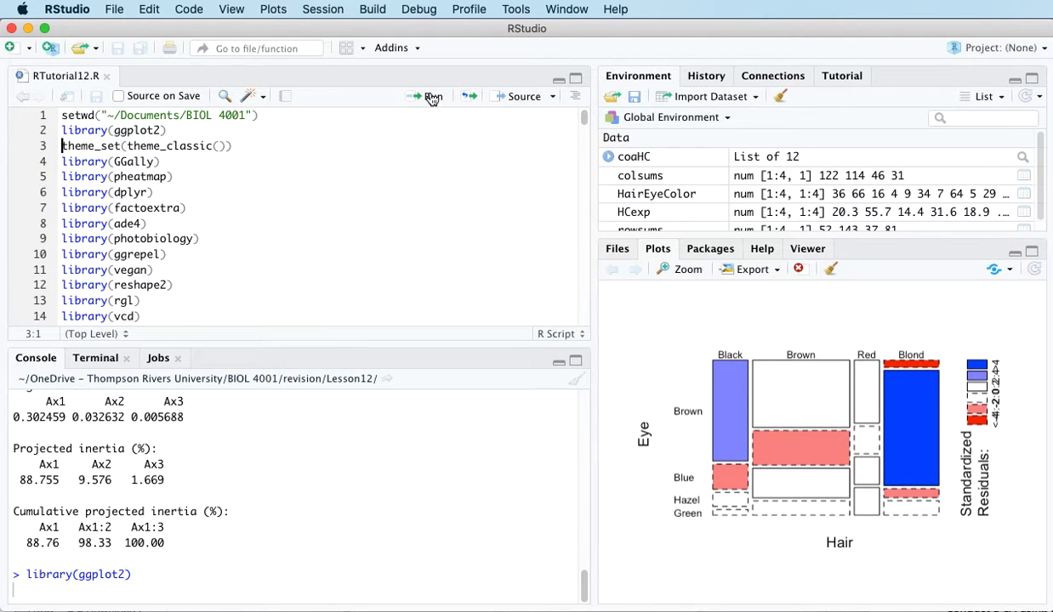
pyautogui.click(432, 96)
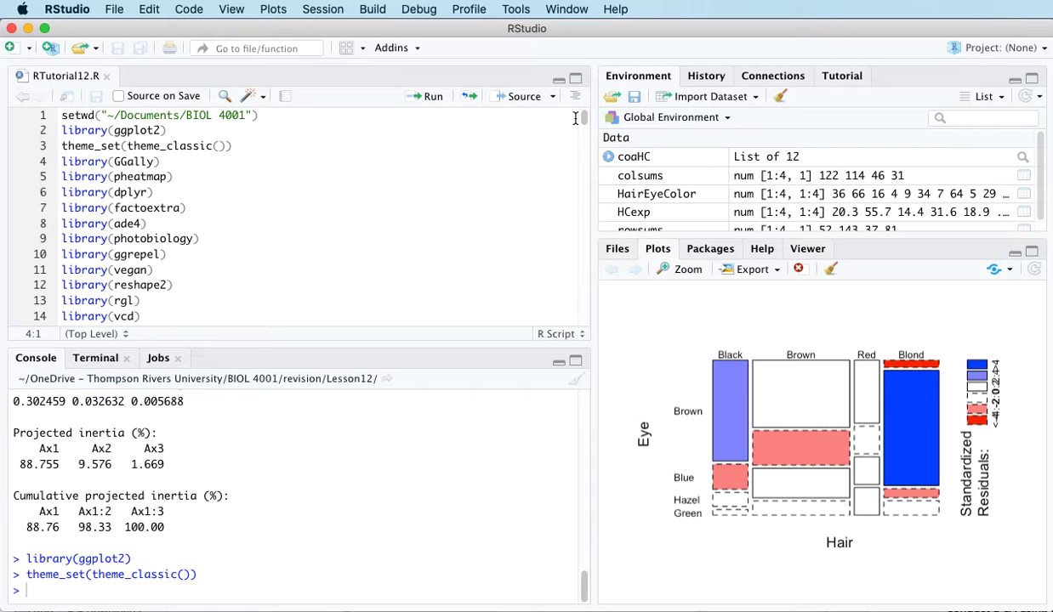
pyautogui.scroll(-3)
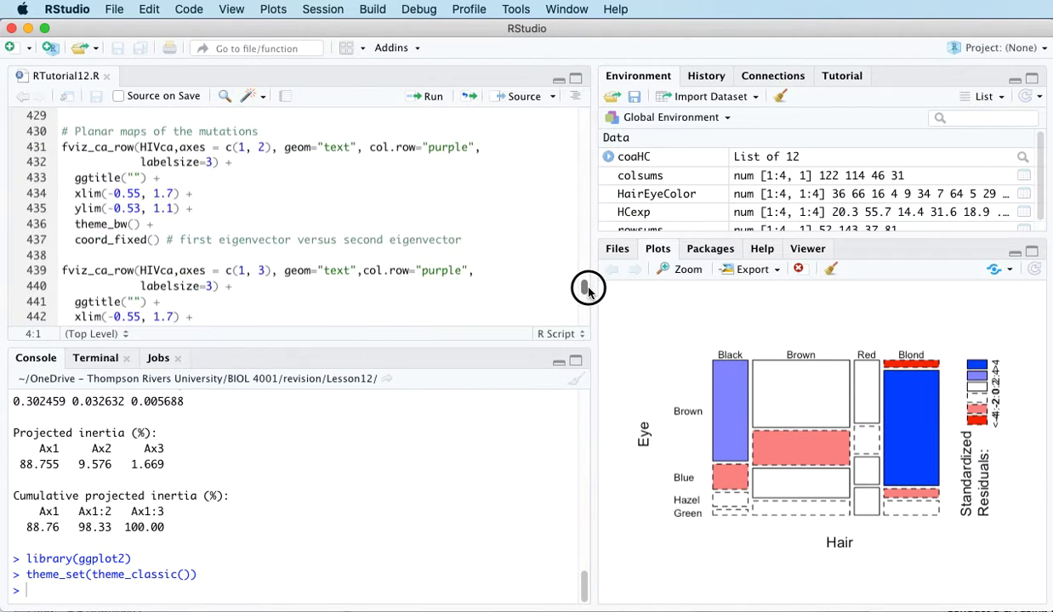
pyautogui.scroll(3)
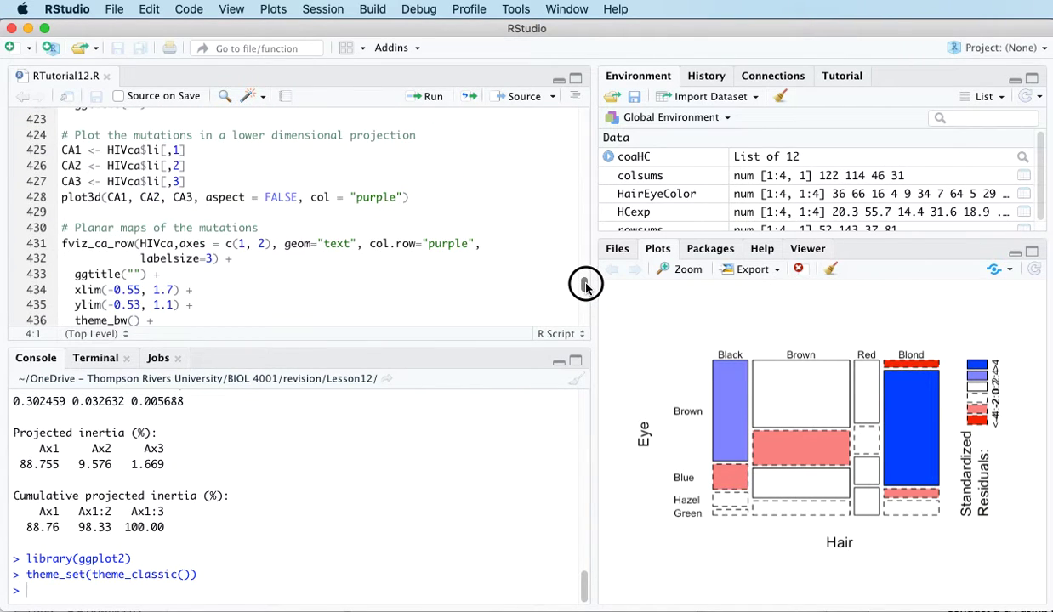
pyautogui.scroll(-3)
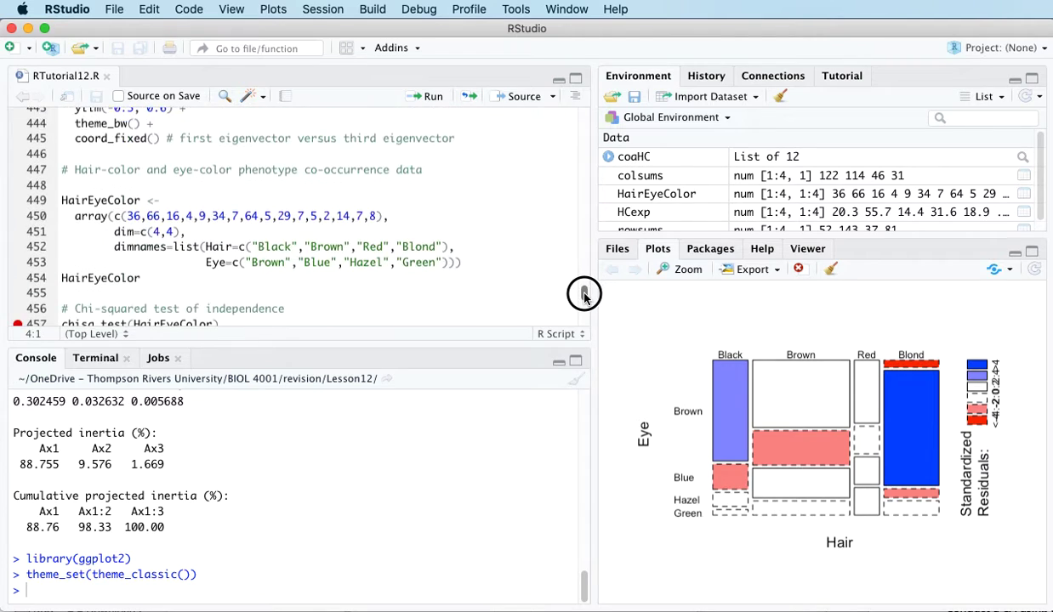
pyautogui.scroll(-3)
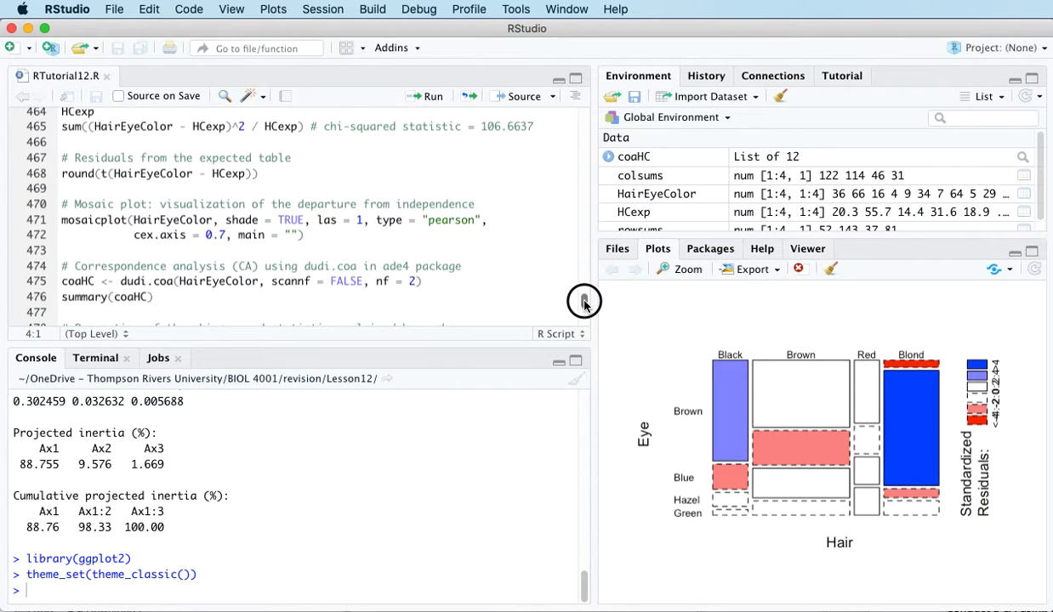
pyautogui.scroll(-3)
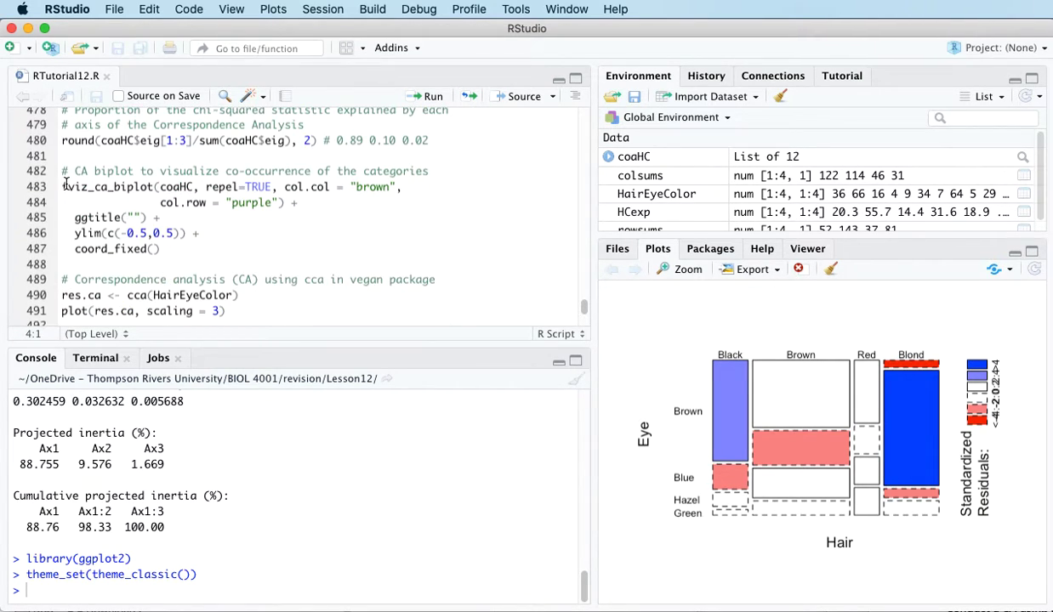
pyautogui.click(433, 95)
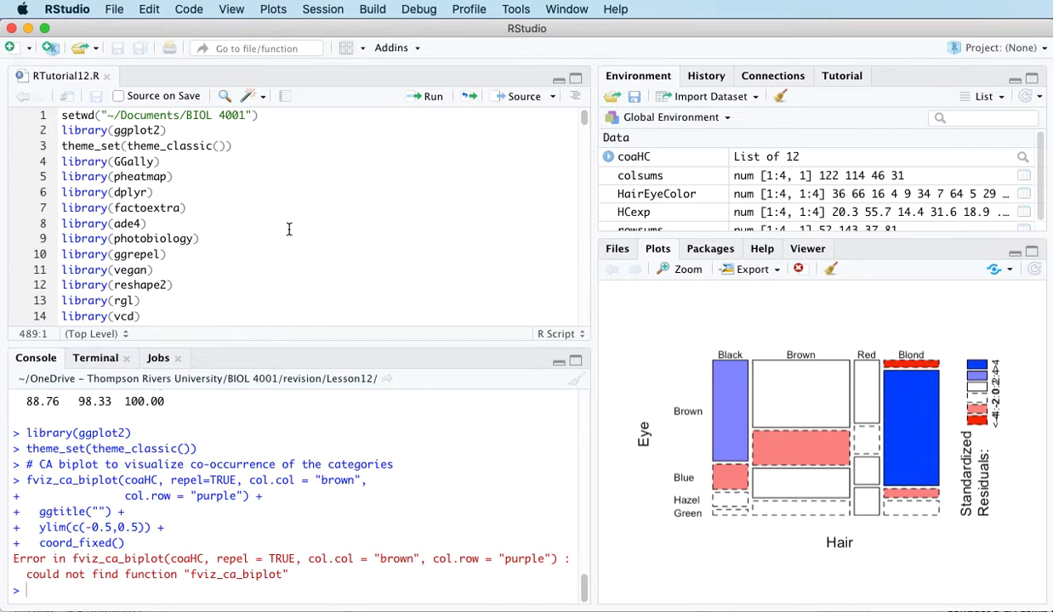
# Search the Help pane for fviz_ca_biplot to find factoextra::fviz_ca.
pyautogui.scroll(-3)
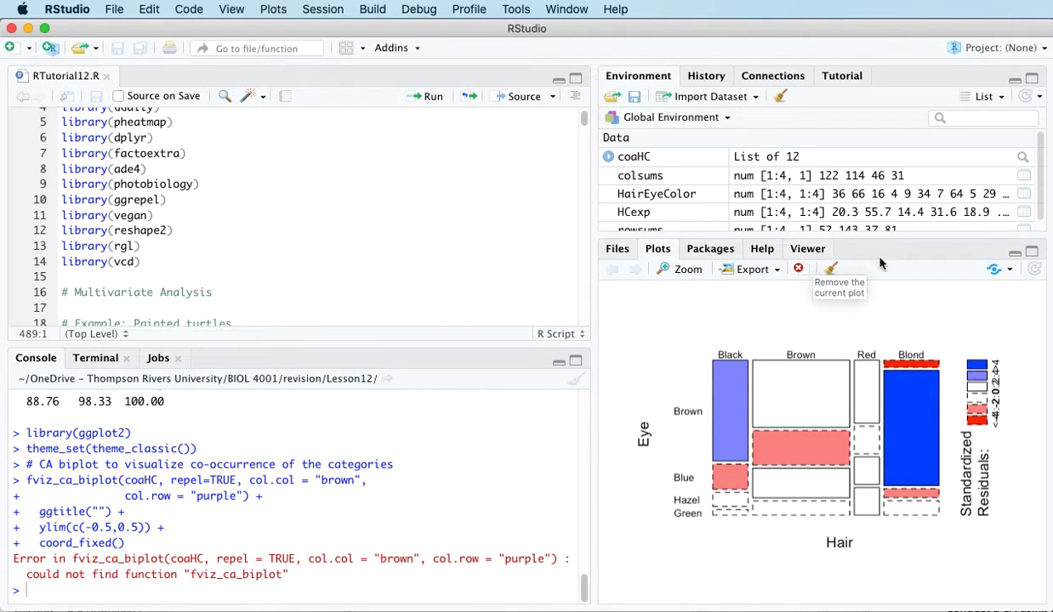
pyautogui.click(761, 249)
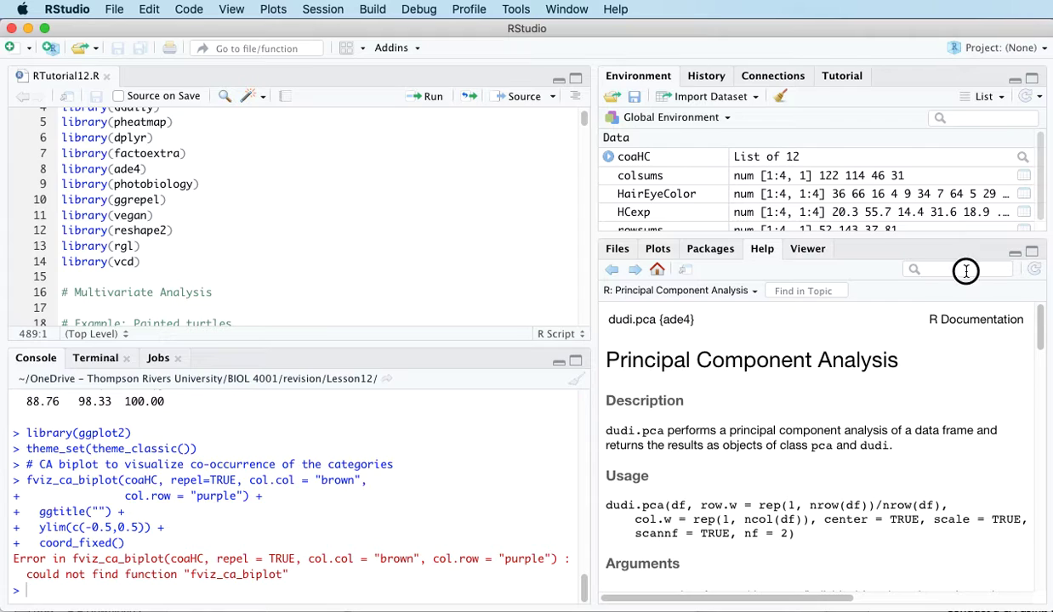
pyautogui.click(959, 268)
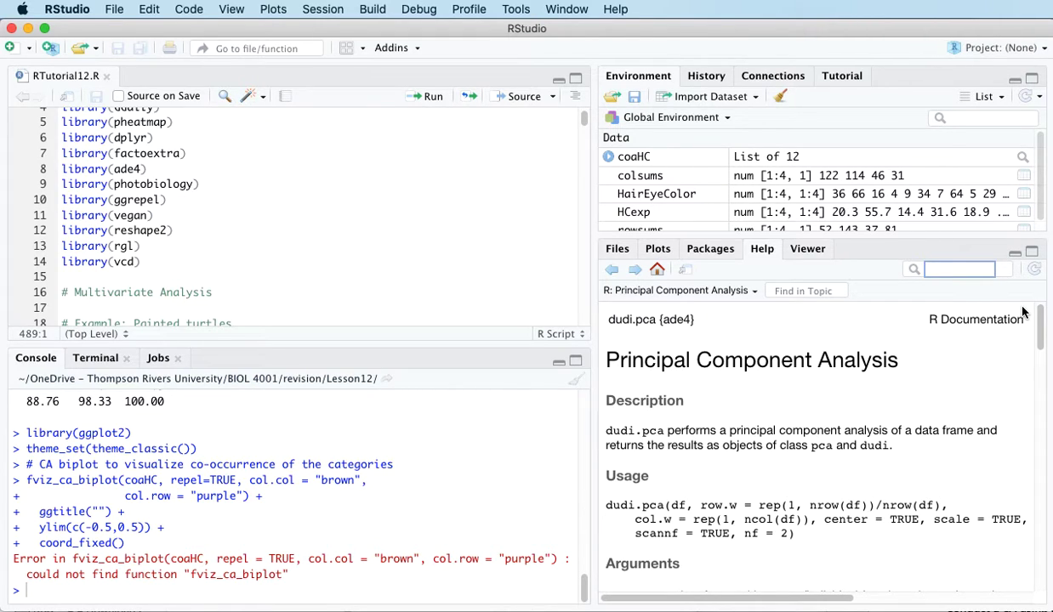
pyautogui.write('fvi')
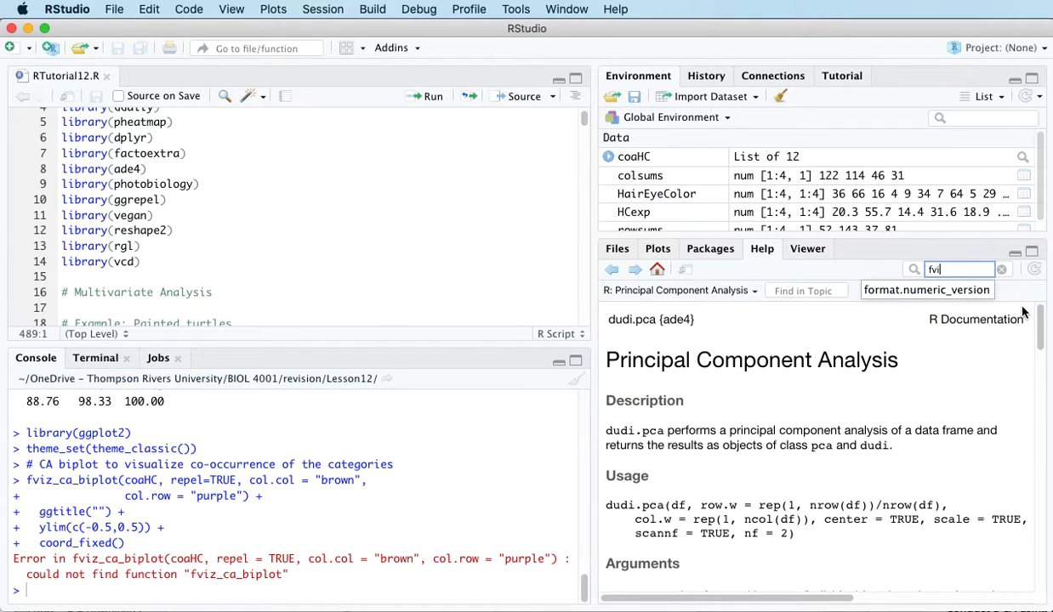
pyautogui.write('z_ca')
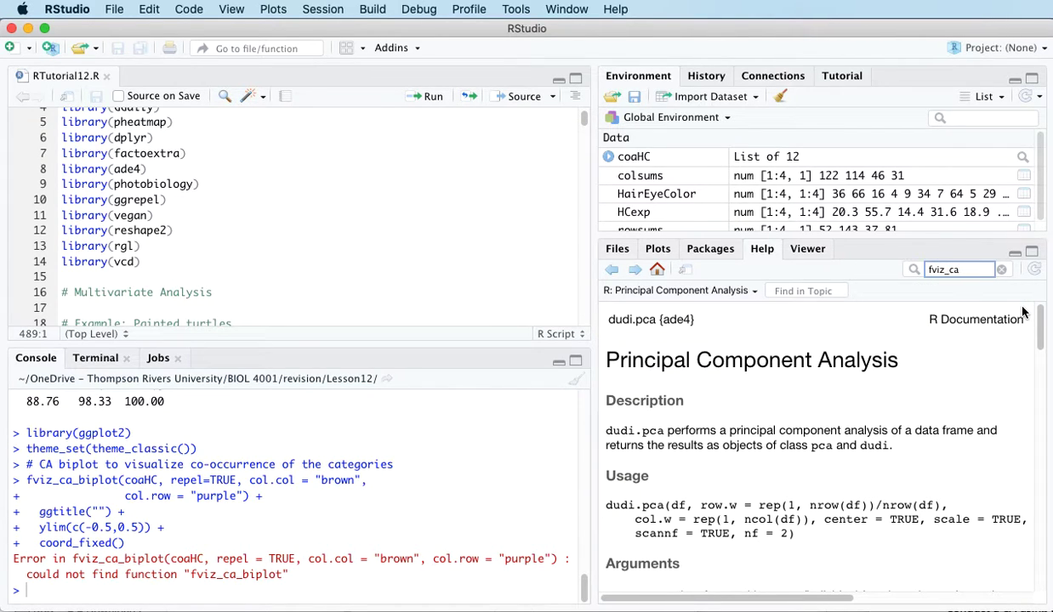
pyautogui.write('_biplot')
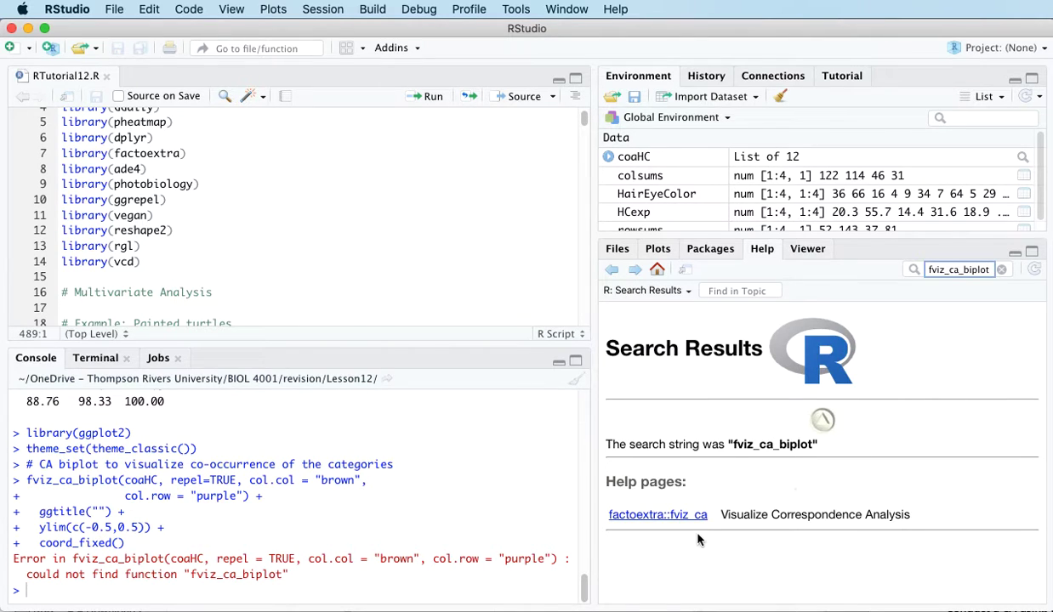
pyautogui.moveTo(867, 451)
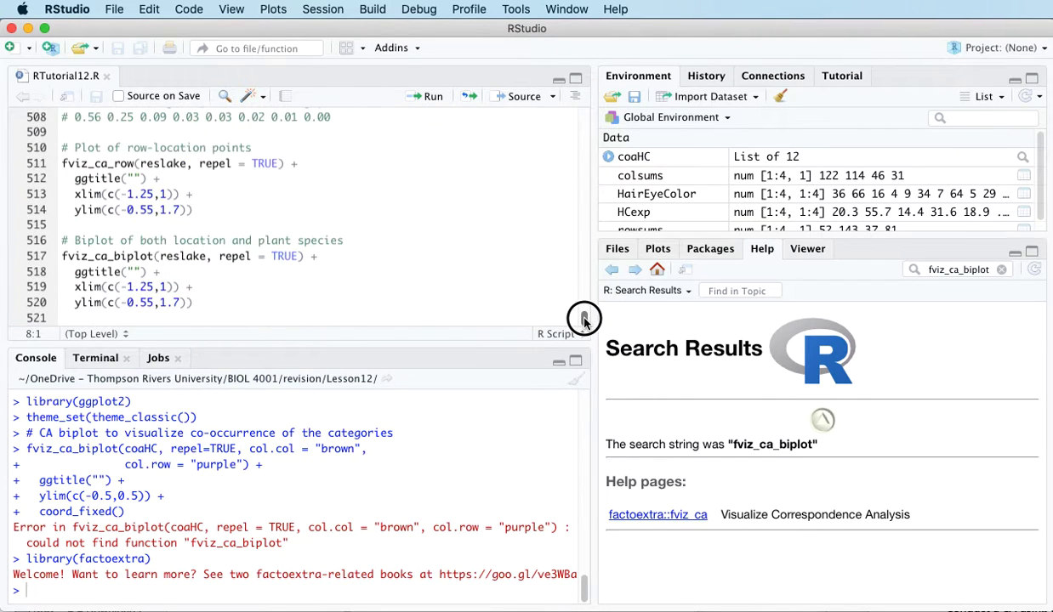
# Rerun fviz_ca_biplot to draw the hair and eye colour CA biplot on Dim1 and Dim2.
pyautogui.scroll(3)
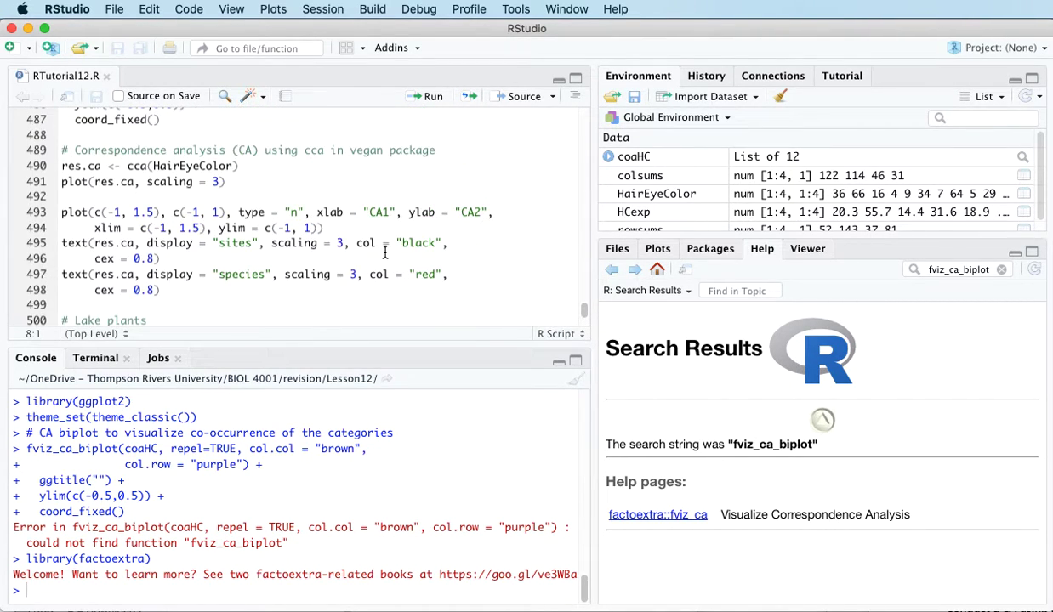
pyautogui.scroll(3)
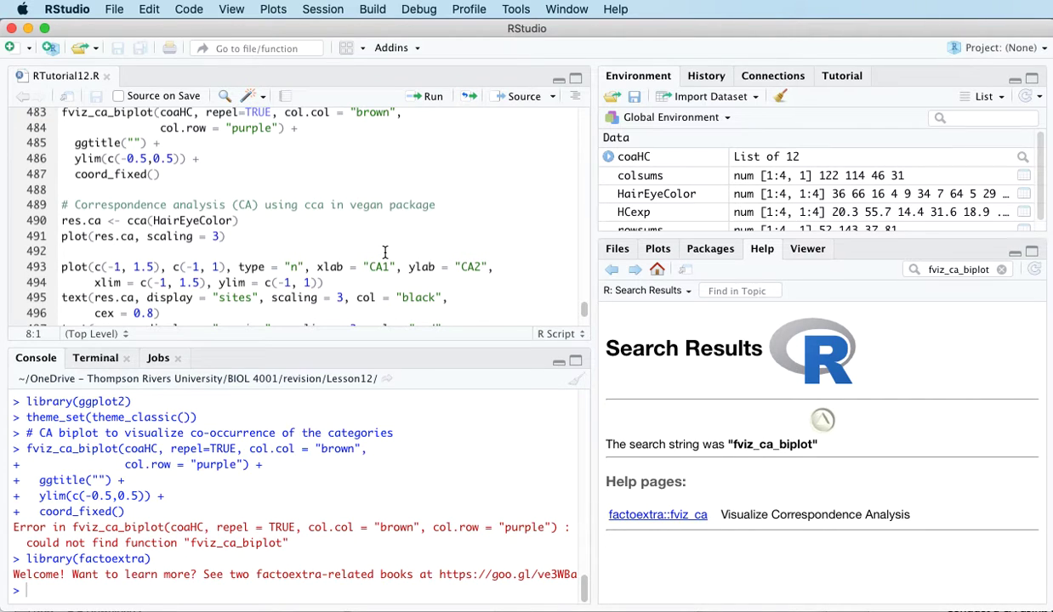
pyautogui.scroll(-3)
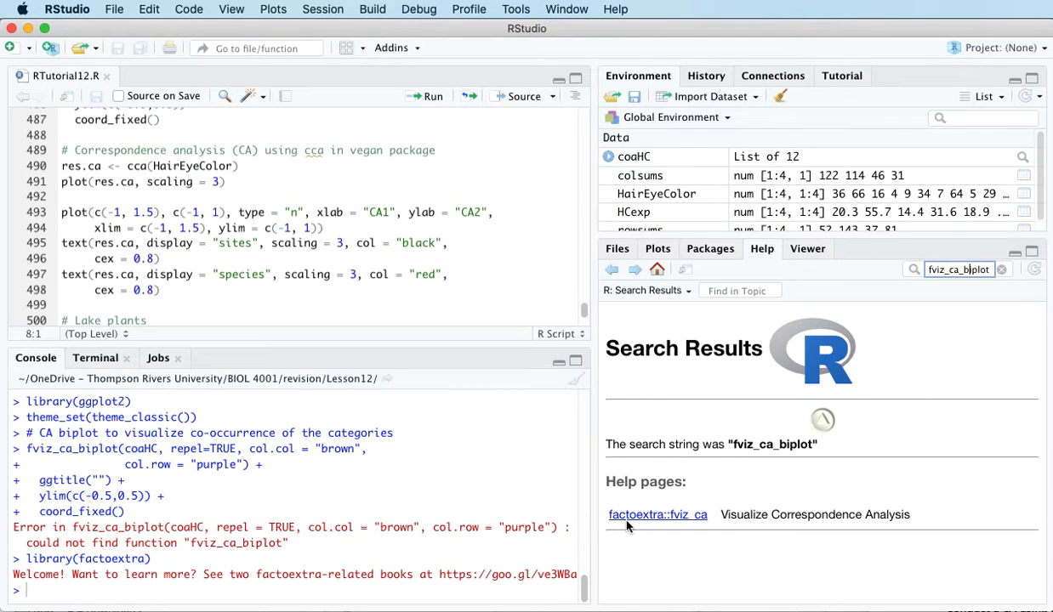
pyautogui.moveTo(622, 527)
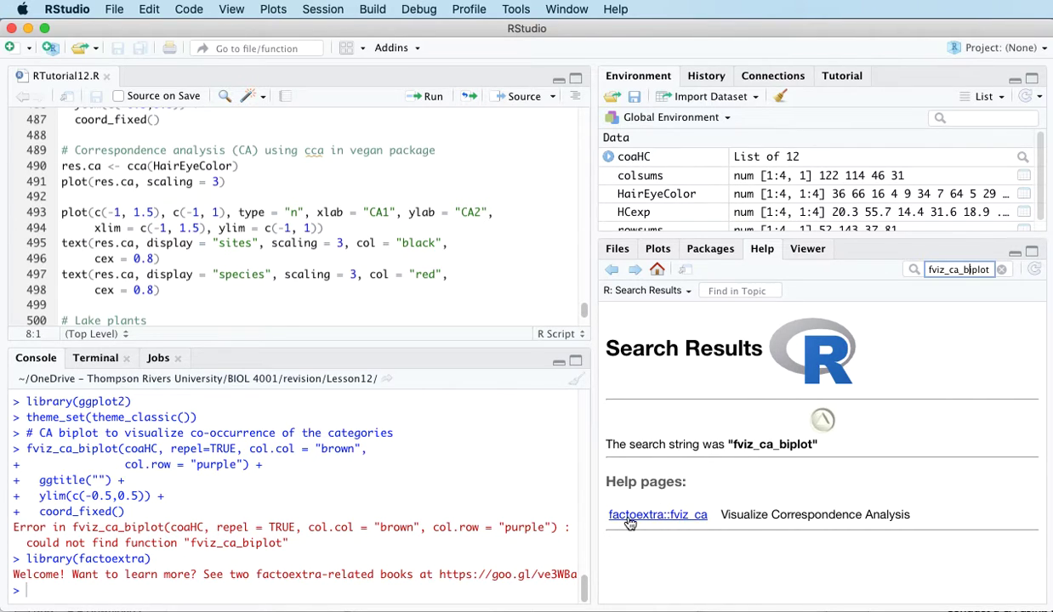
pyautogui.moveTo(389, 383)
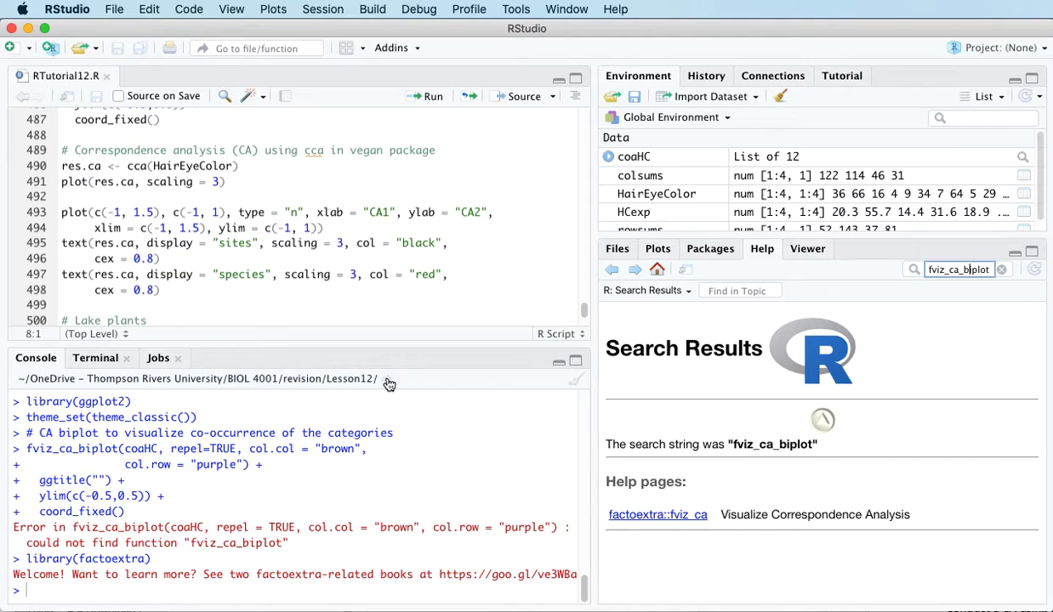
pyautogui.moveTo(553, 245)
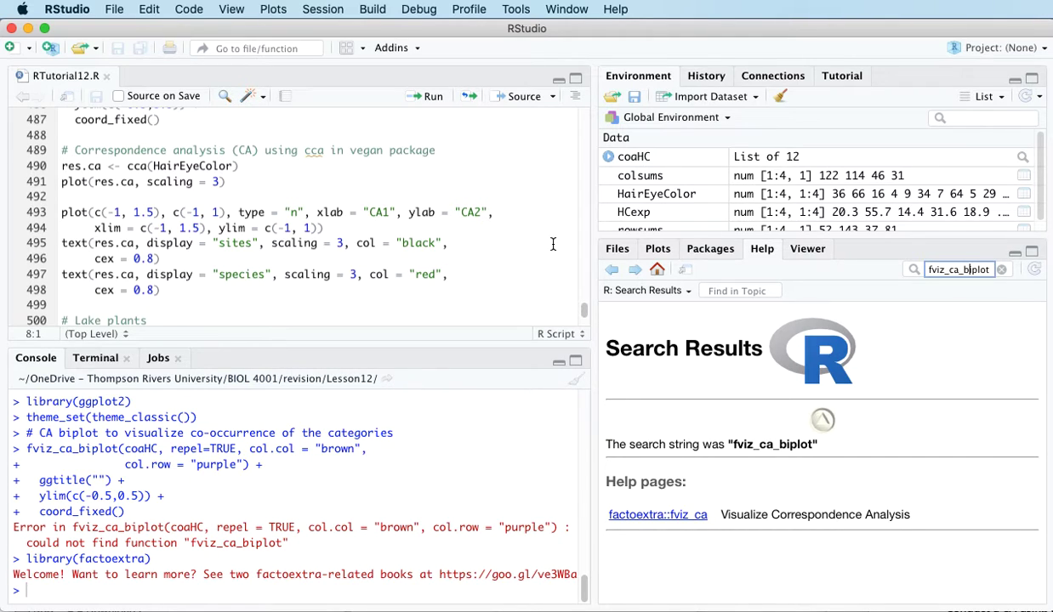
pyautogui.moveTo(252, 261)
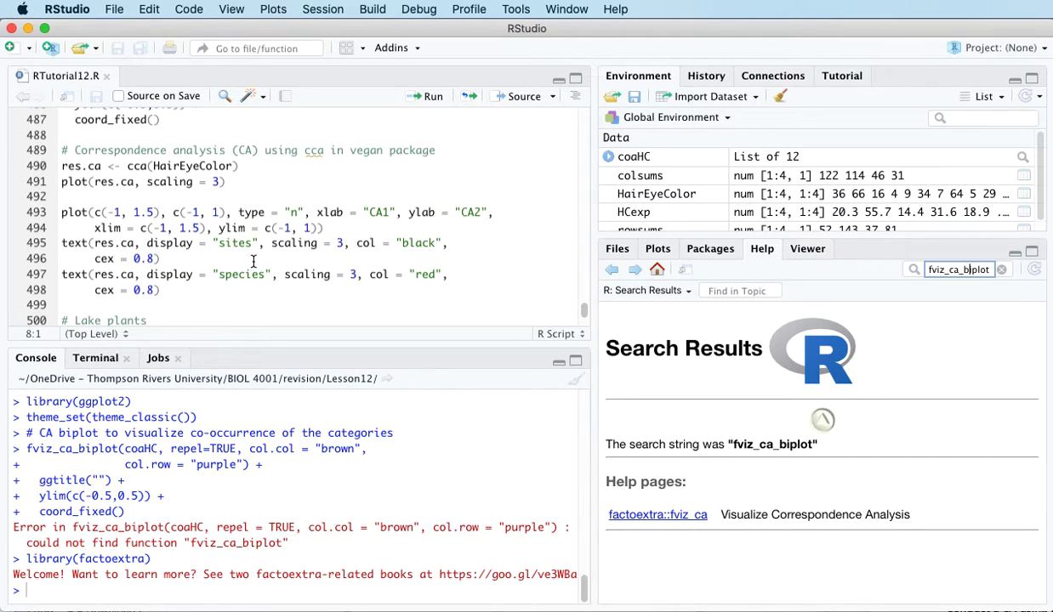
pyautogui.scroll(3)
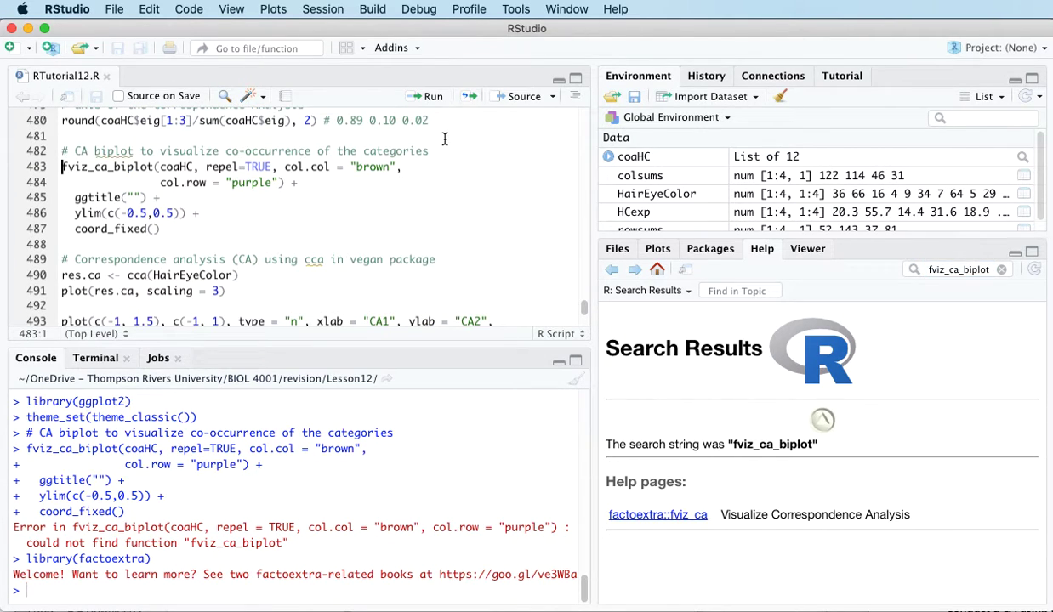
pyautogui.moveTo(427, 95)
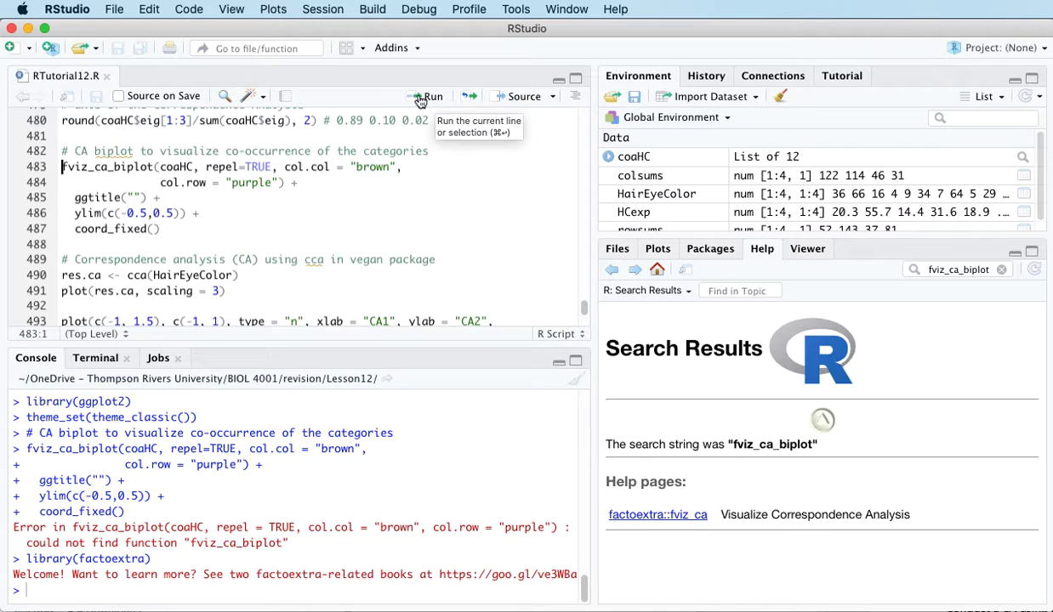
pyautogui.click(427, 95)
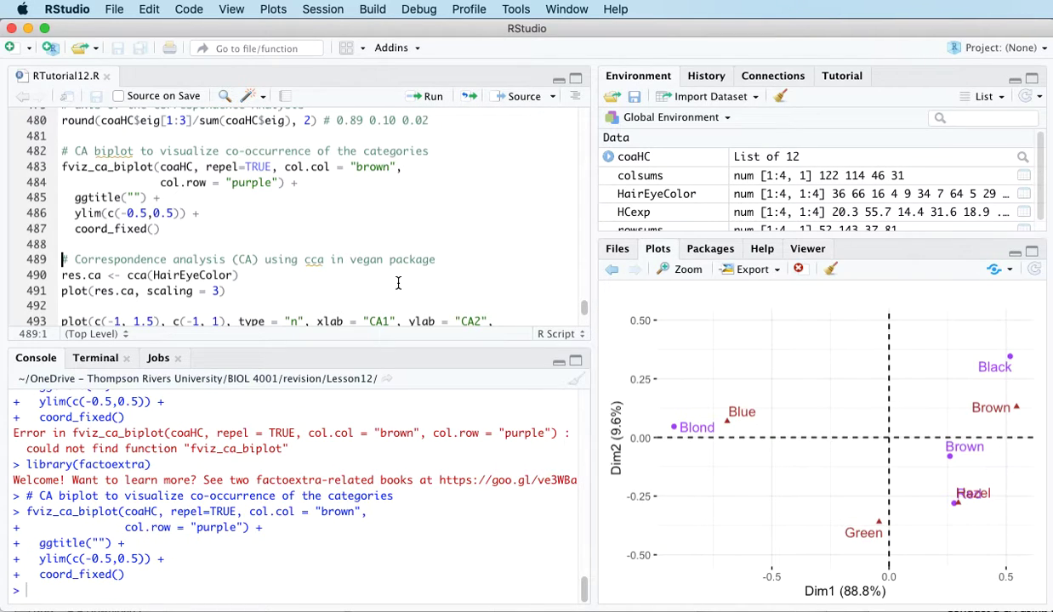
pyautogui.moveTo(686, 270)
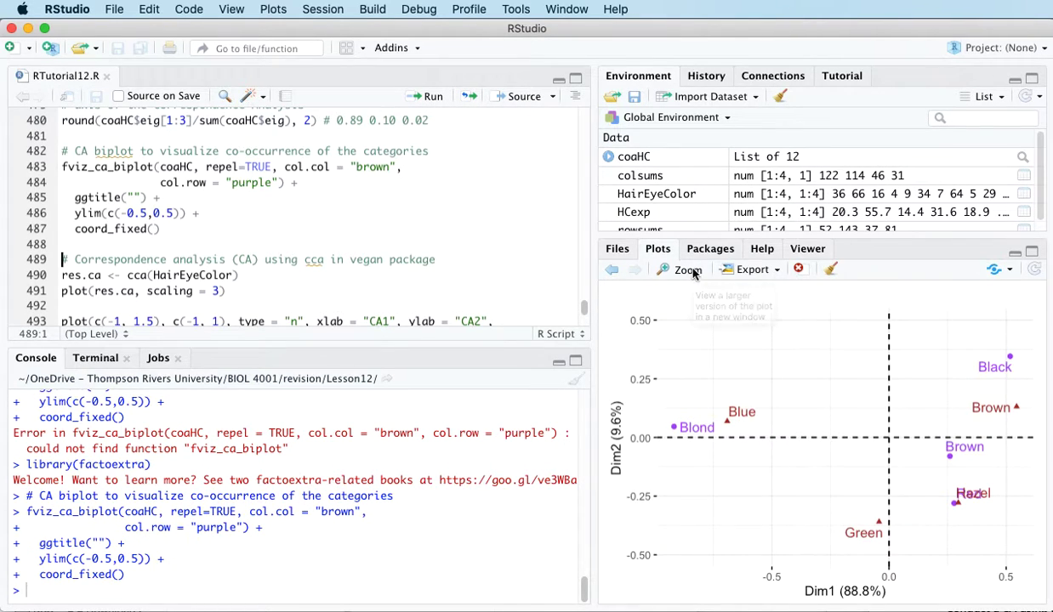
pyautogui.click(680, 269)
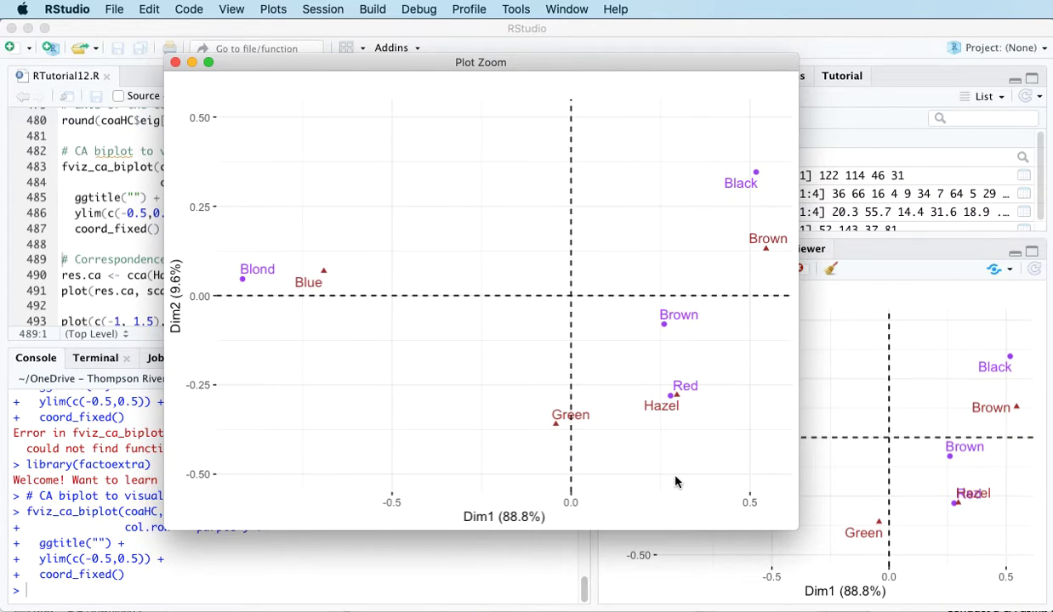
pyautogui.moveTo(453, 415)
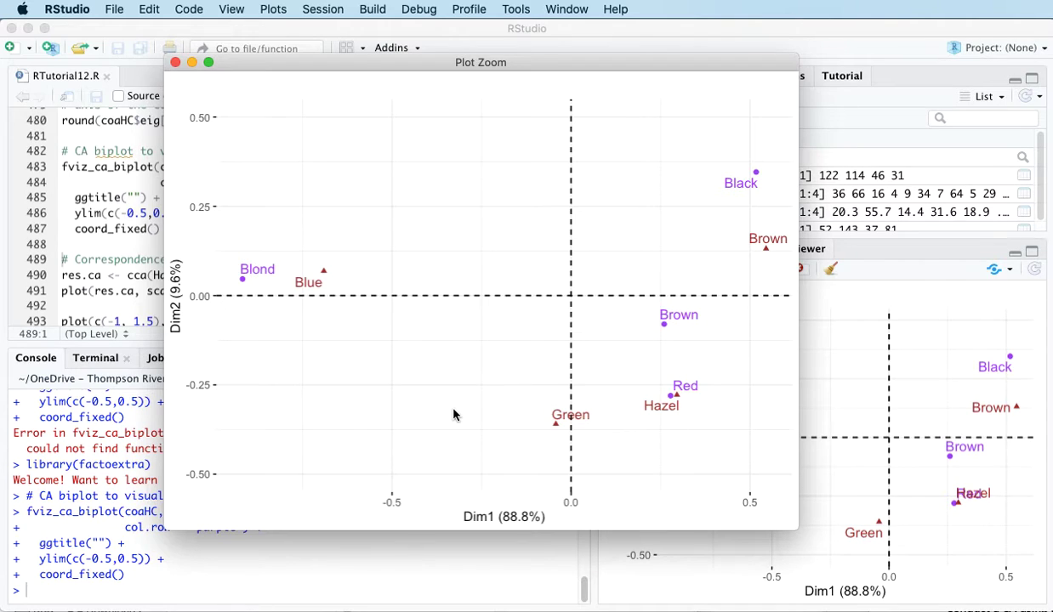
pyautogui.moveTo(451, 497)
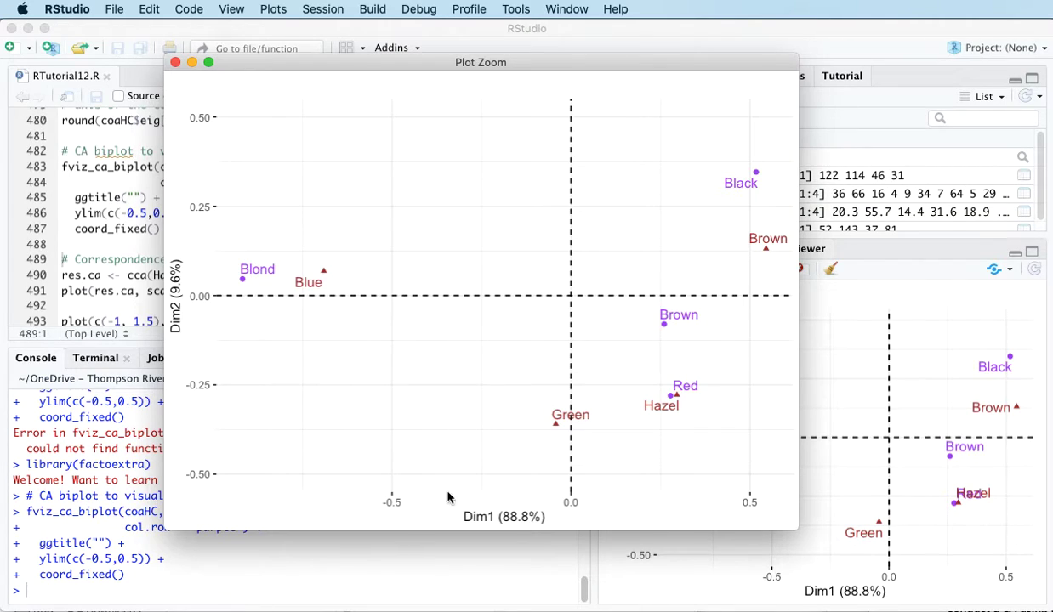
pyautogui.moveTo(587, 476)
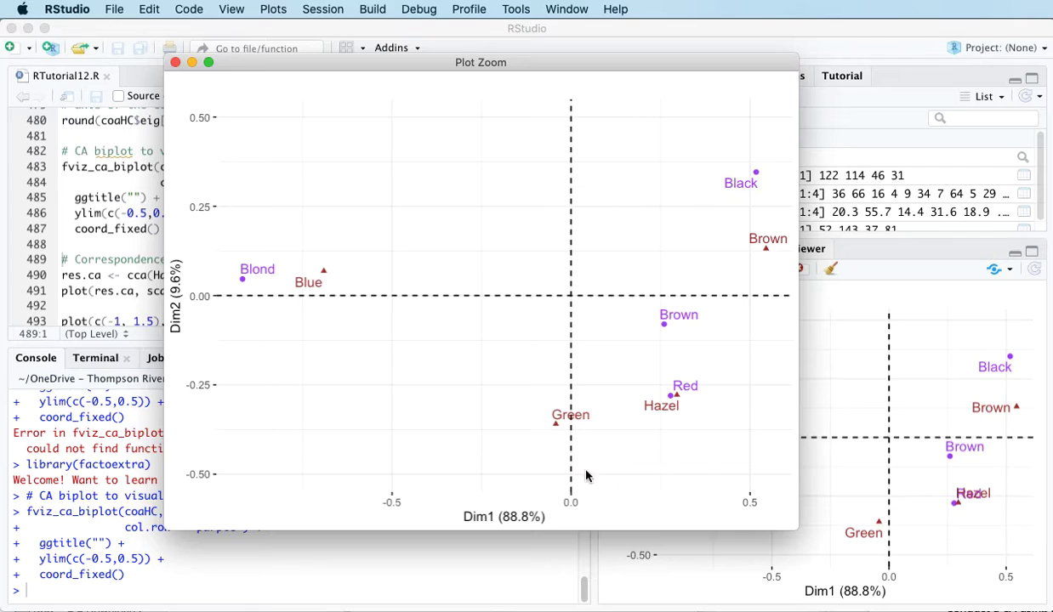
pyautogui.moveTo(211, 119)
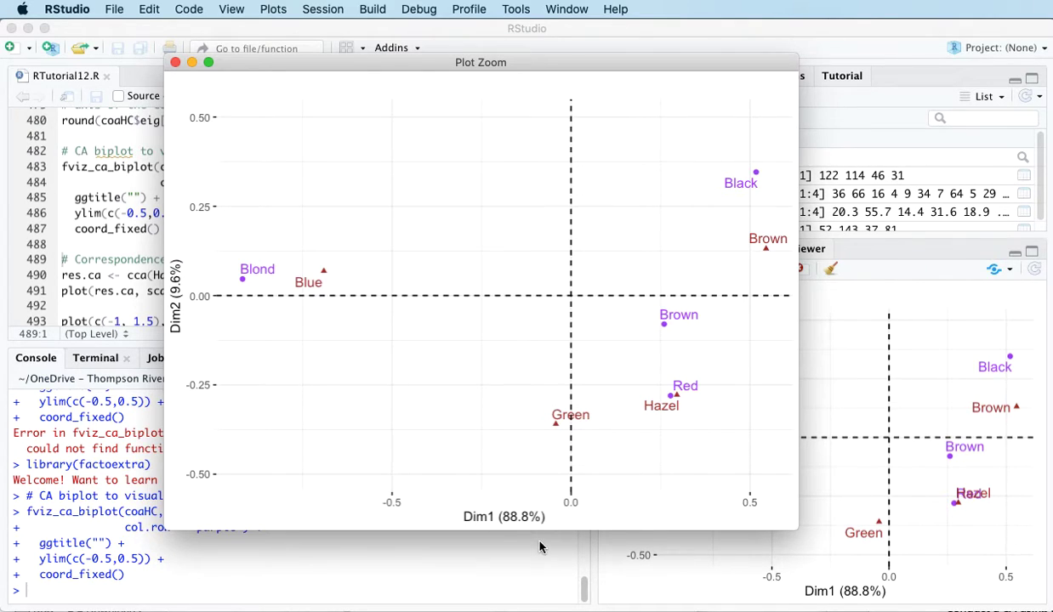
pyautogui.moveTo(191, 288)
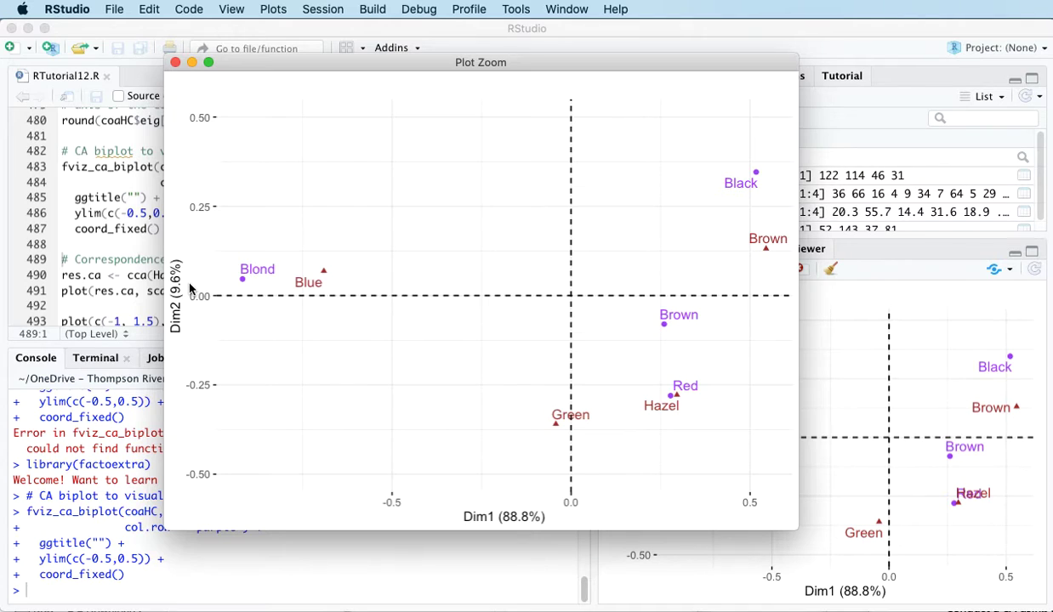
pyautogui.moveTo(657, 222)
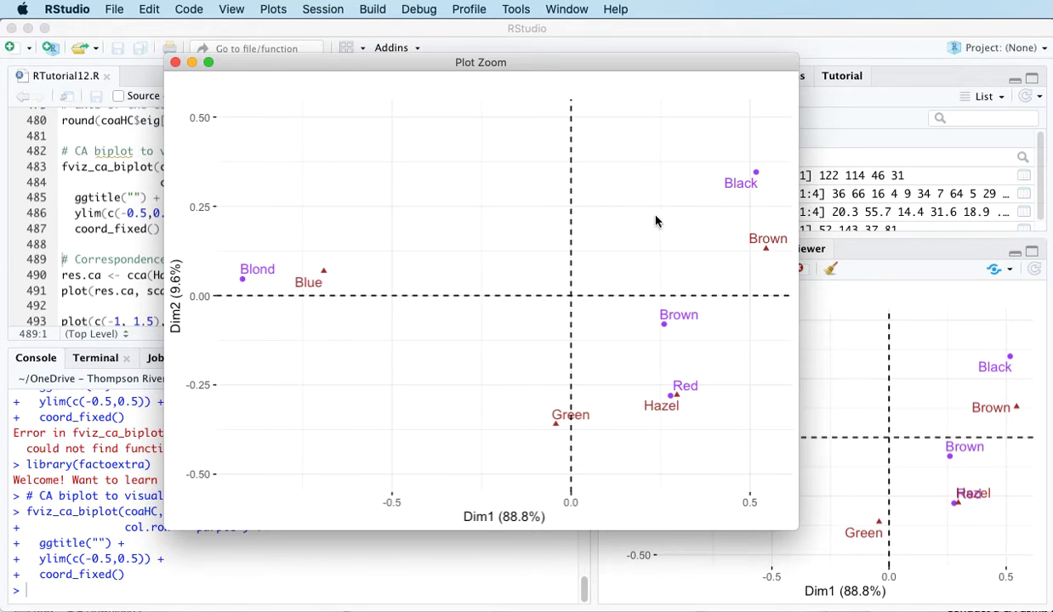
pyautogui.moveTo(417, 404)
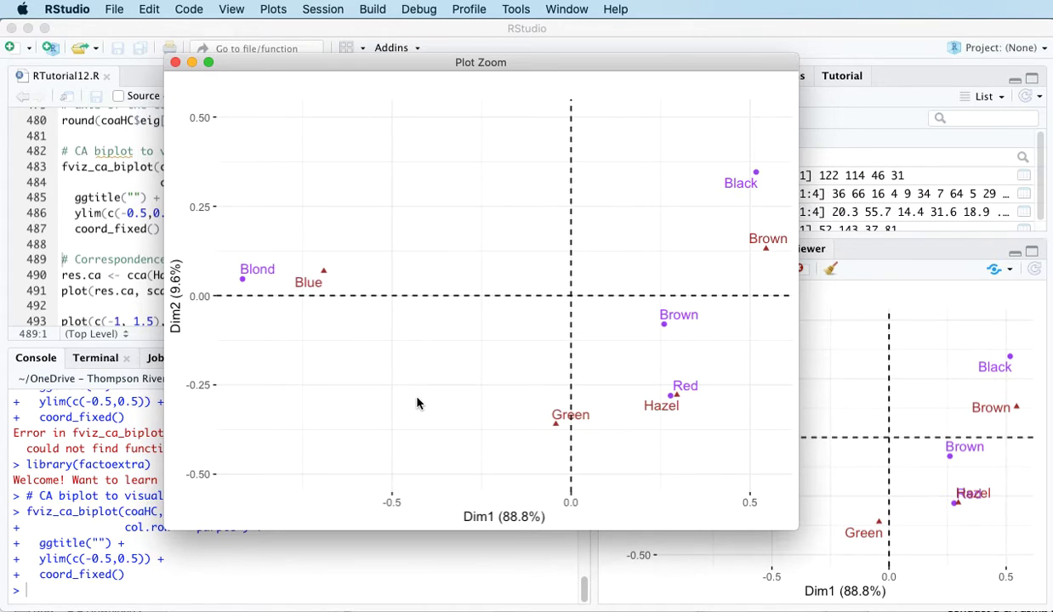
pyautogui.moveTo(506, 306)
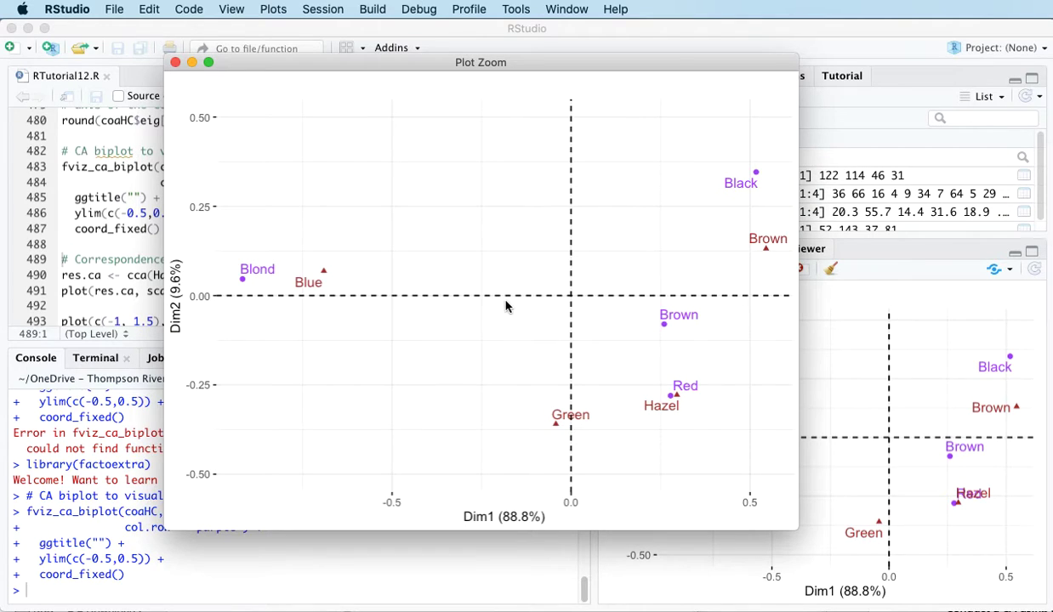
pyautogui.moveTo(404, 360)
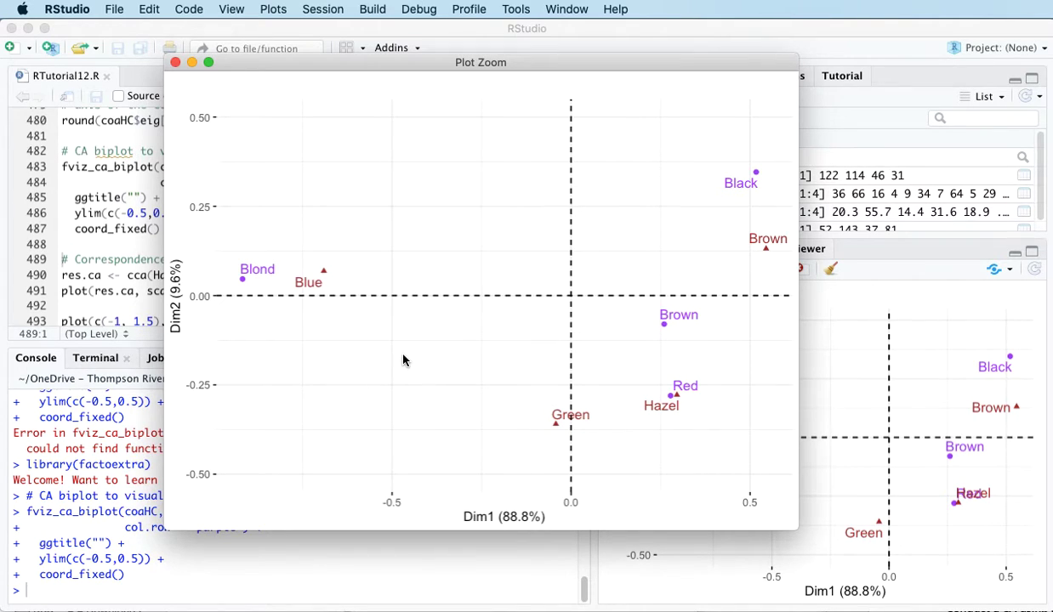
pyautogui.moveTo(487, 371)
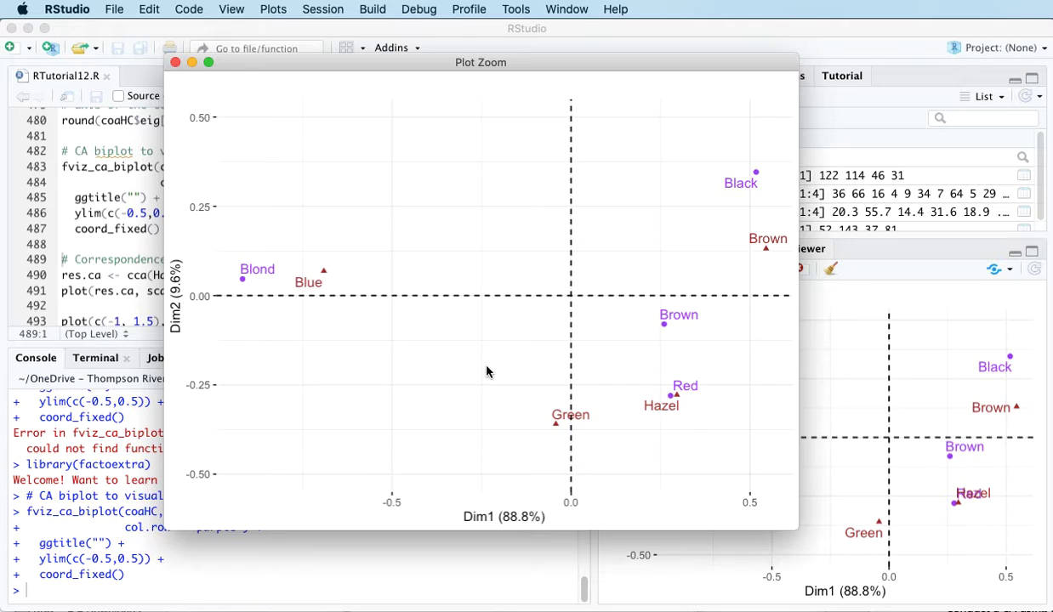
pyautogui.moveTo(492, 383)
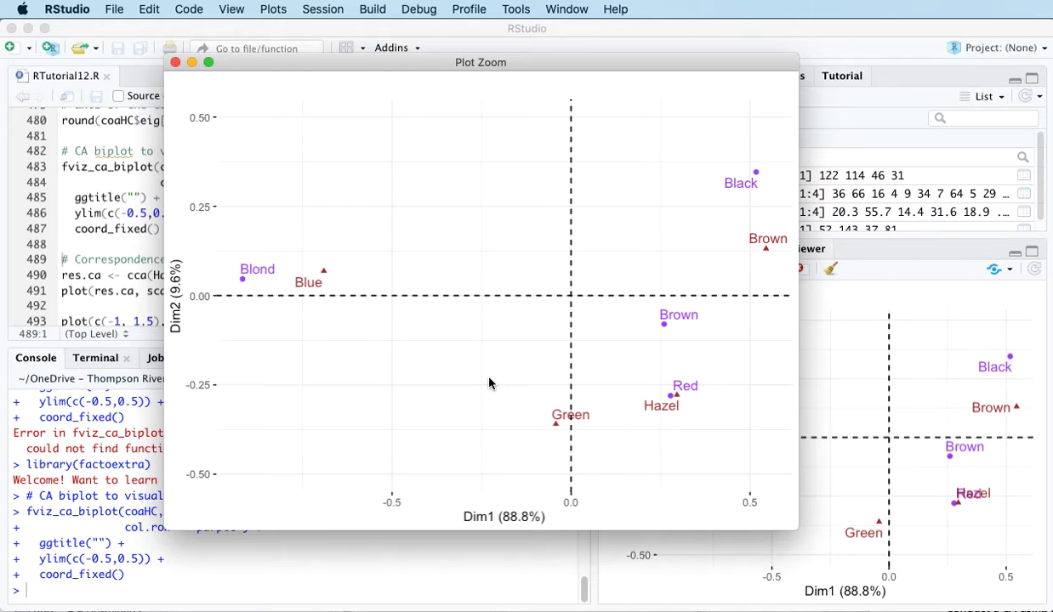
pyautogui.moveTo(500, 483)
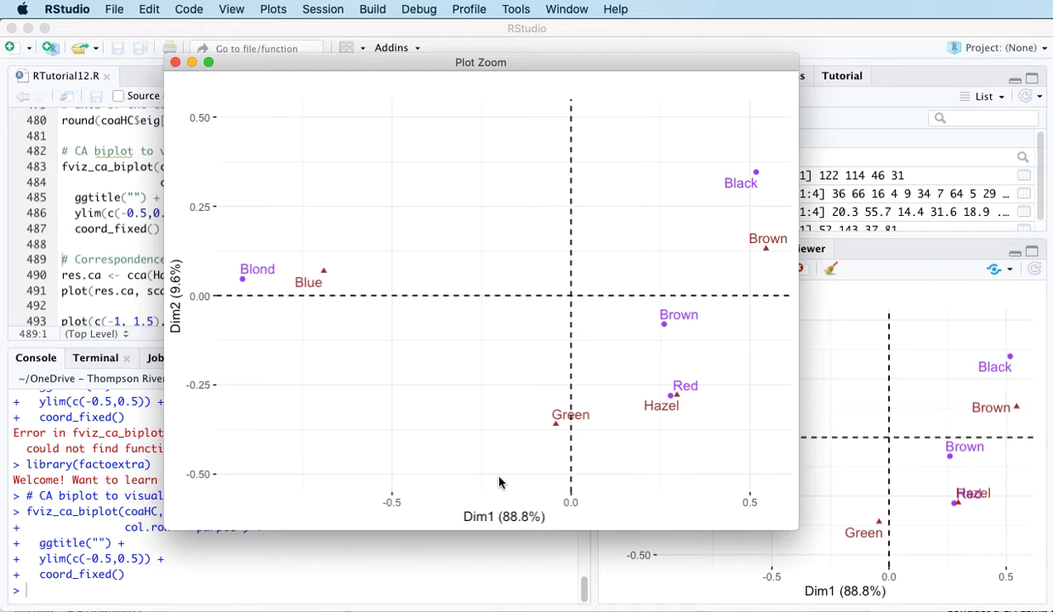
pyautogui.moveTo(455, 330)
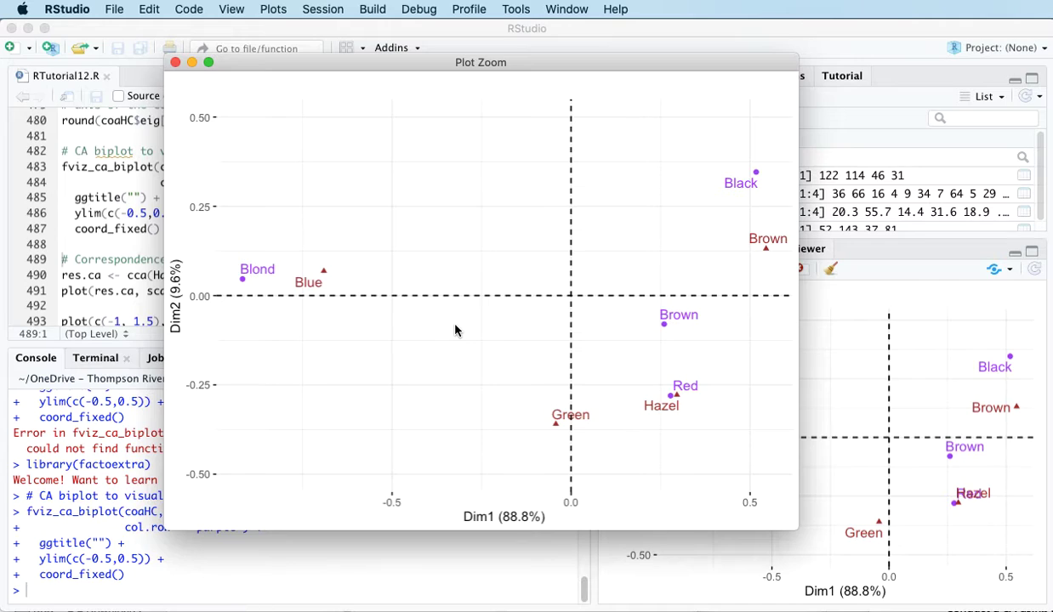
pyautogui.moveTo(370, 249)
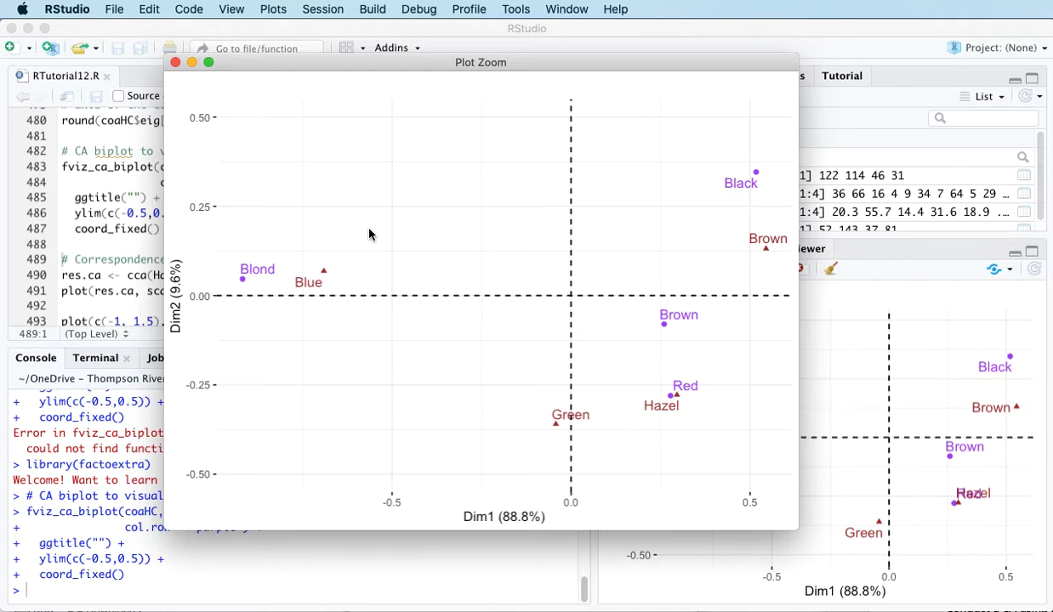
pyautogui.moveTo(466, 405)
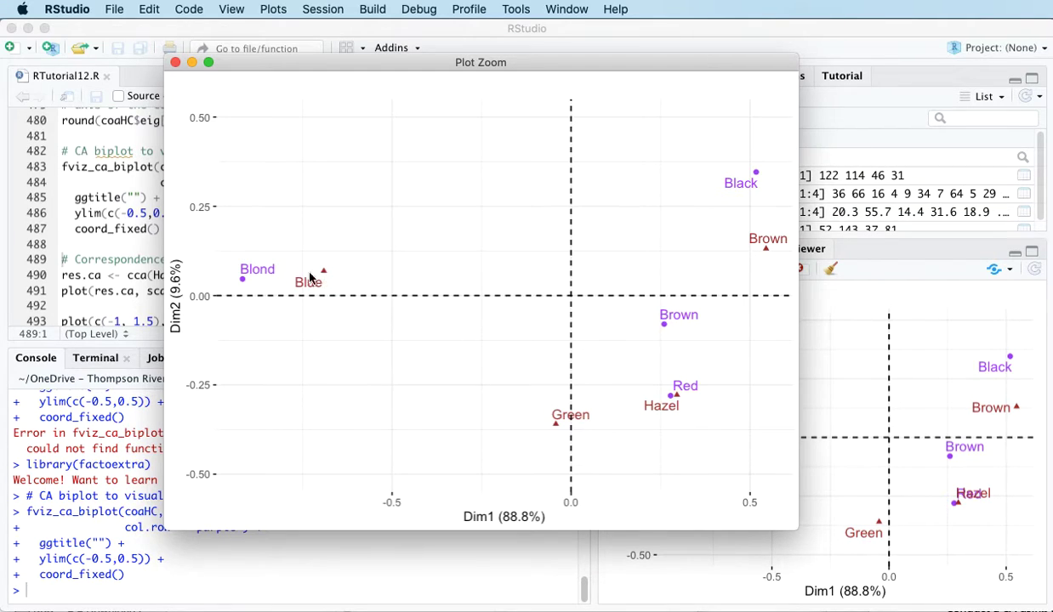
pyautogui.moveTo(310, 291)
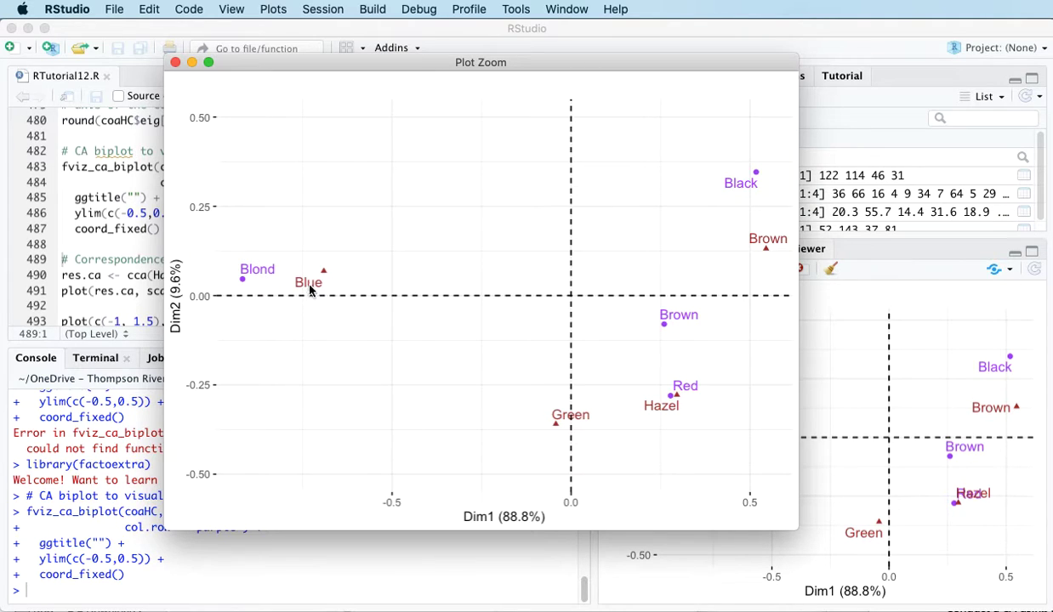
pyautogui.moveTo(245, 279)
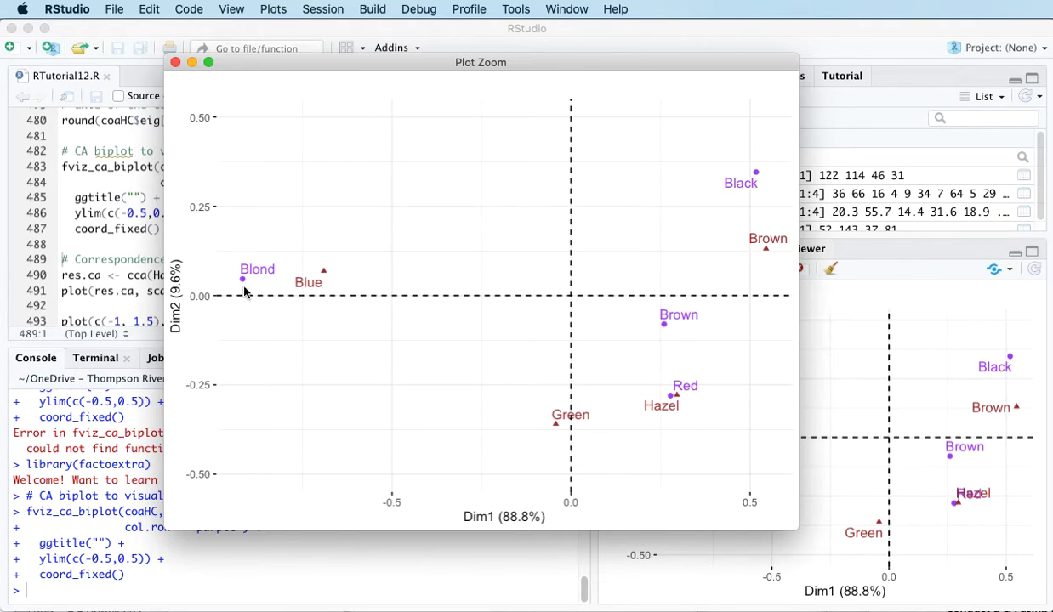
pyautogui.moveTo(317, 284)
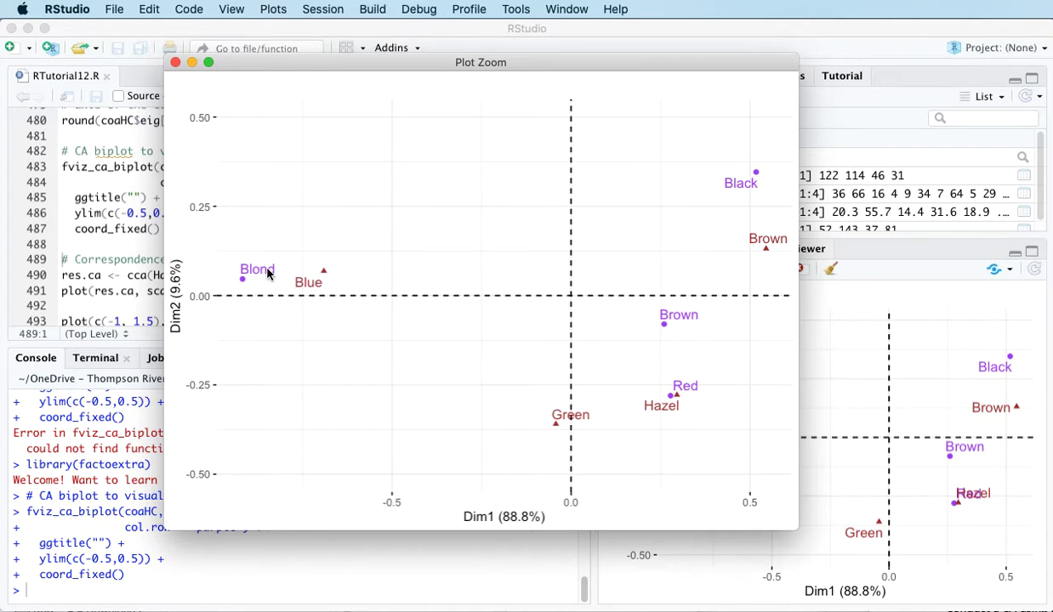
pyautogui.moveTo(314, 288)
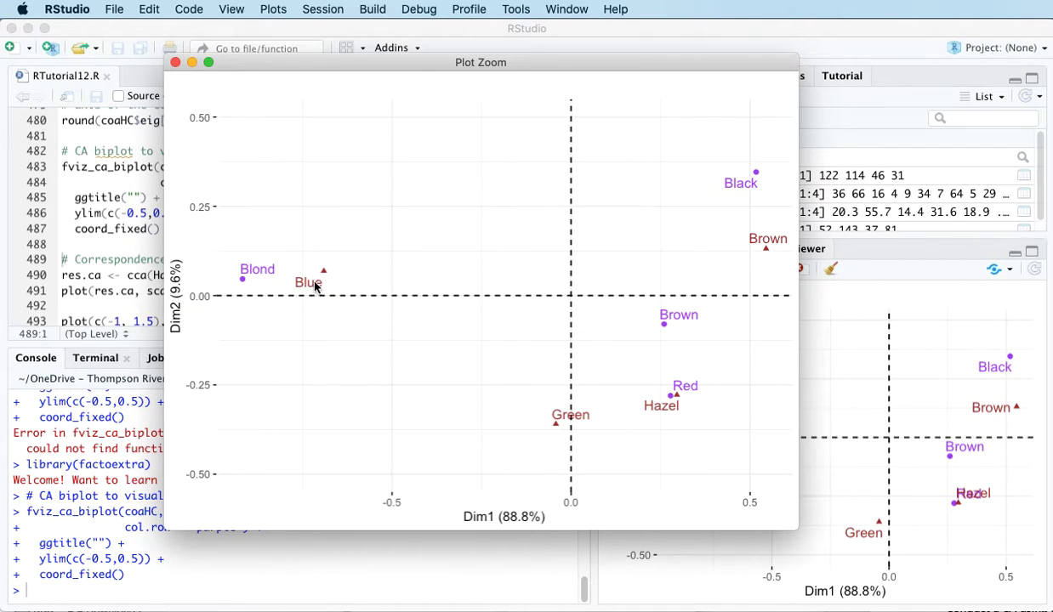
pyautogui.moveTo(449, 409)
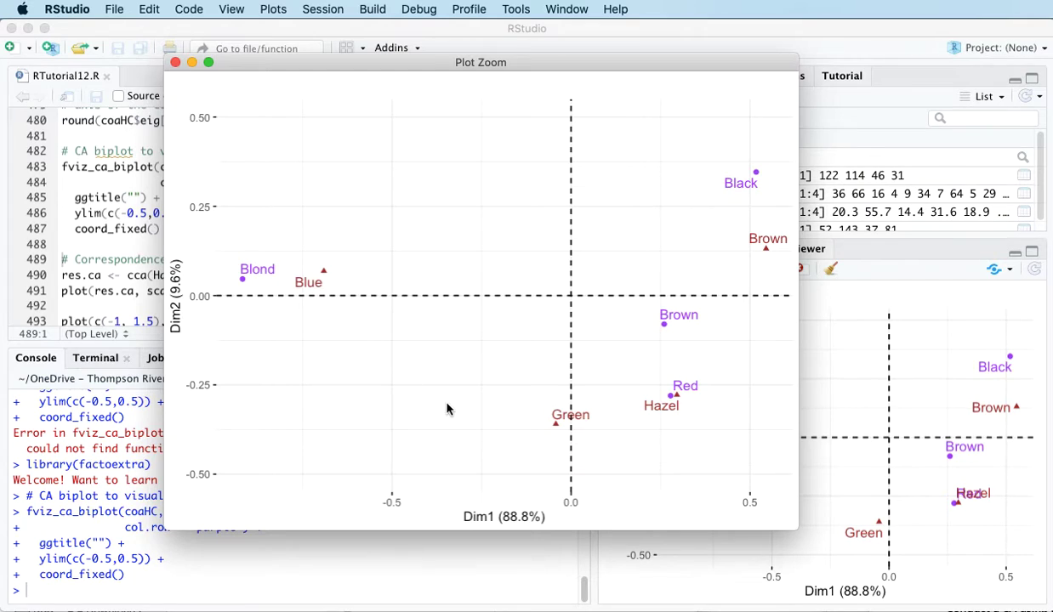
pyautogui.moveTo(698, 406)
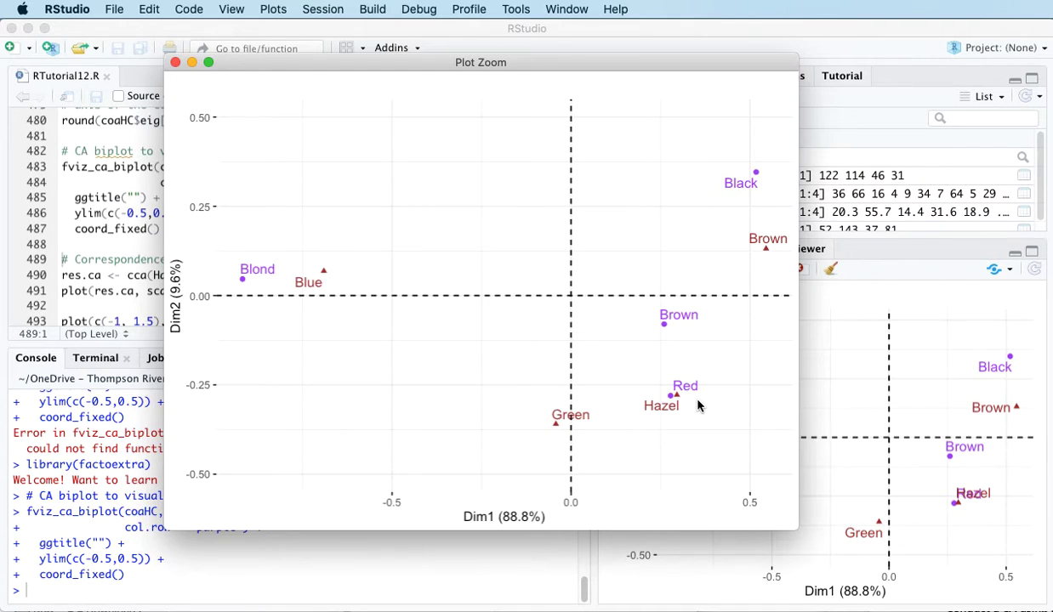
pyautogui.moveTo(671, 416)
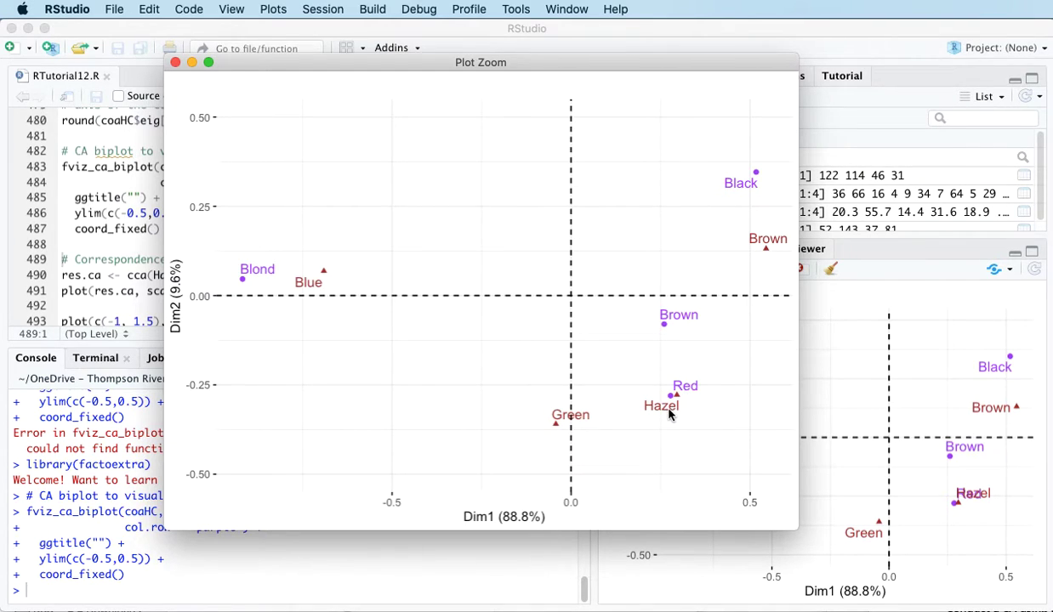
pyautogui.moveTo(666, 389)
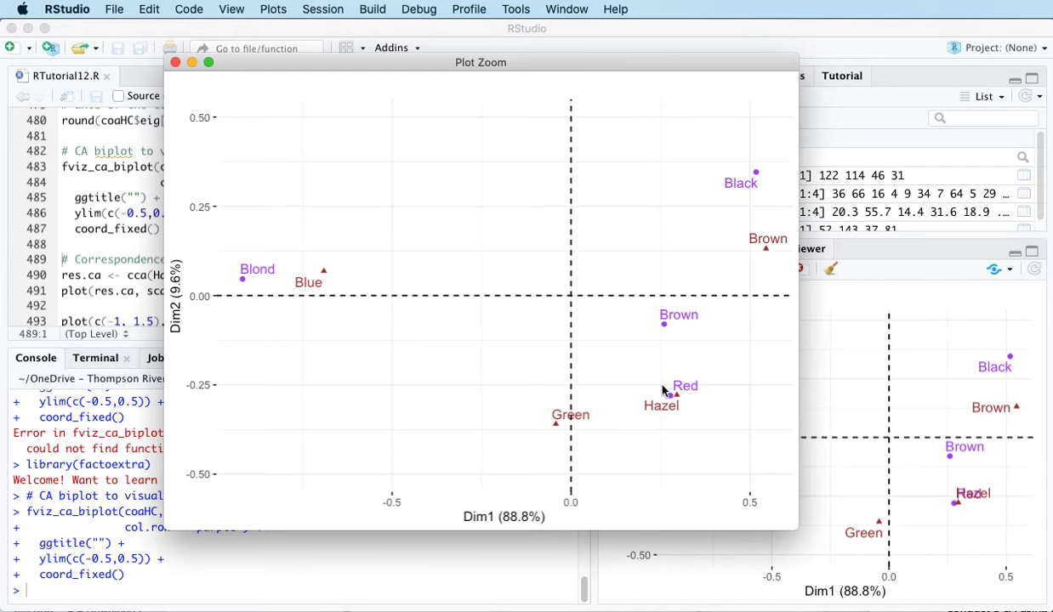
pyautogui.moveTo(687, 419)
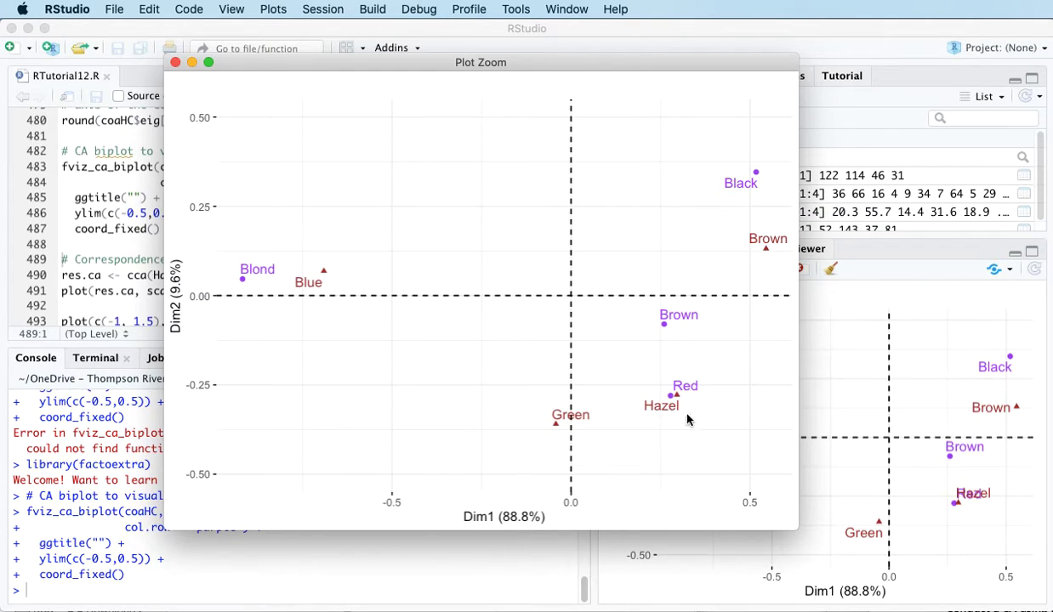
pyautogui.moveTo(701, 408)
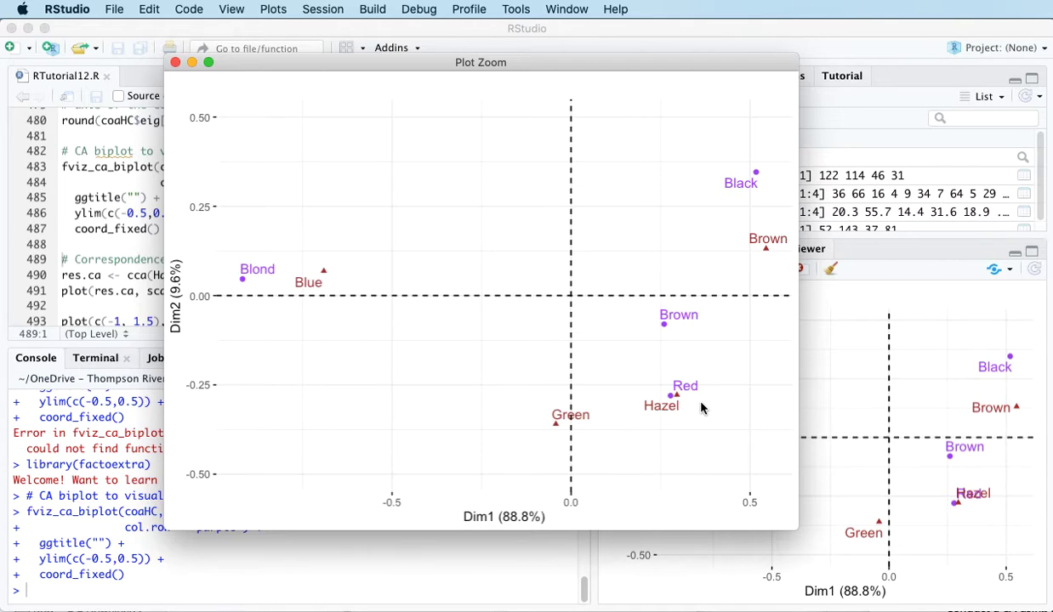
pyautogui.moveTo(689, 395)
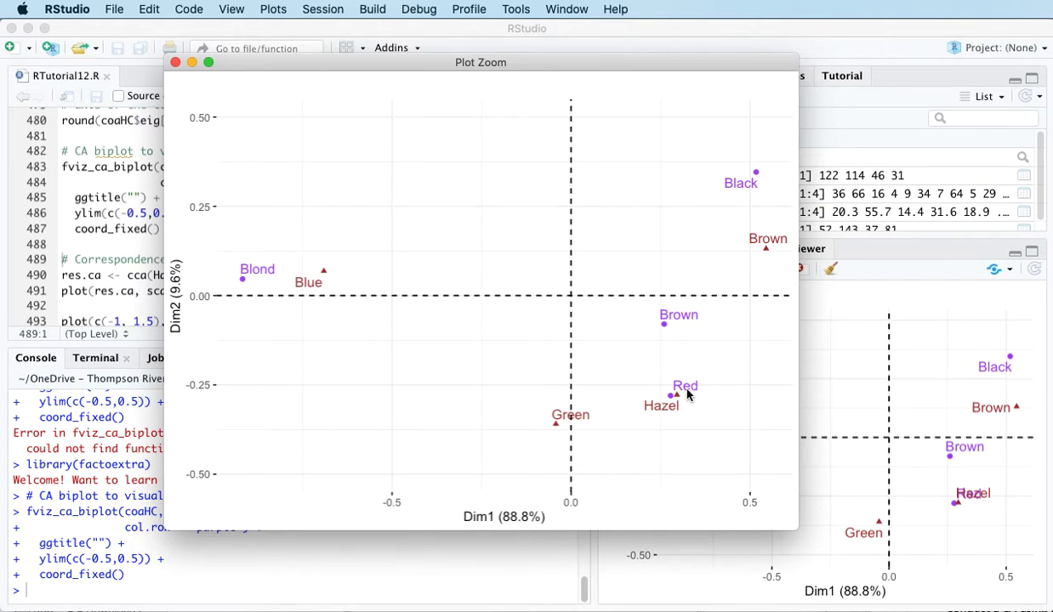
pyautogui.moveTo(666, 420)
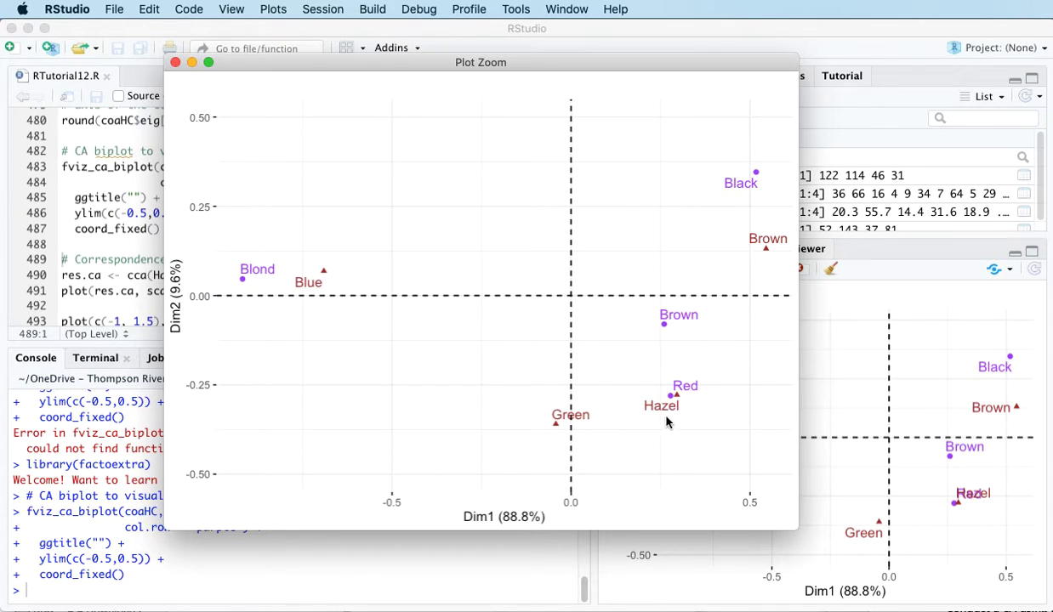
pyautogui.moveTo(687, 417)
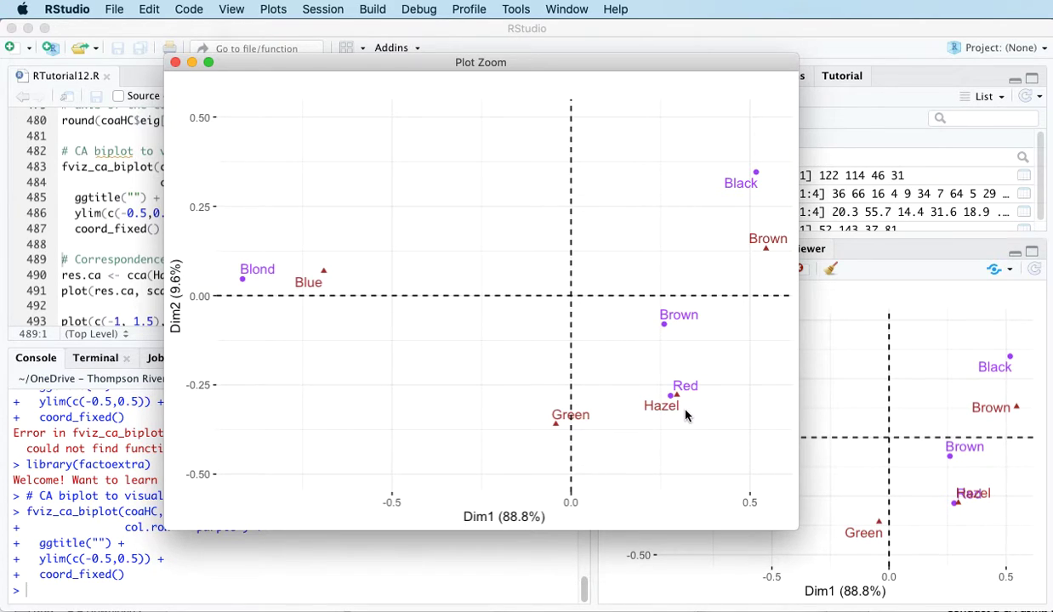
pyautogui.moveTo(710, 138)
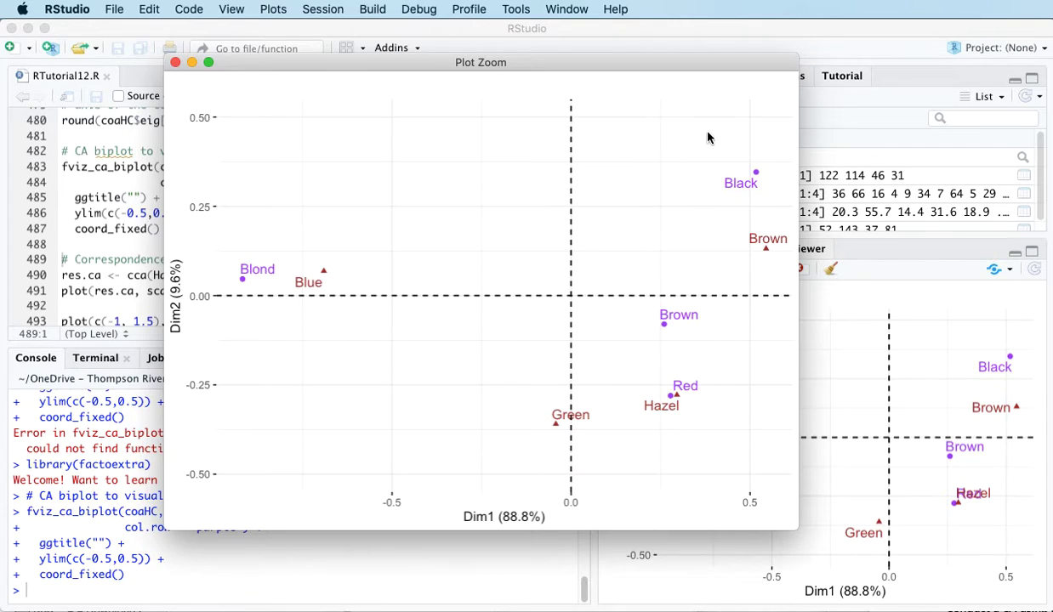
pyautogui.moveTo(762, 186)
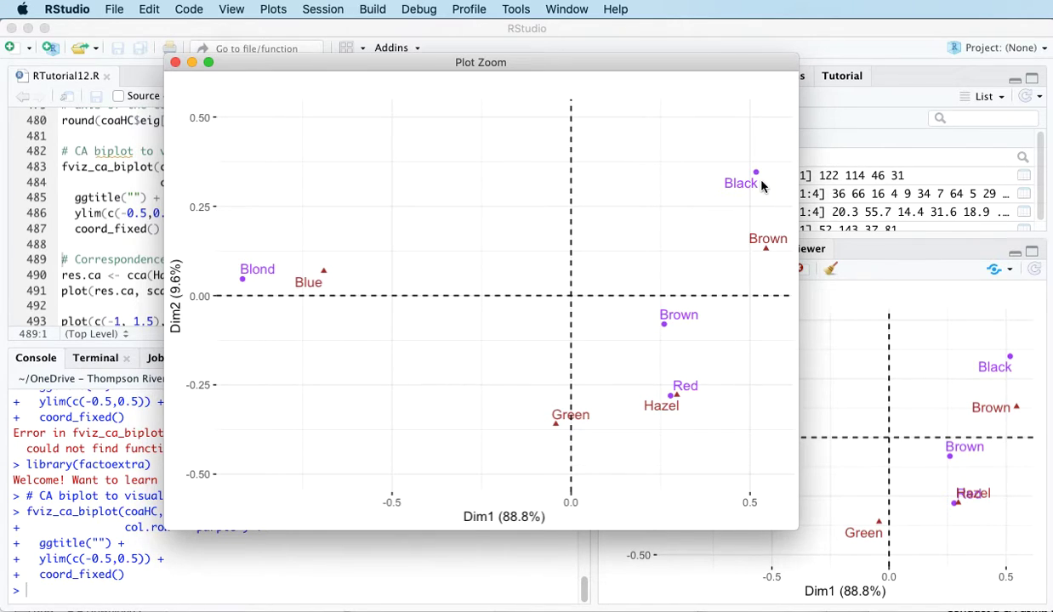
pyautogui.moveTo(759, 197)
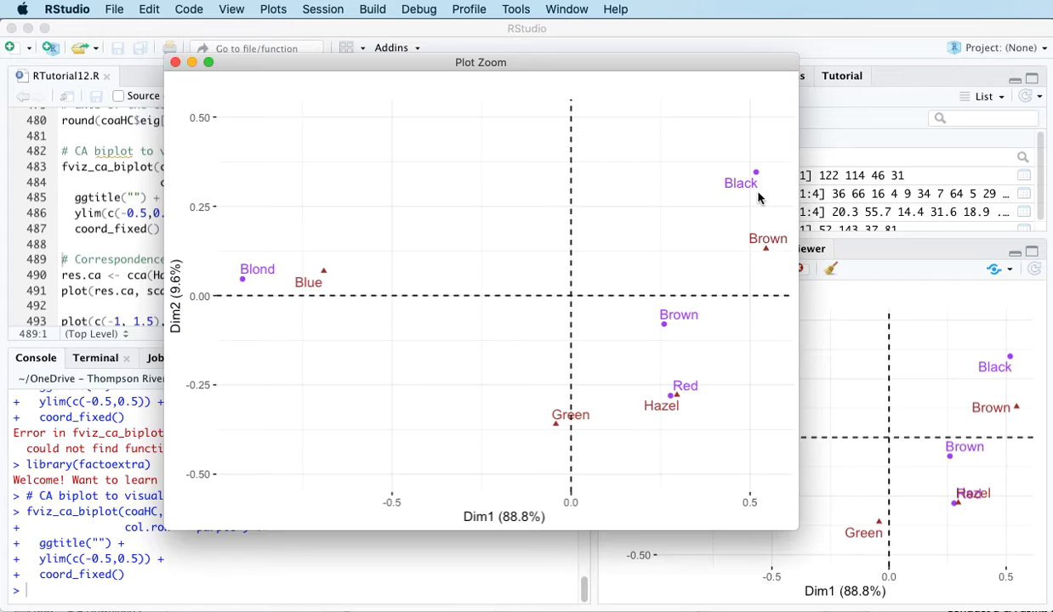
pyautogui.moveTo(772, 248)
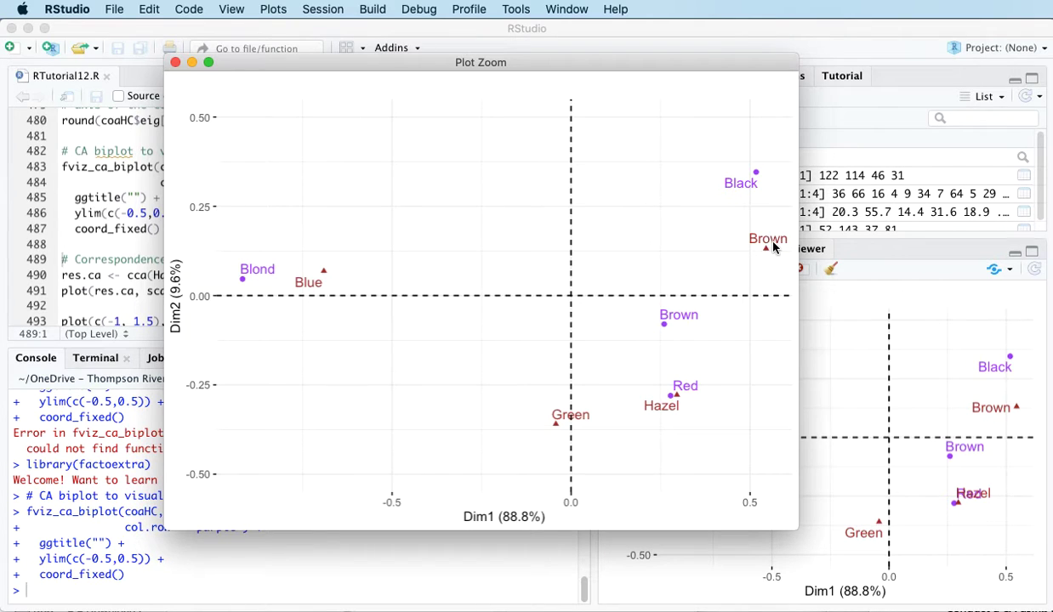
pyautogui.moveTo(740, 389)
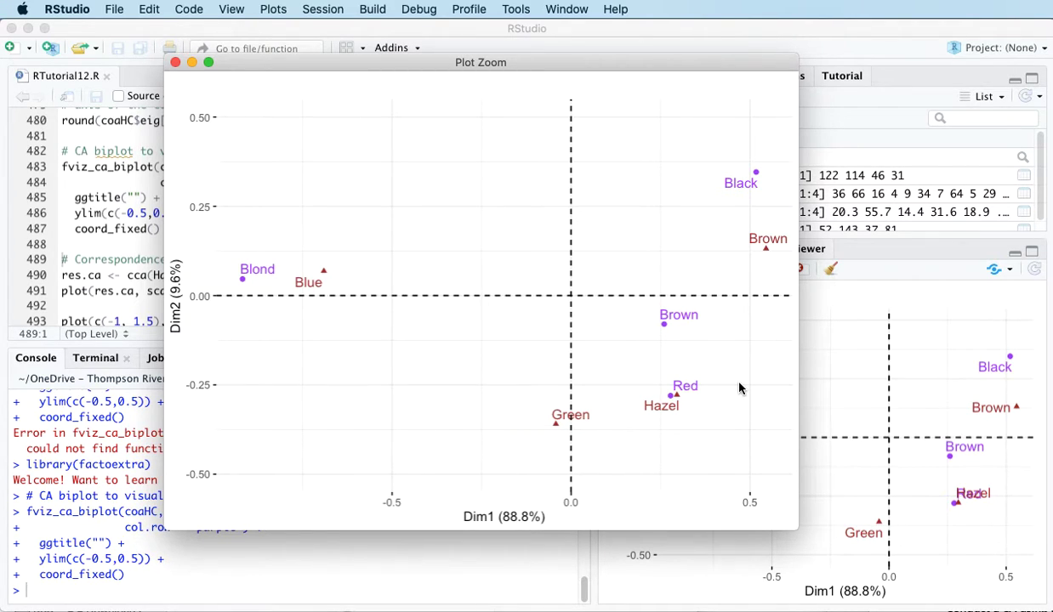
pyautogui.moveTo(674, 329)
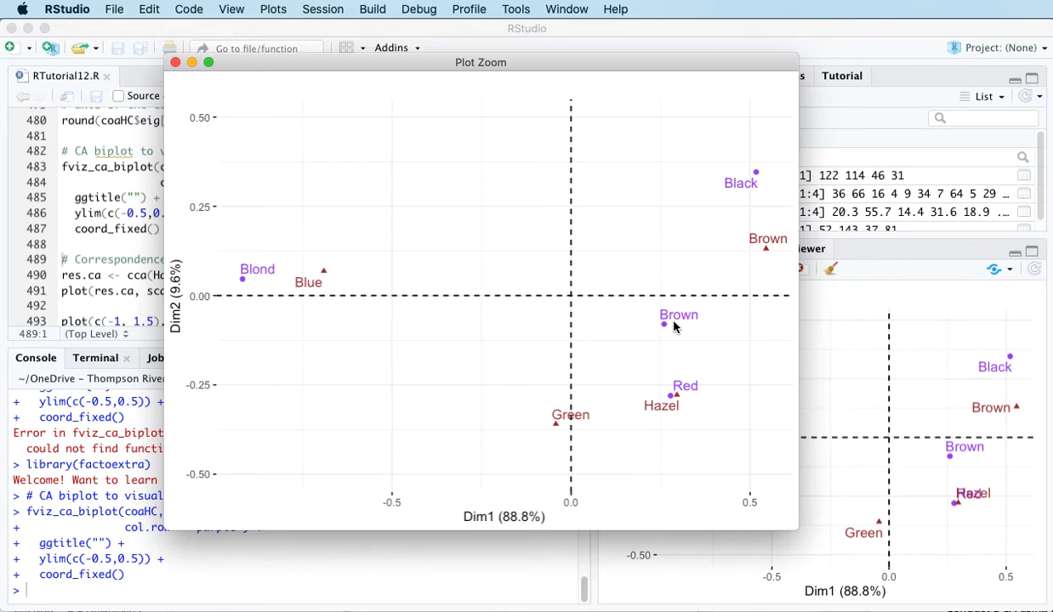
pyautogui.moveTo(558, 435)
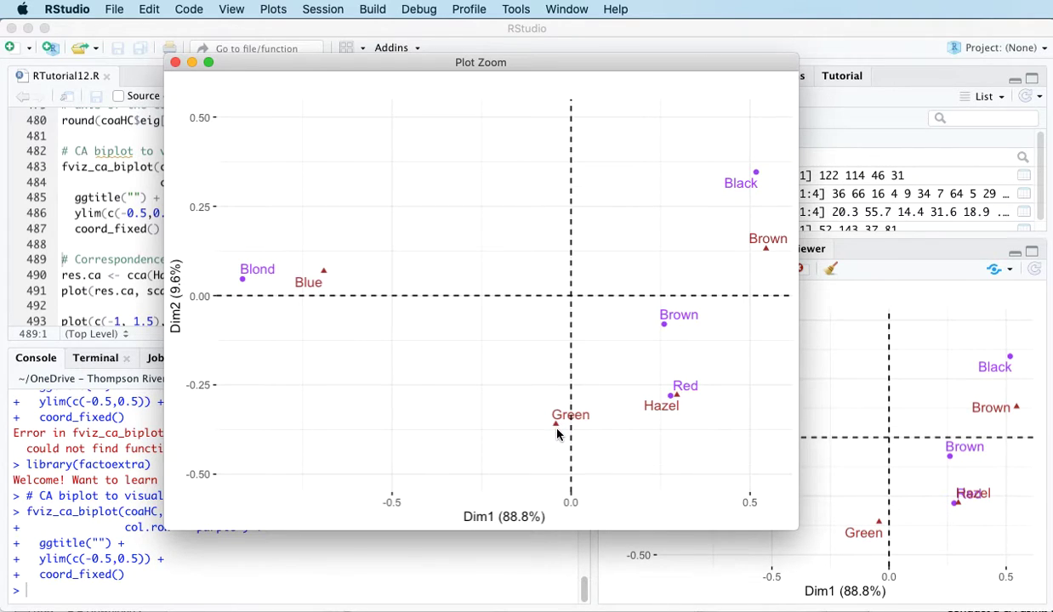
pyautogui.moveTo(653, 325)
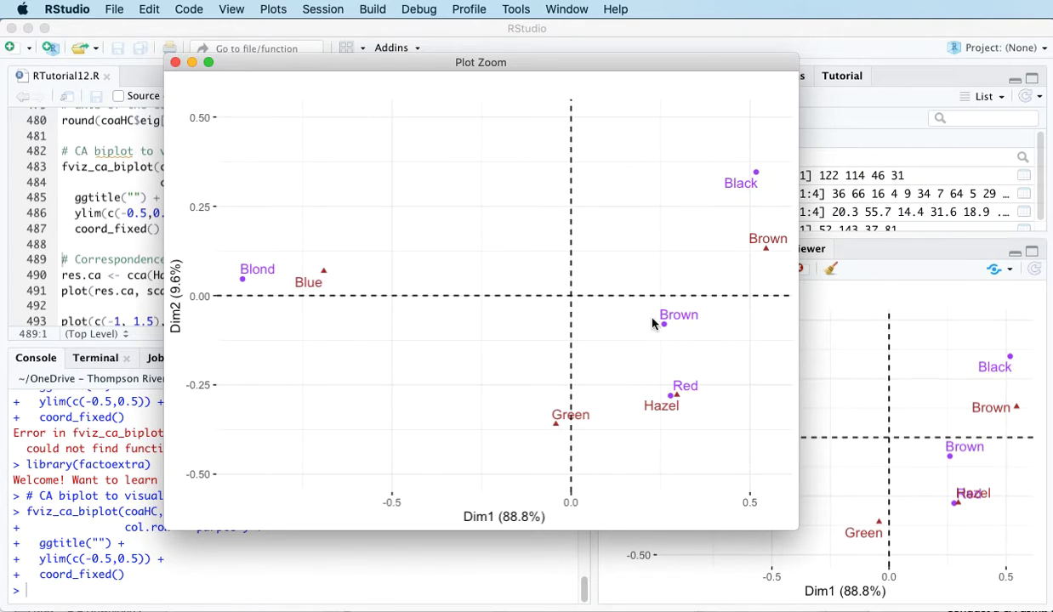
pyautogui.moveTo(657, 333)
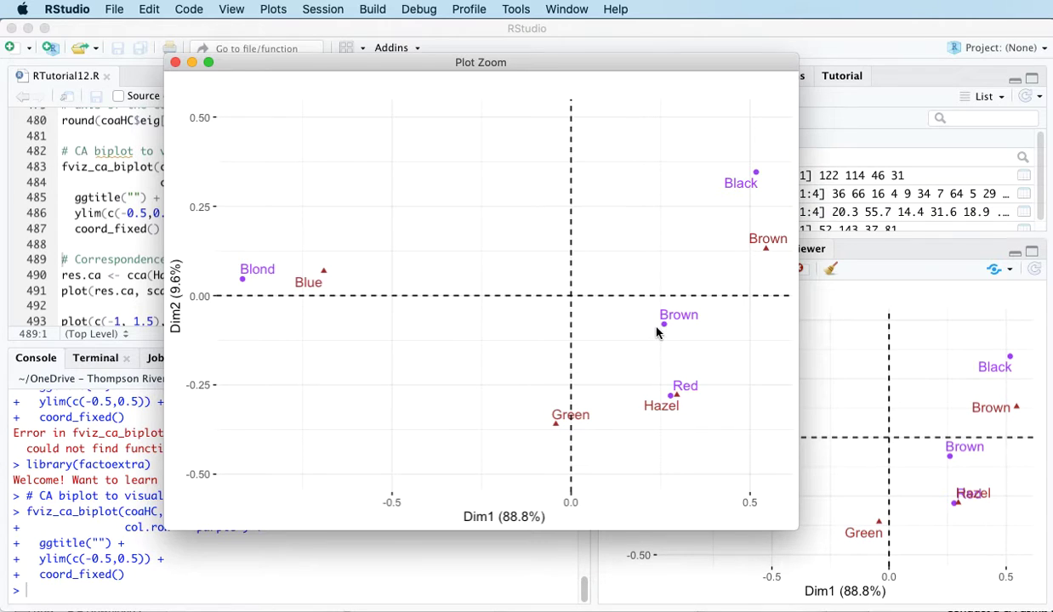
pyautogui.moveTo(627, 380)
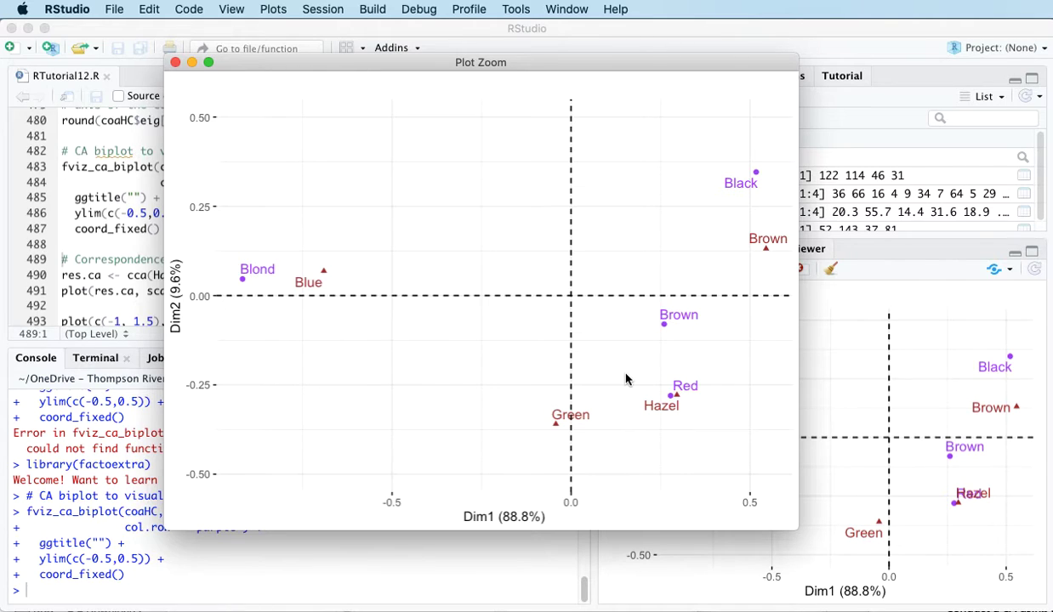
pyautogui.moveTo(560, 435)
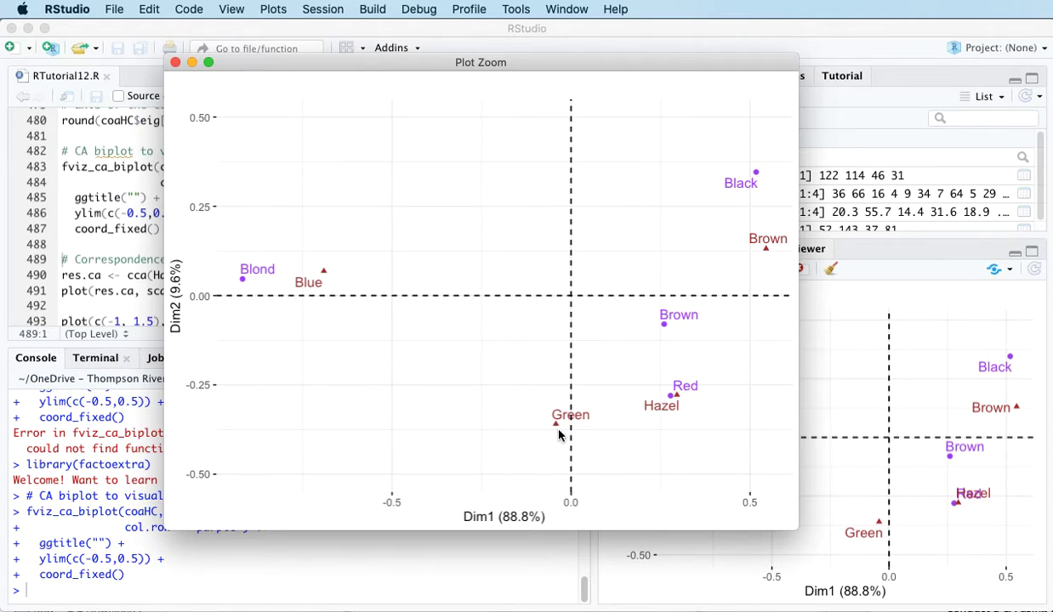
pyautogui.moveTo(640, 333)
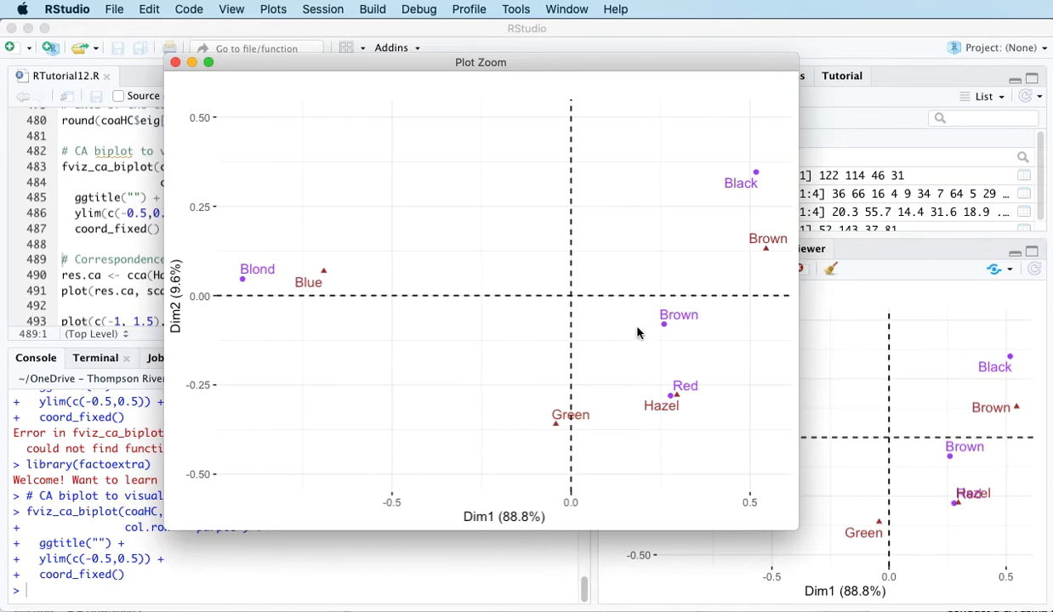
pyautogui.moveTo(561, 433)
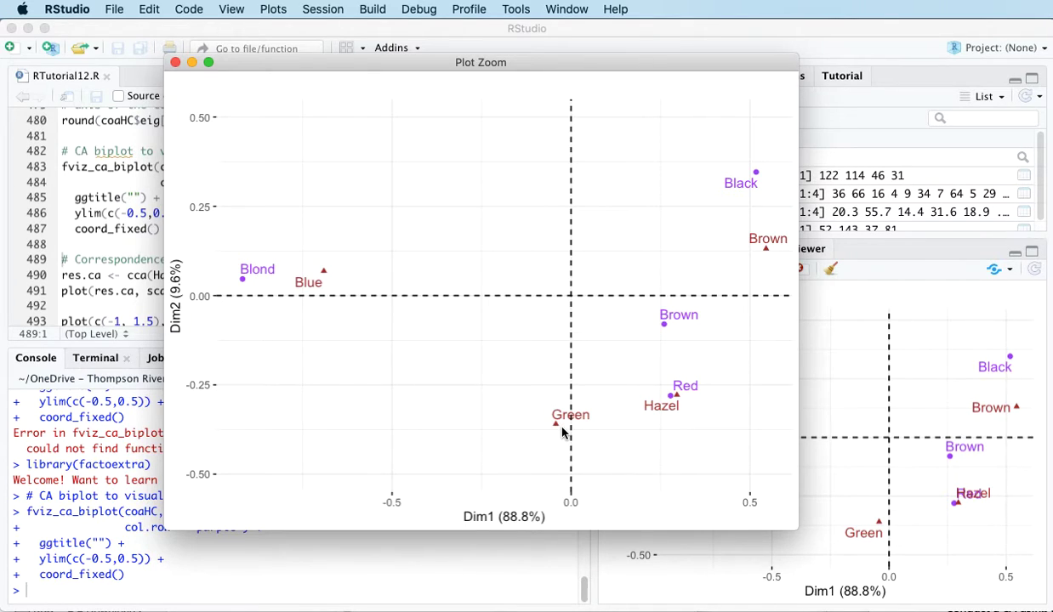
pyautogui.moveTo(557, 429)
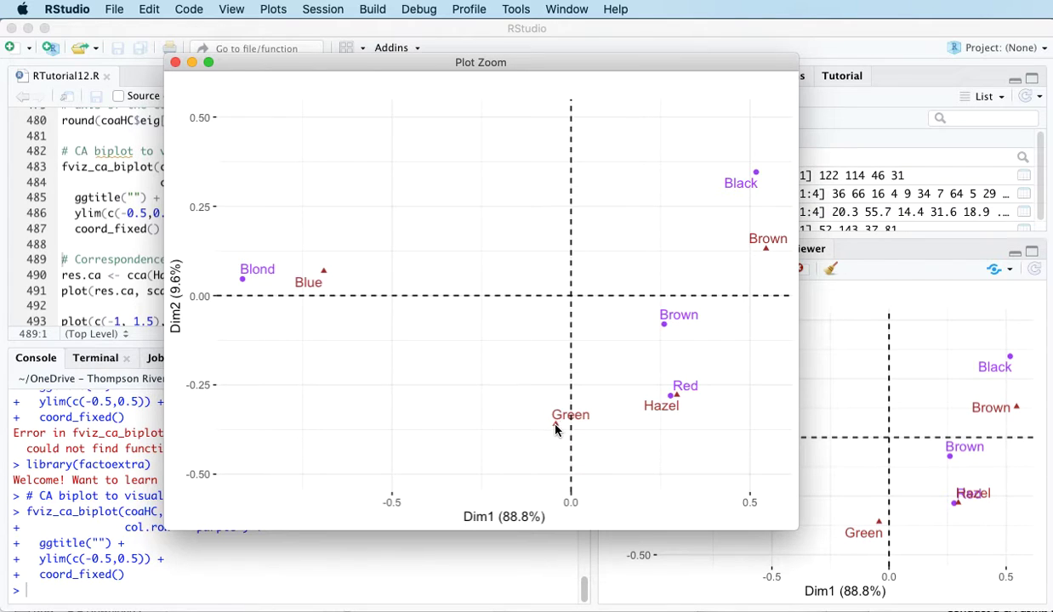
pyautogui.moveTo(685, 393)
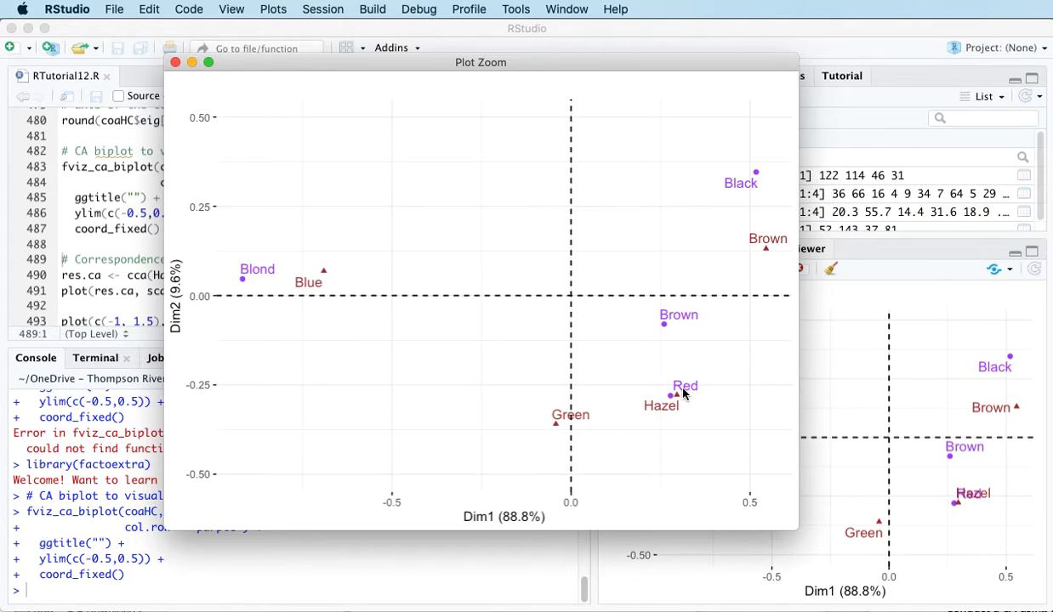
pyautogui.moveTo(558, 428)
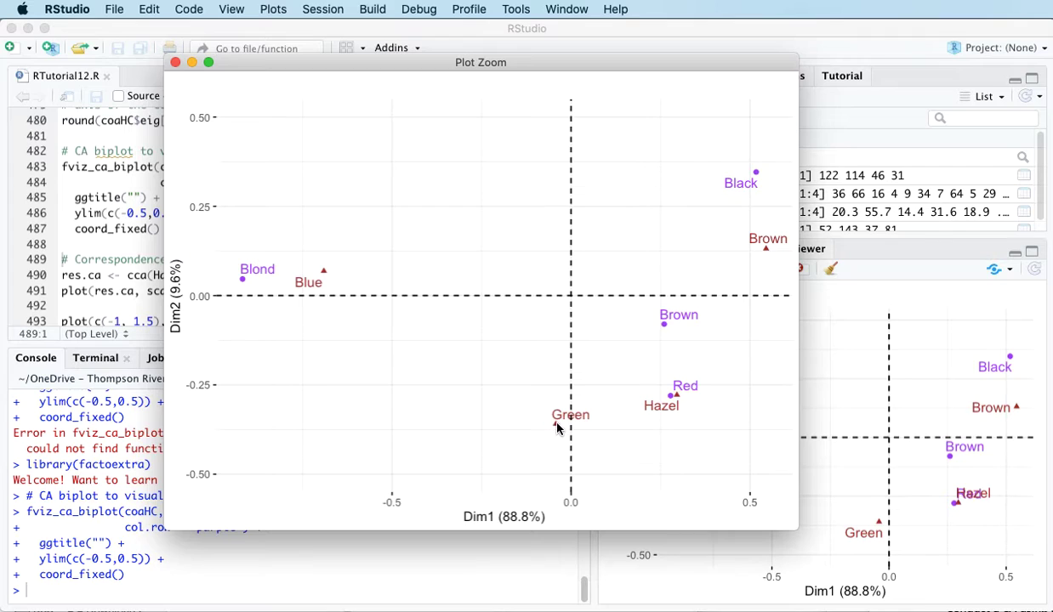
pyautogui.moveTo(551, 426)
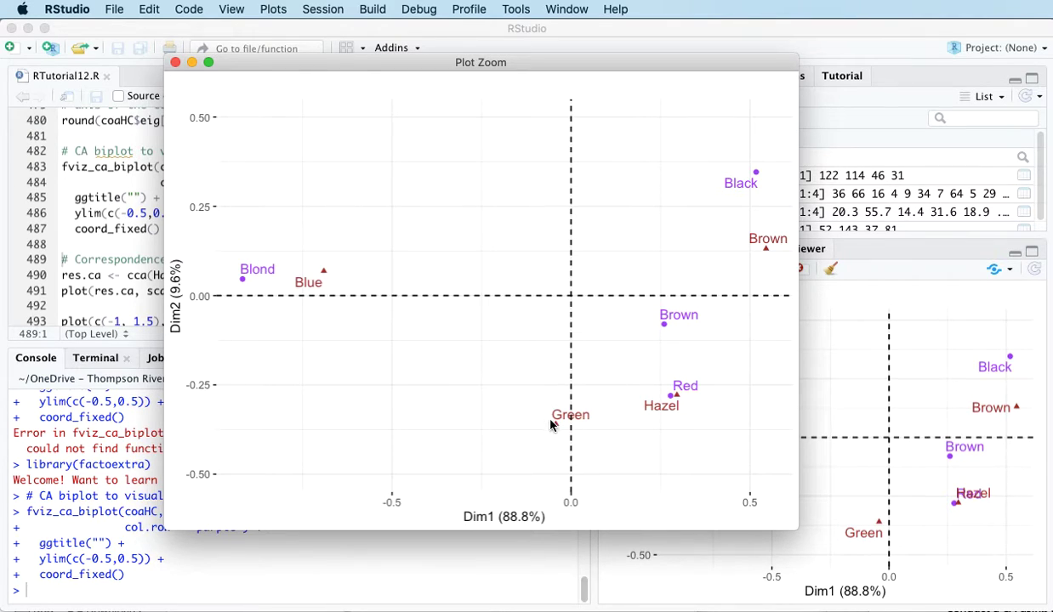
pyautogui.moveTo(655, 274)
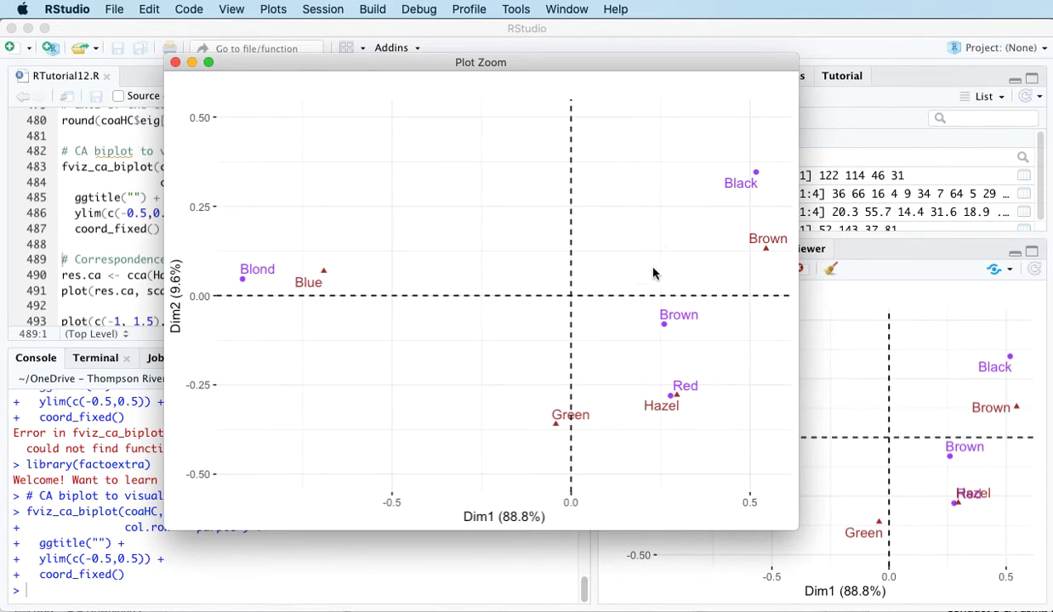
pyautogui.moveTo(577, 477)
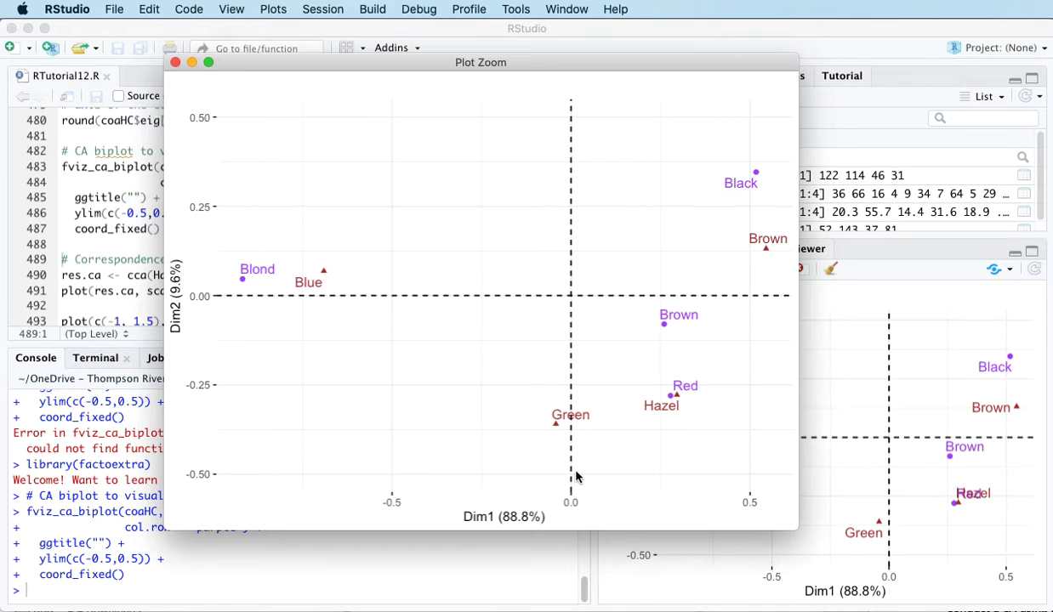
pyautogui.moveTo(571, 455)
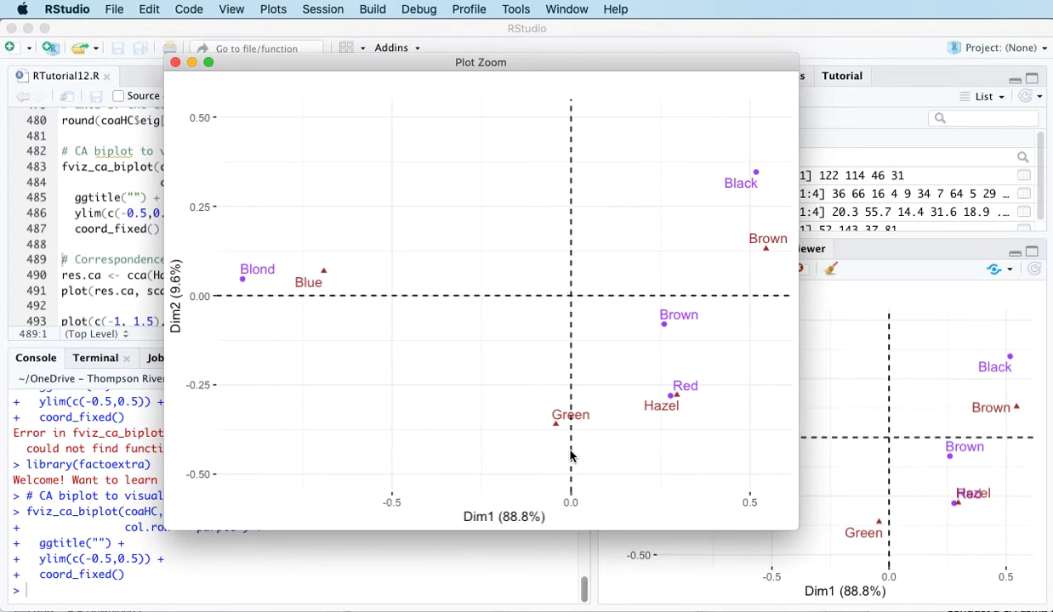
pyautogui.moveTo(729, 448)
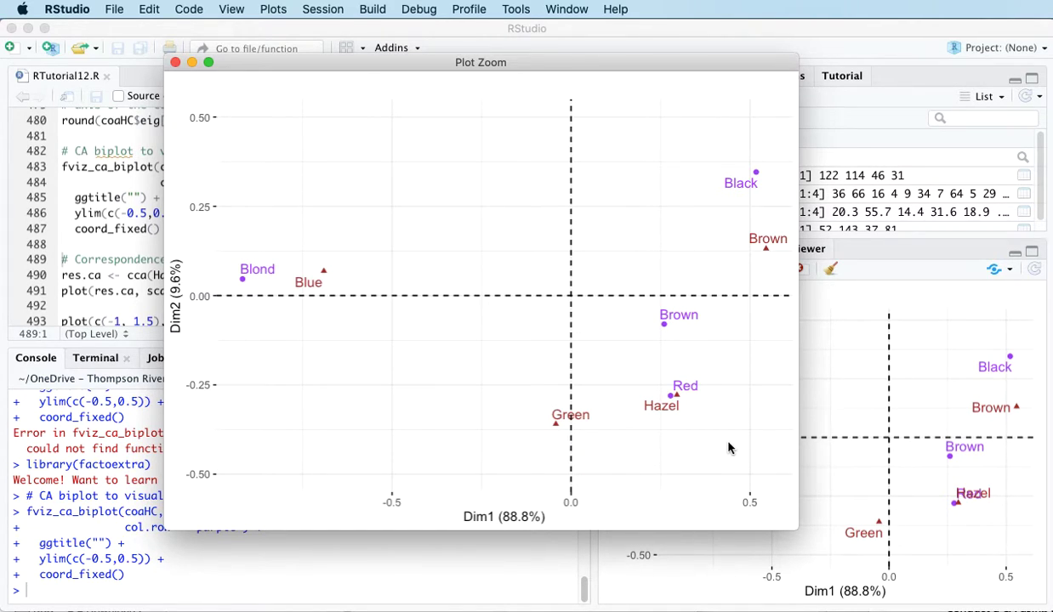
pyautogui.moveTo(671, 339)
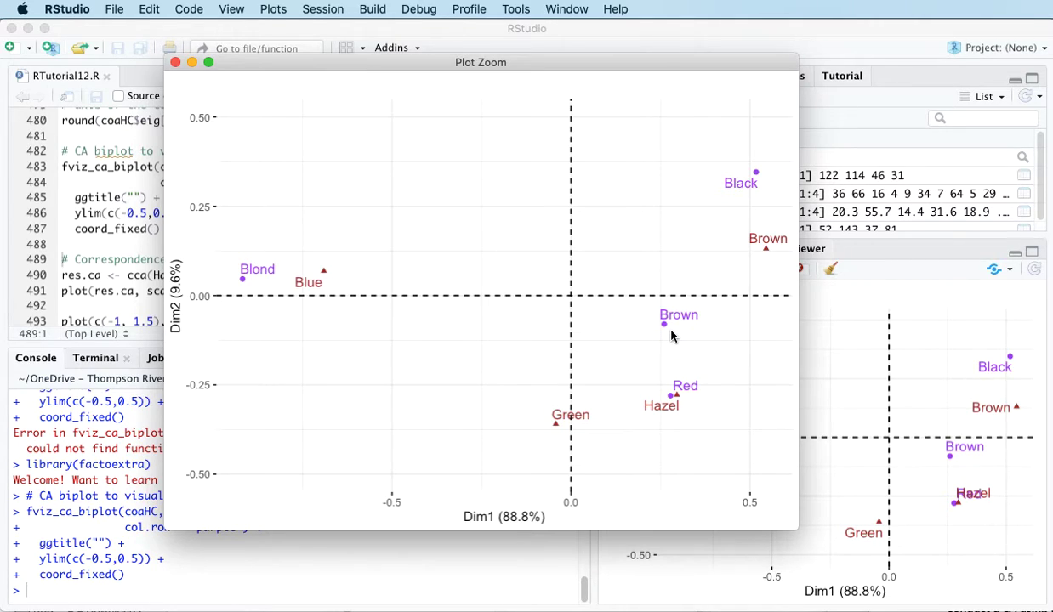
pyautogui.moveTo(680, 332)
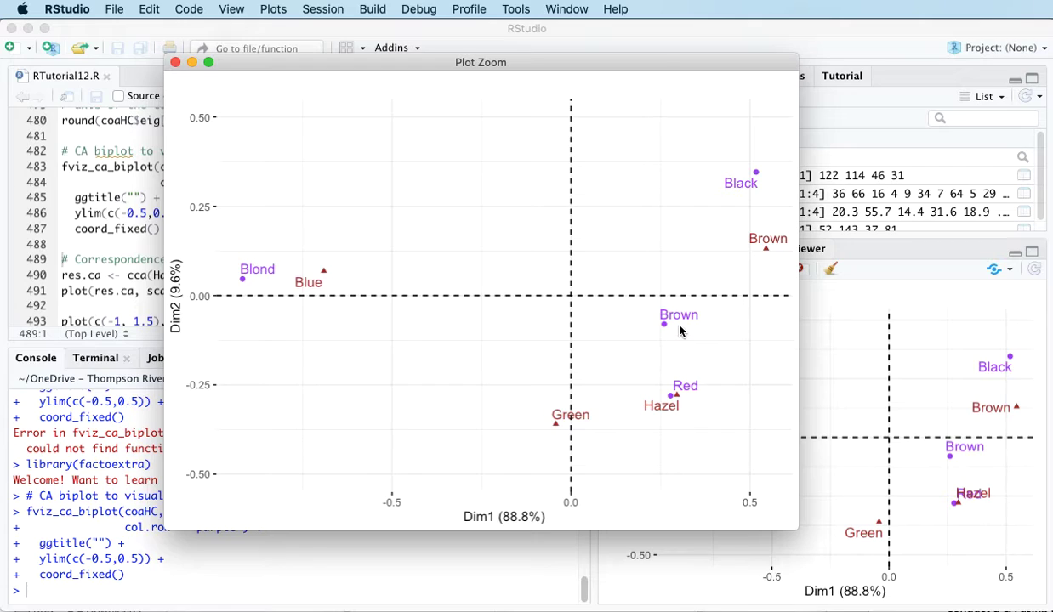
pyautogui.moveTo(674, 326)
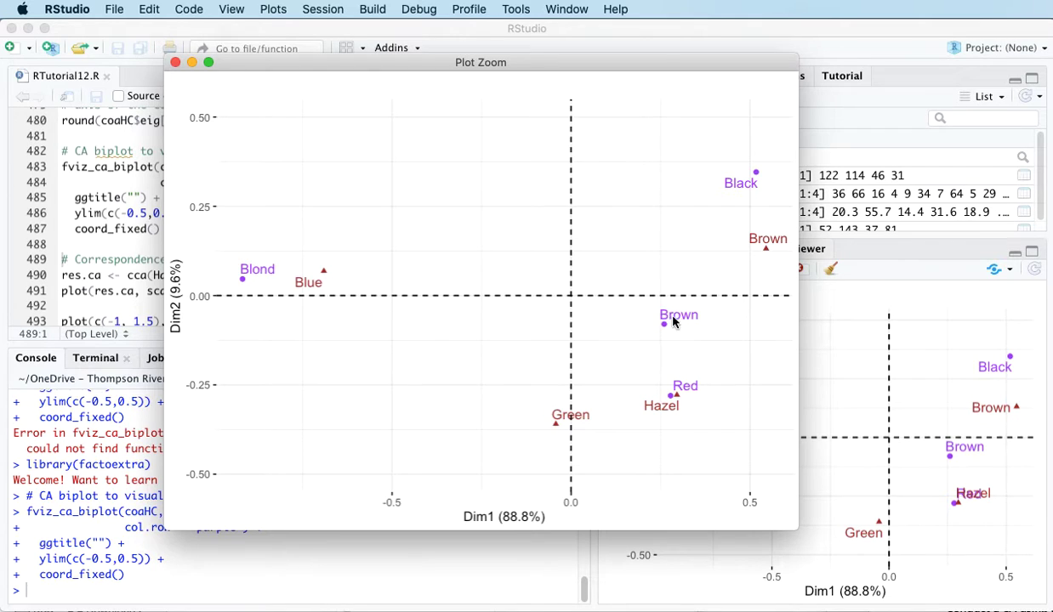
pyautogui.moveTo(730, 270)
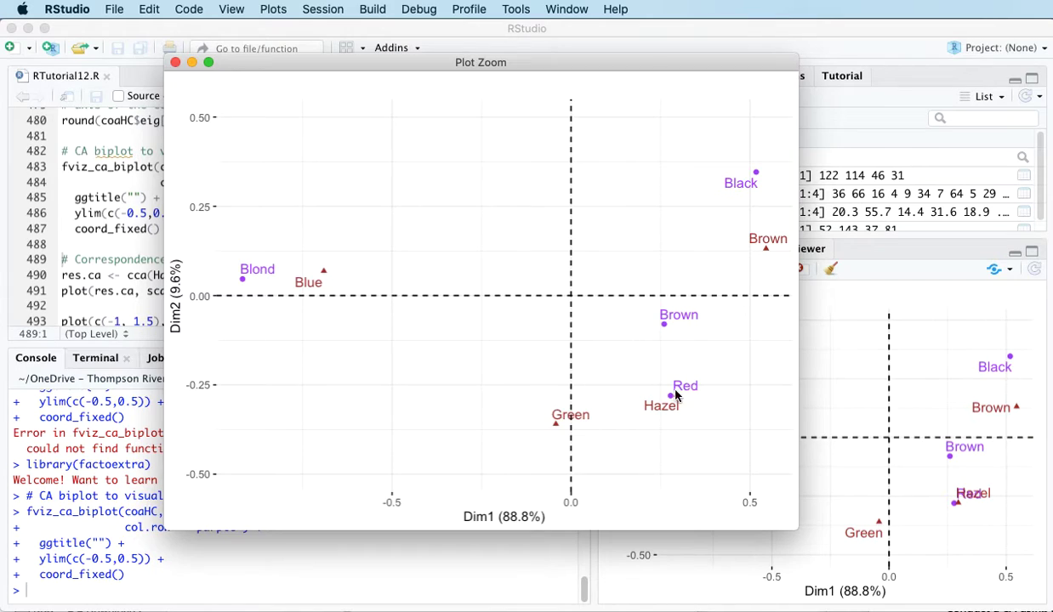
pyautogui.moveTo(684, 349)
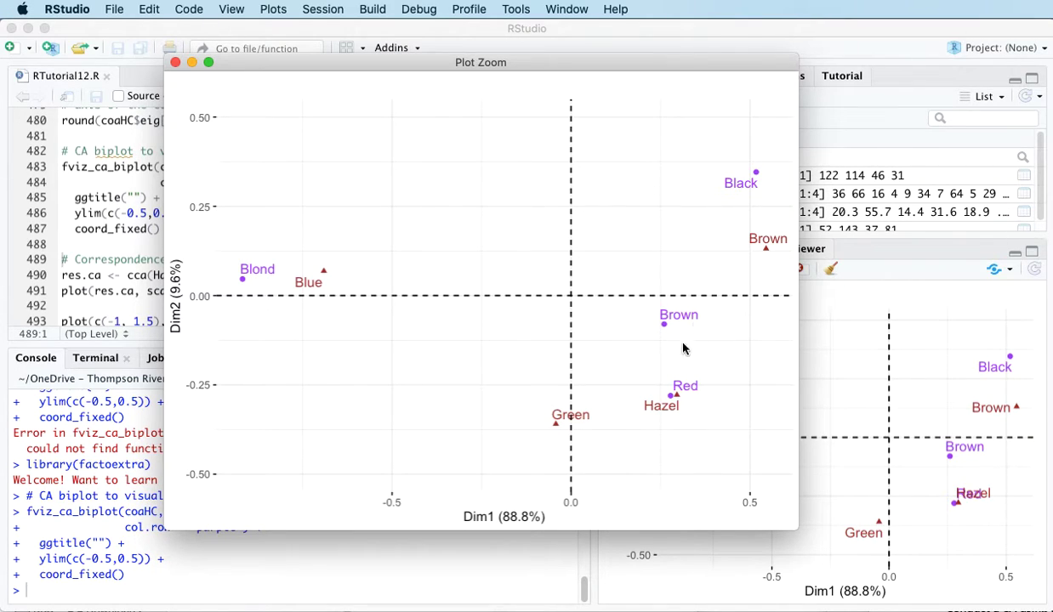
pyautogui.moveTo(678, 380)
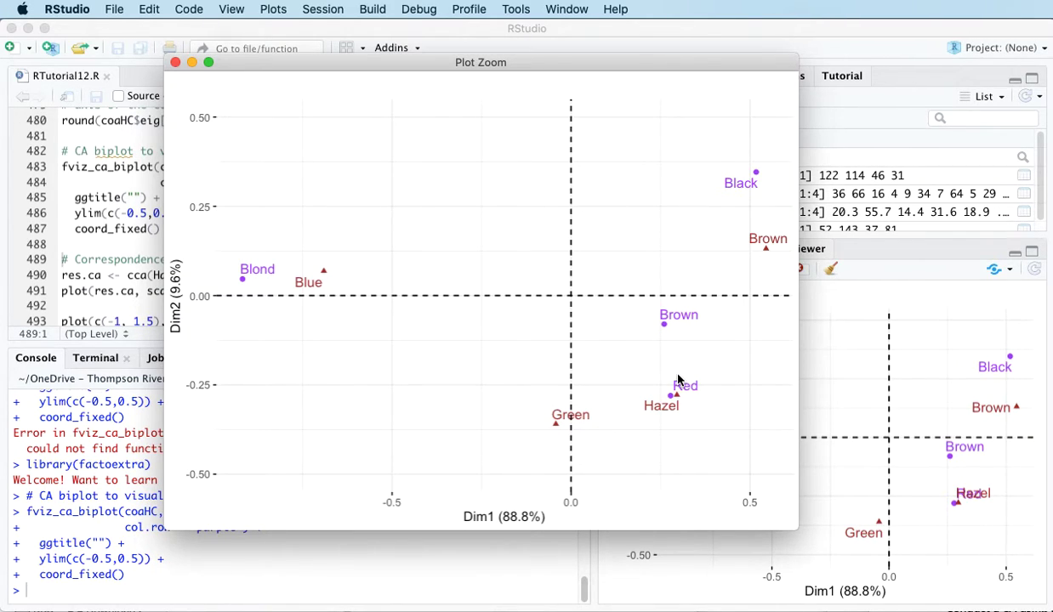
pyautogui.moveTo(268, 285)
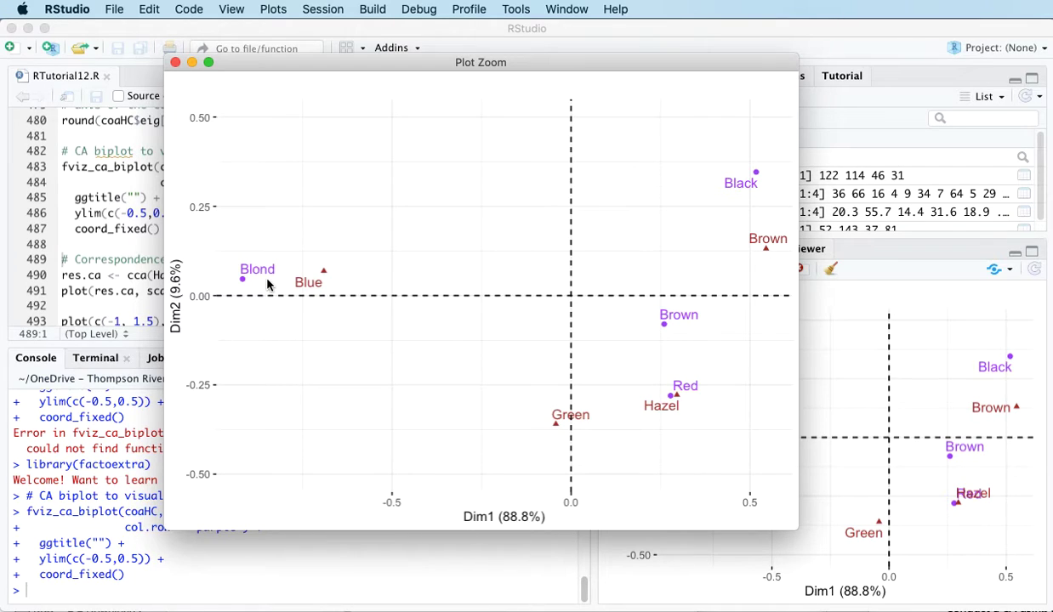
pyautogui.moveTo(578, 389)
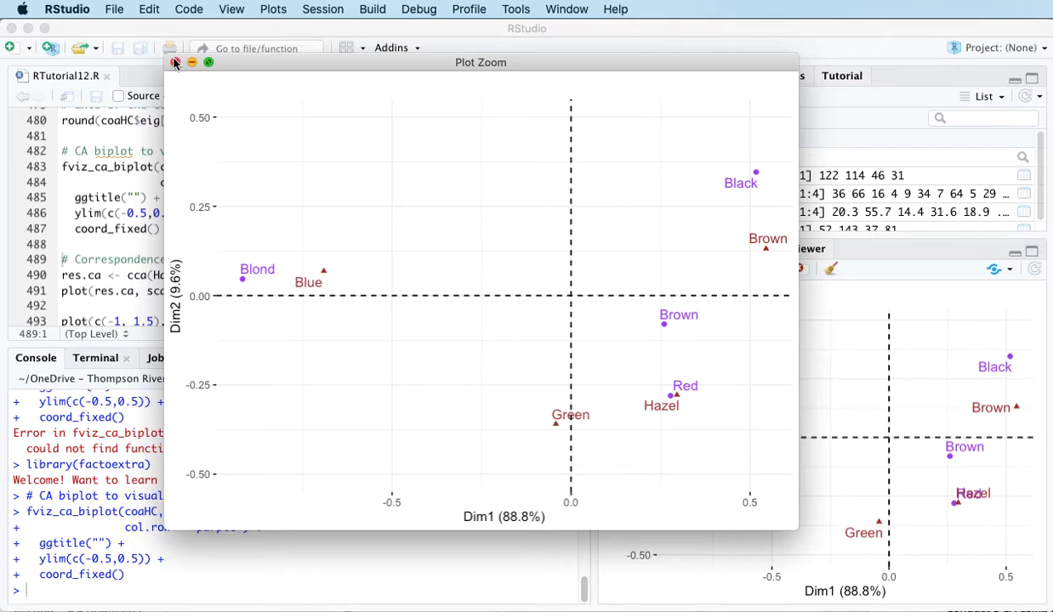
# Close the Plot Zoom window of the HairEyeColor CA biplot.
pyautogui.click(175, 62)
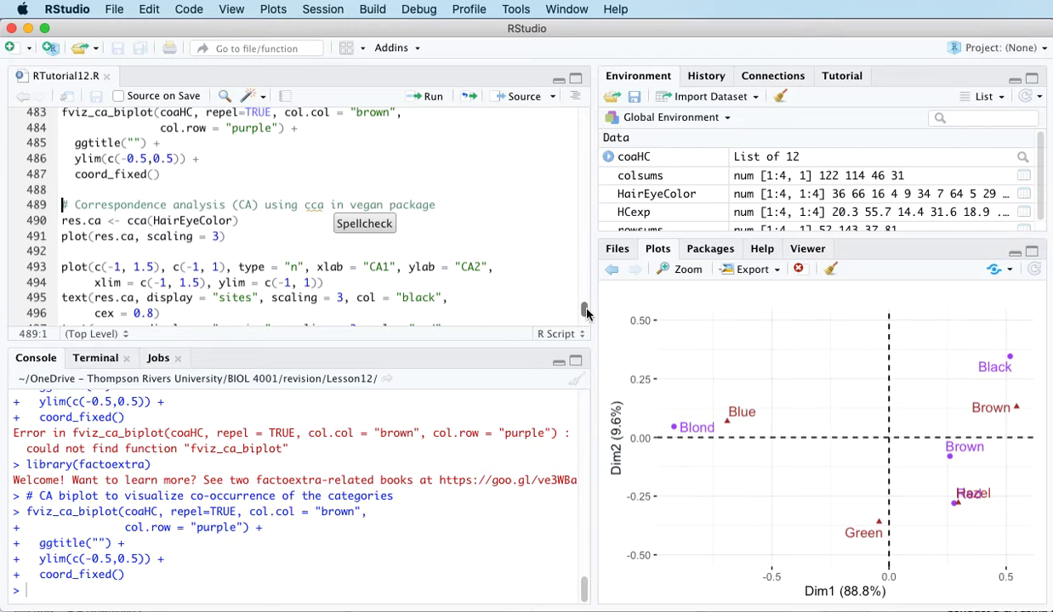
# Scroll through RTutorial12.R between the library(vegan) line and the cca section.
pyautogui.scroll(3)
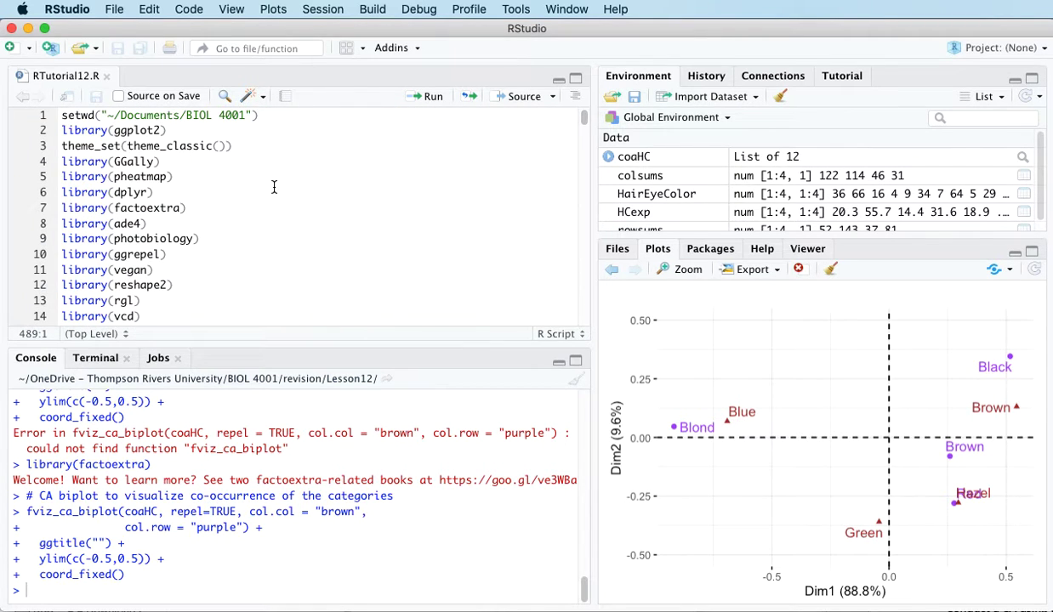
pyautogui.scroll(-3)
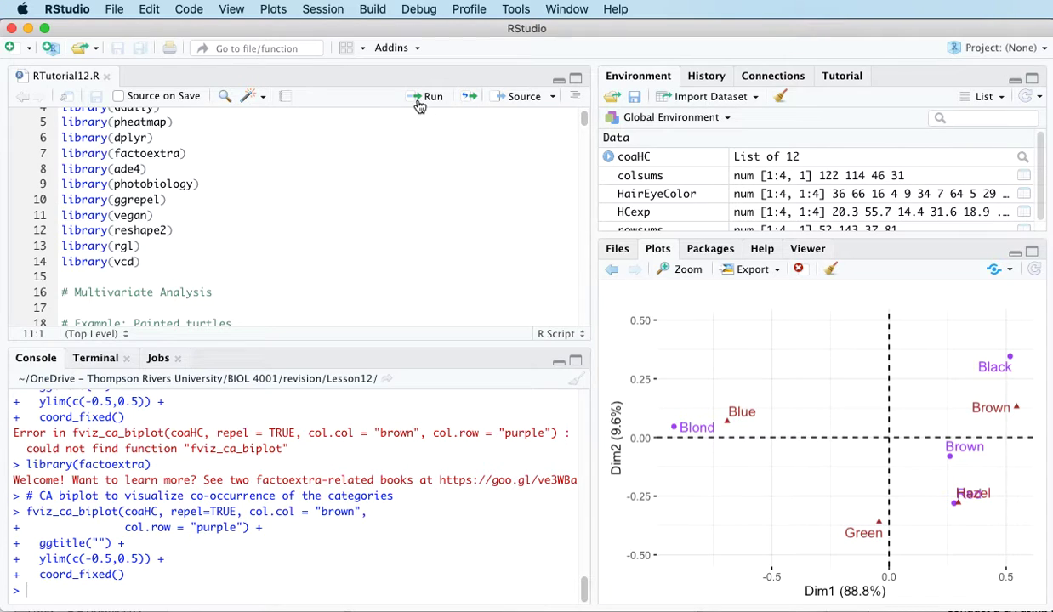
pyautogui.moveTo(427, 100)
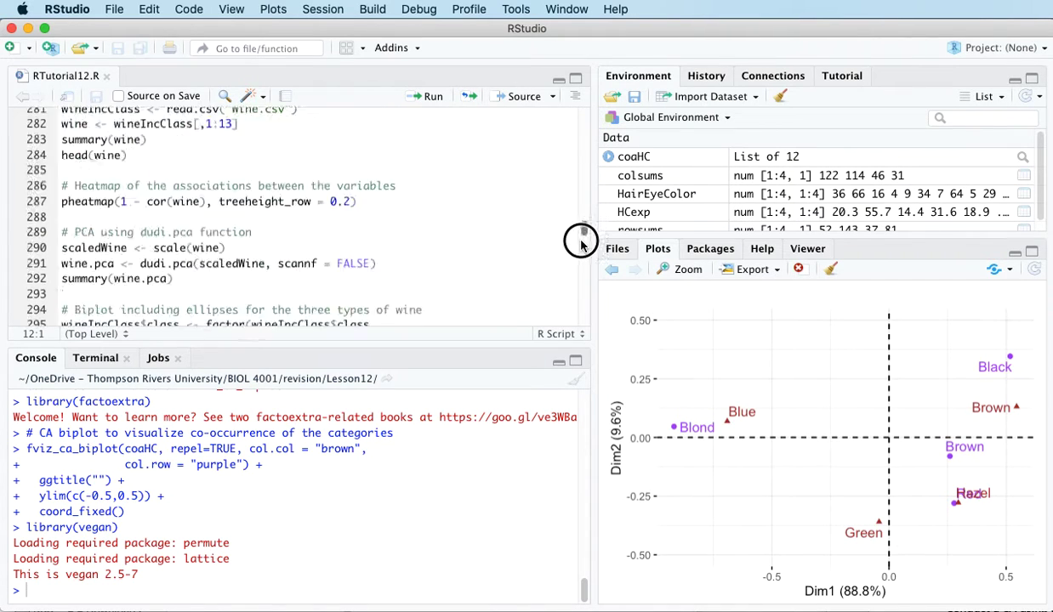
pyautogui.scroll(-3)
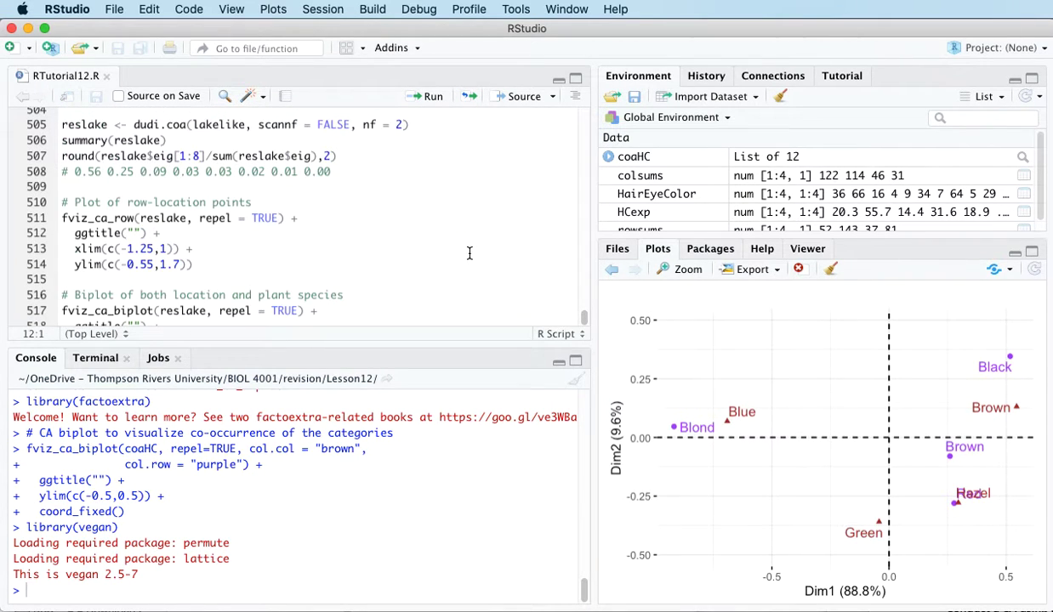
pyautogui.scroll(3)
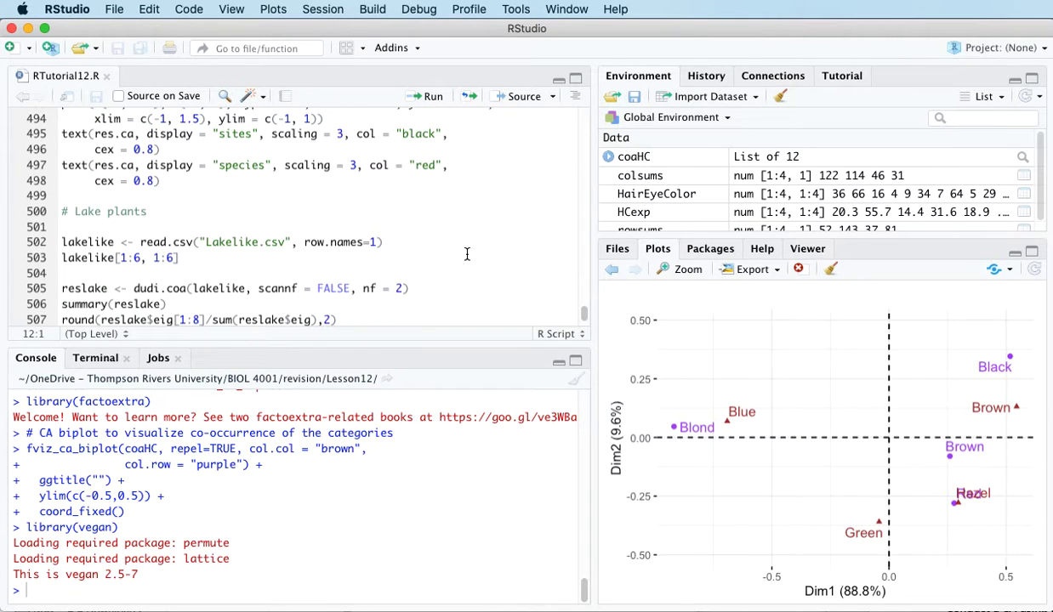
pyautogui.scroll(3)
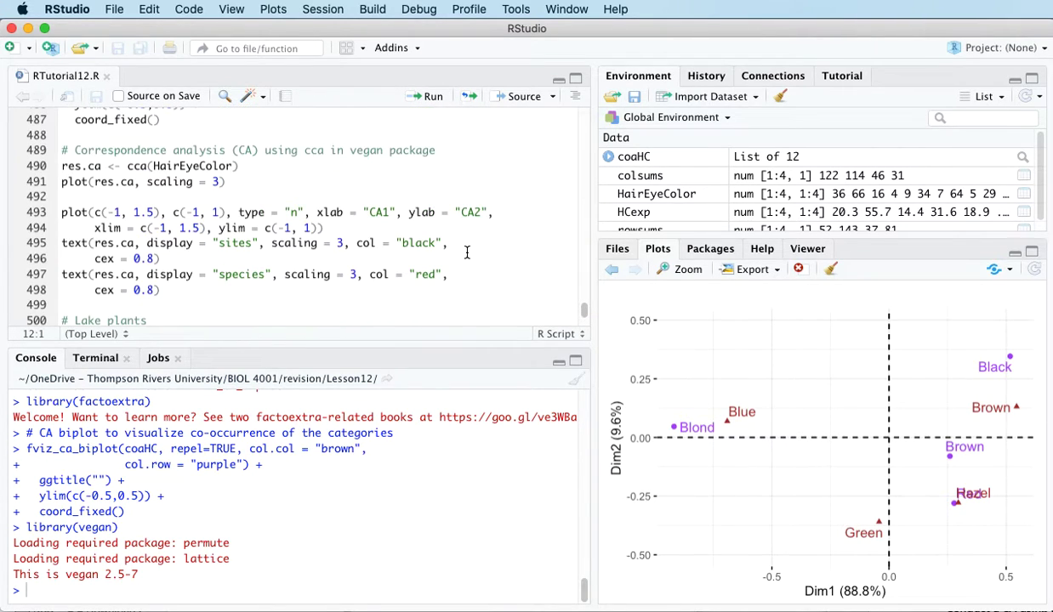
pyautogui.scroll(3)
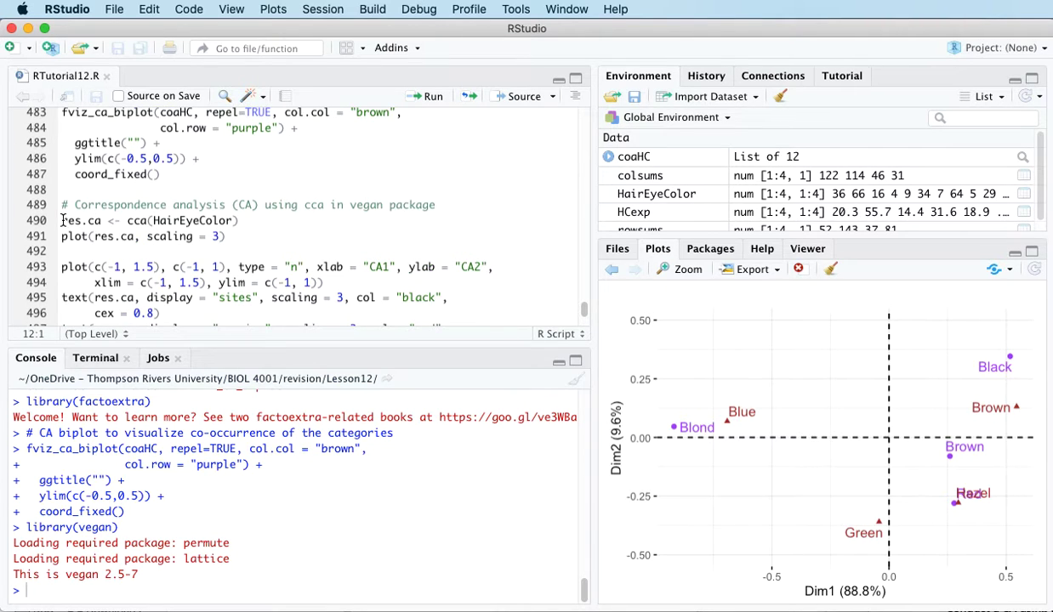
pyautogui.click(432, 96)
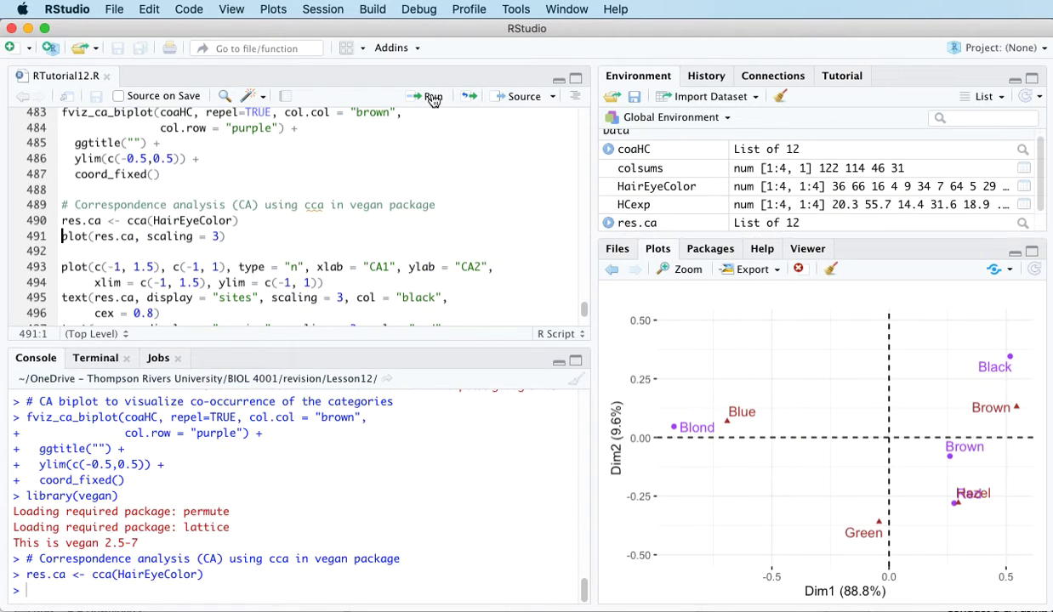
pyautogui.click(433, 96)
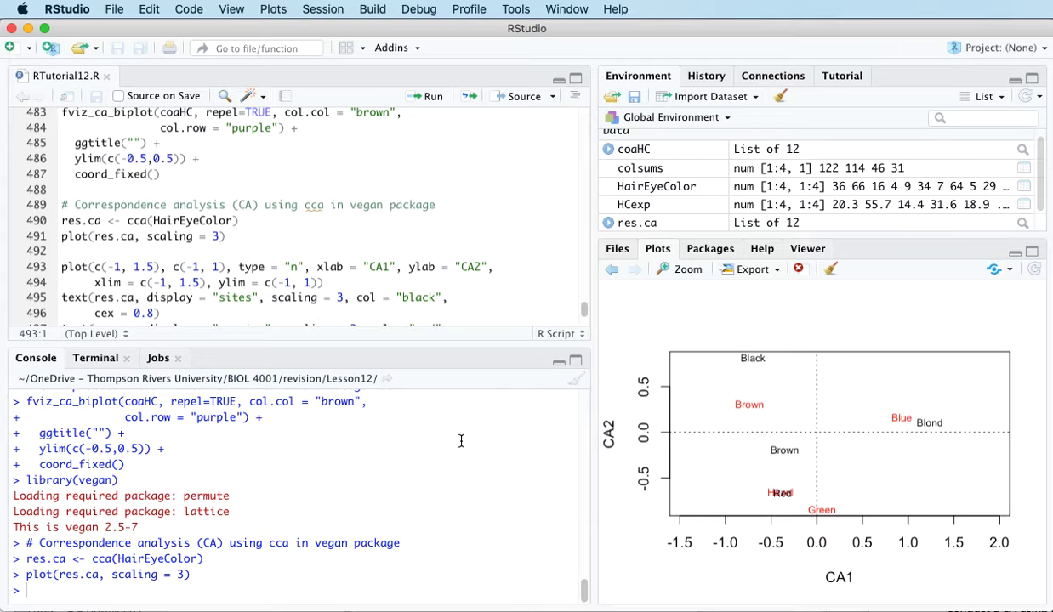
pyautogui.moveTo(687, 270)
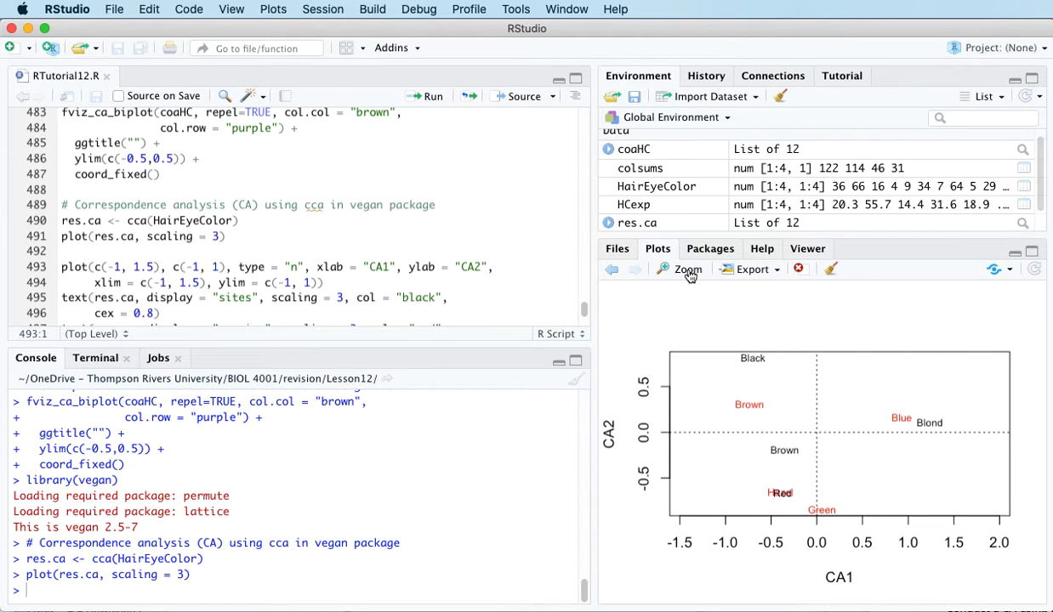
pyautogui.click(681, 269)
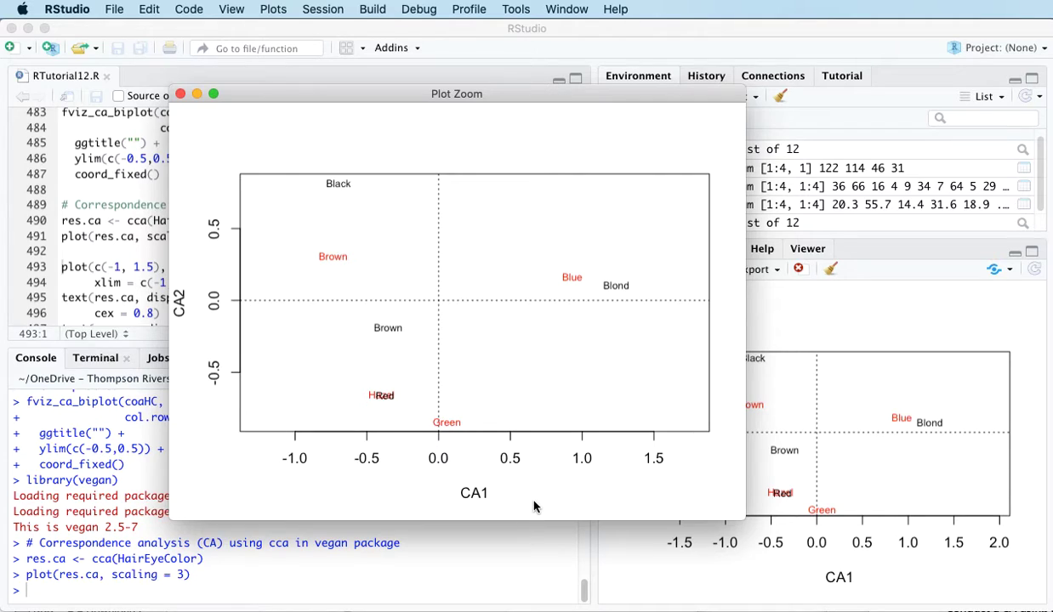
pyautogui.moveTo(524, 372)
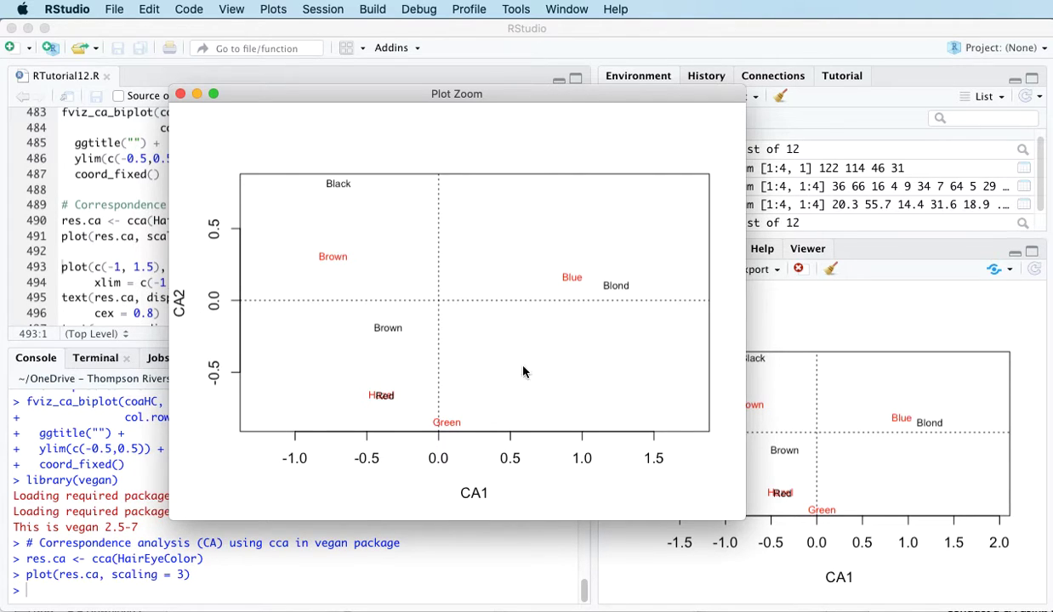
pyautogui.moveTo(475, 353)
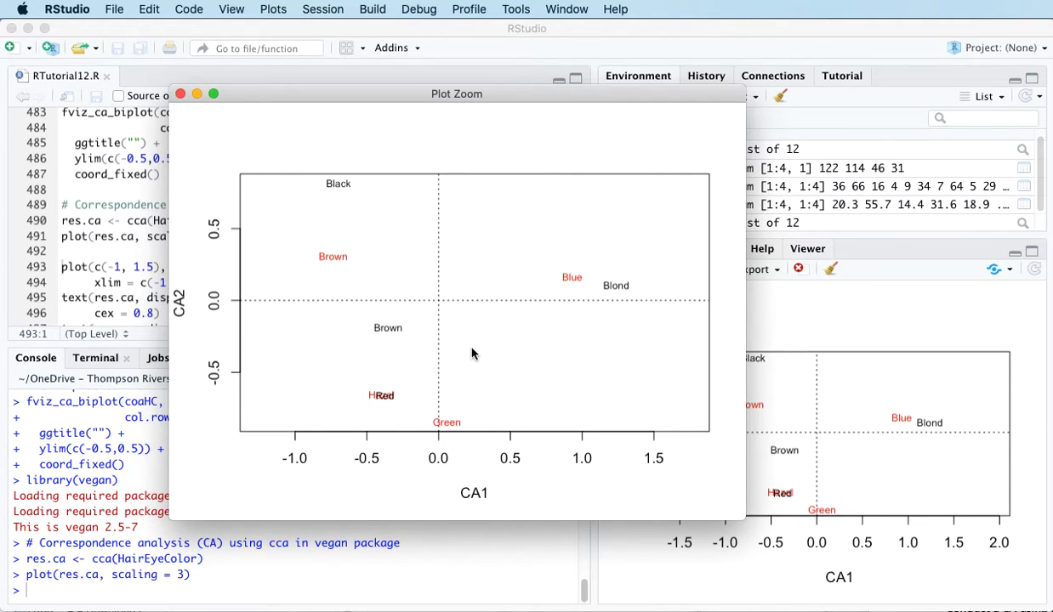
pyautogui.moveTo(640, 327)
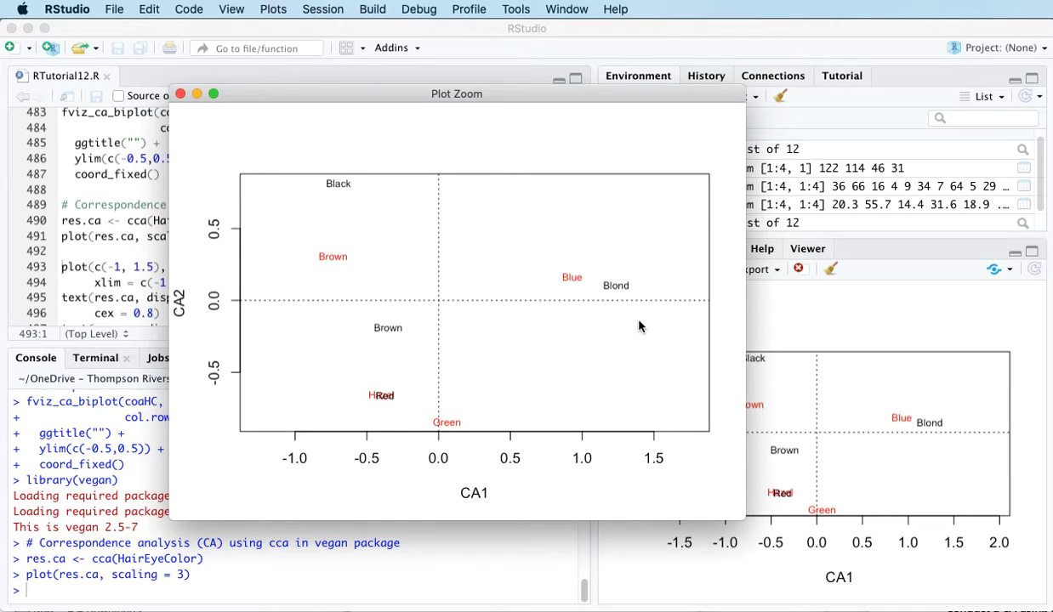
pyautogui.moveTo(283, 316)
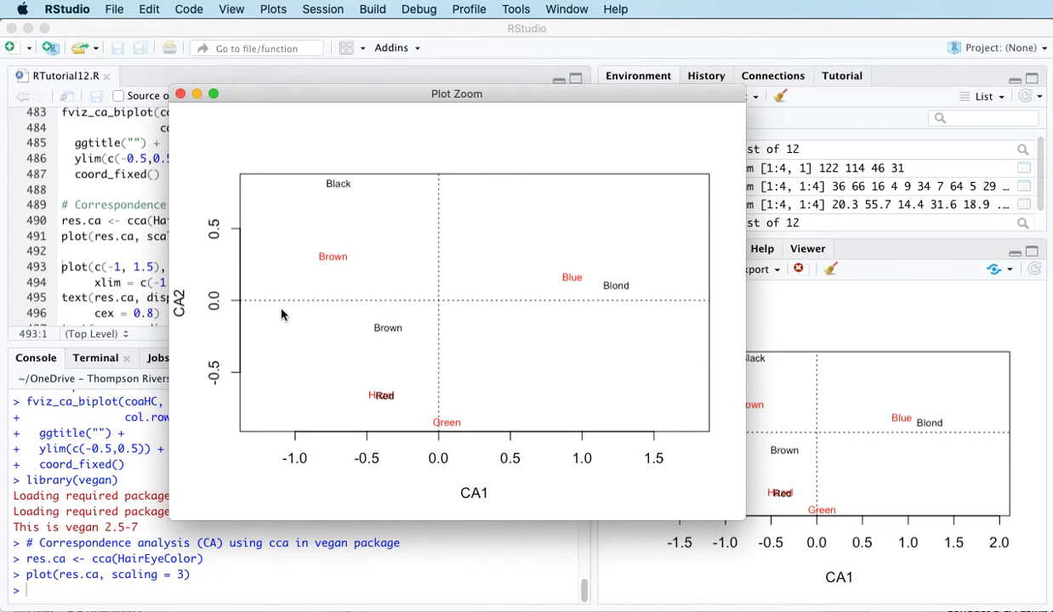
pyautogui.moveTo(609, 304)
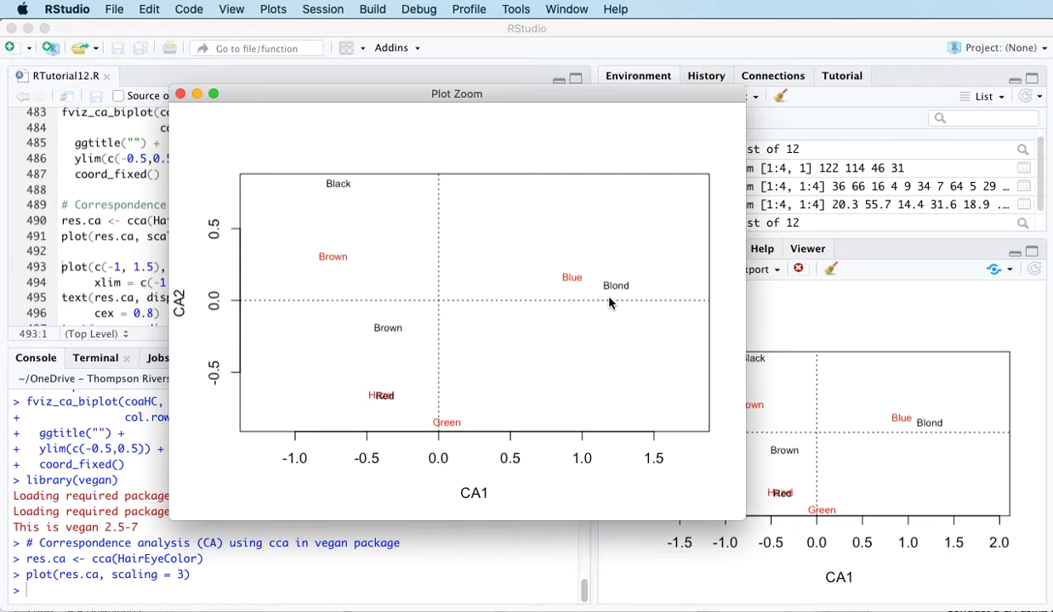
pyautogui.moveTo(273, 271)
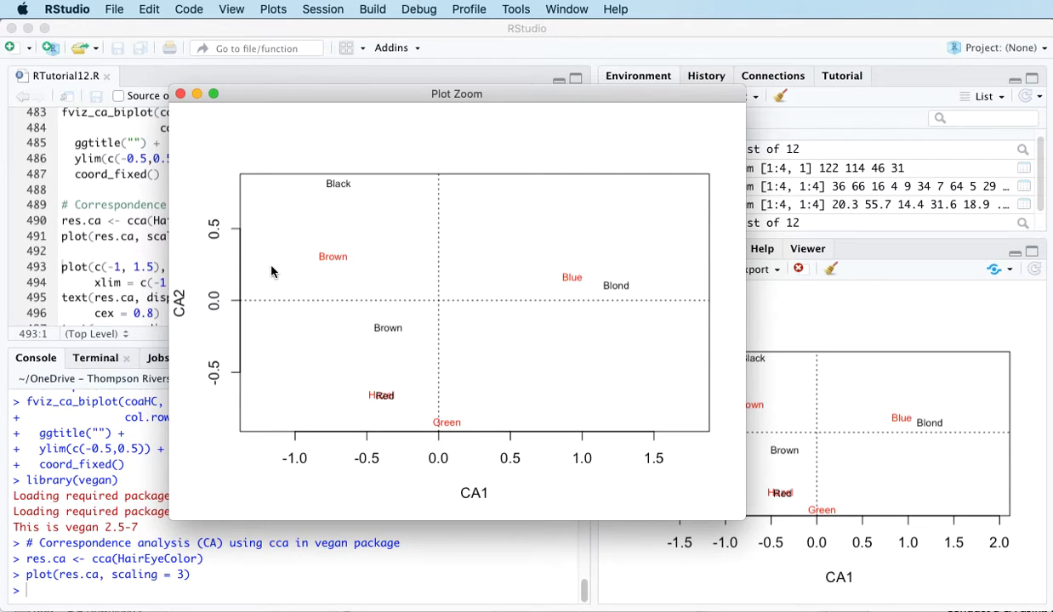
pyautogui.moveTo(286, 294)
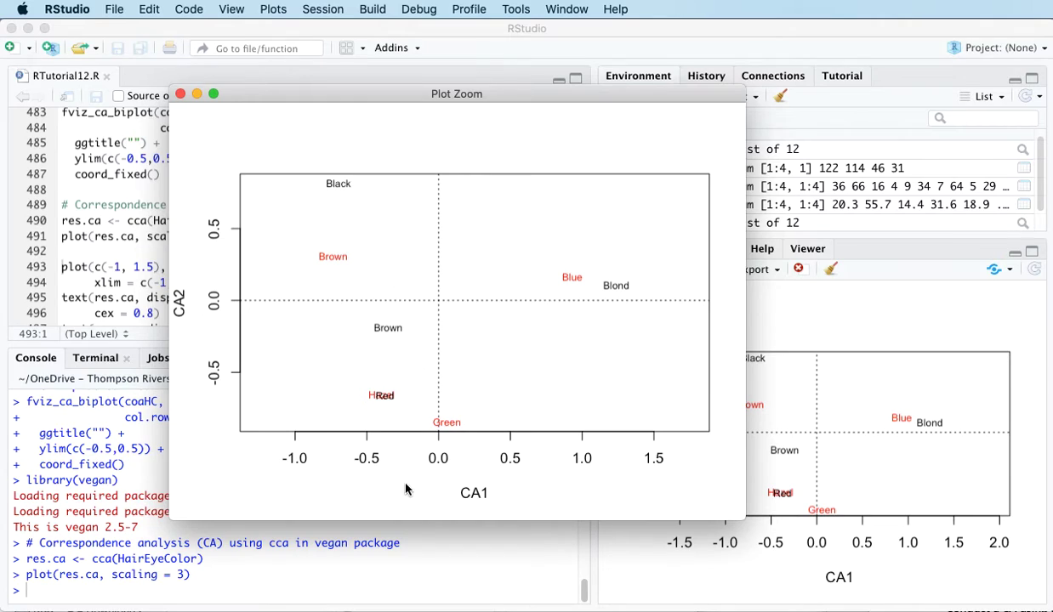
pyautogui.moveTo(470, 432)
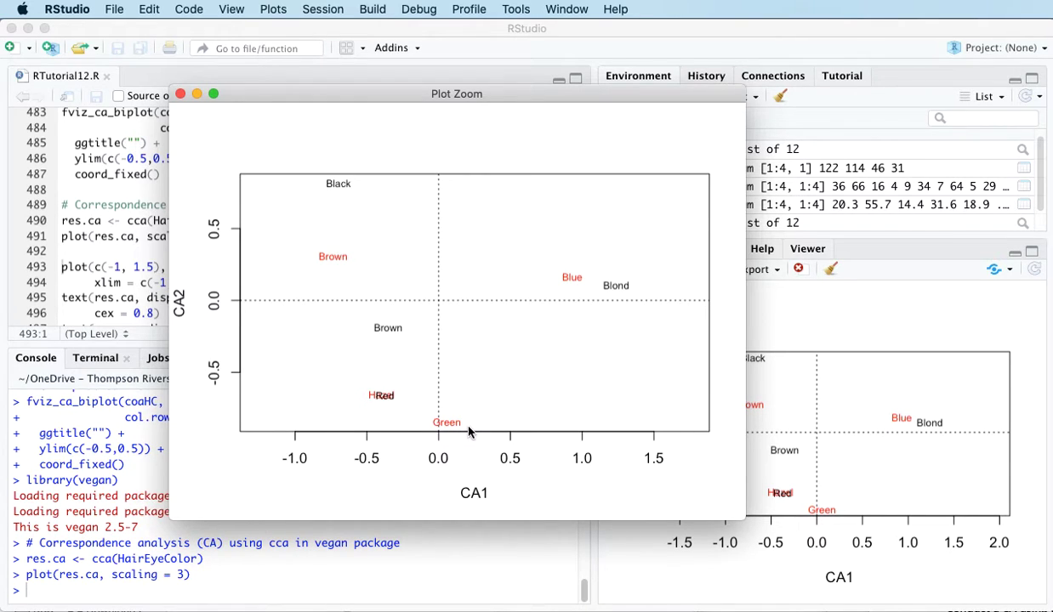
pyautogui.moveTo(522, 390)
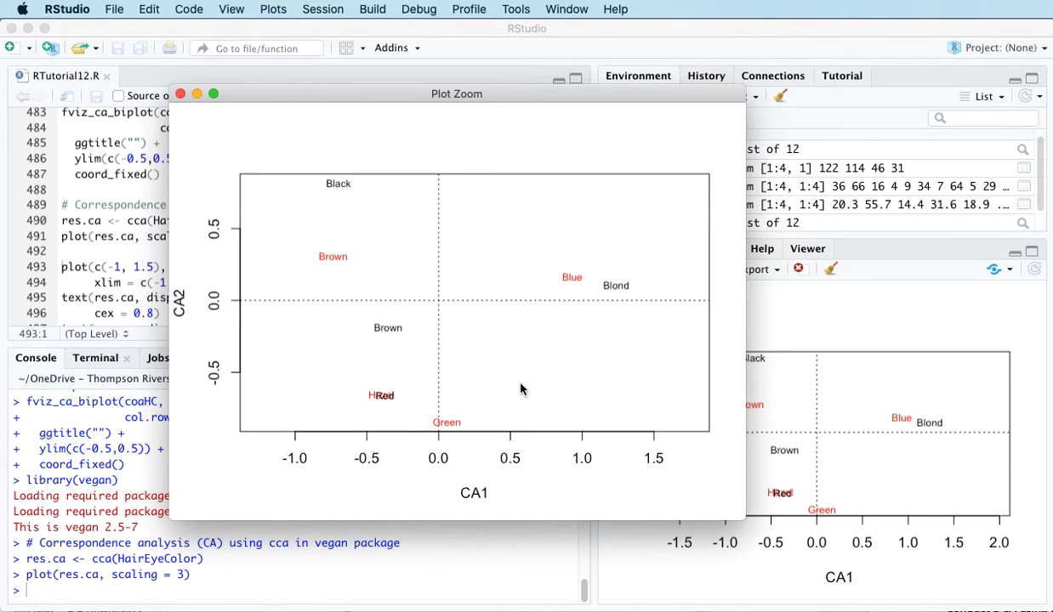
pyautogui.moveTo(634, 305)
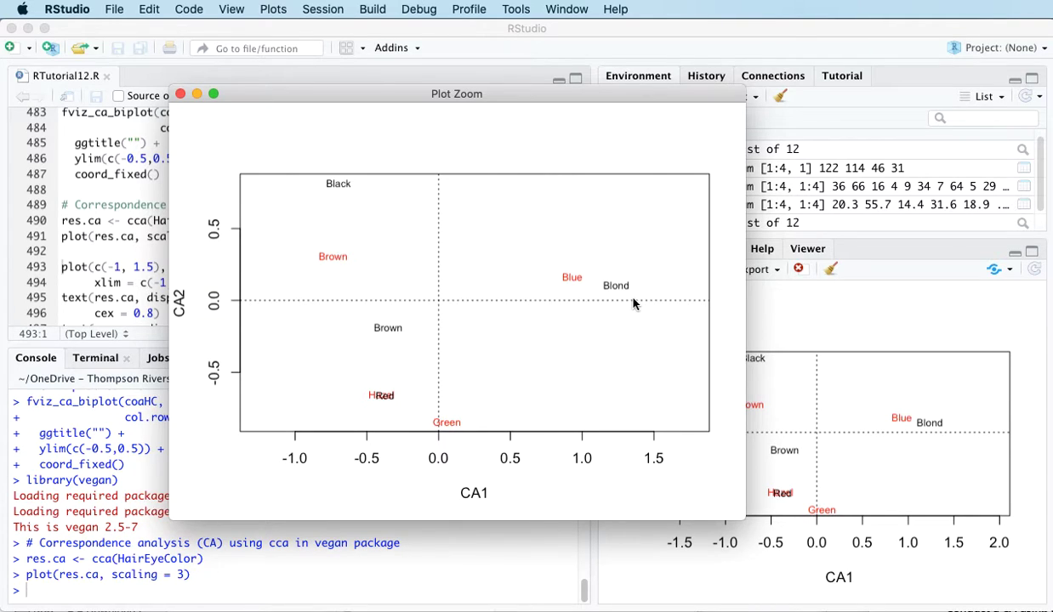
pyautogui.moveTo(377, 411)
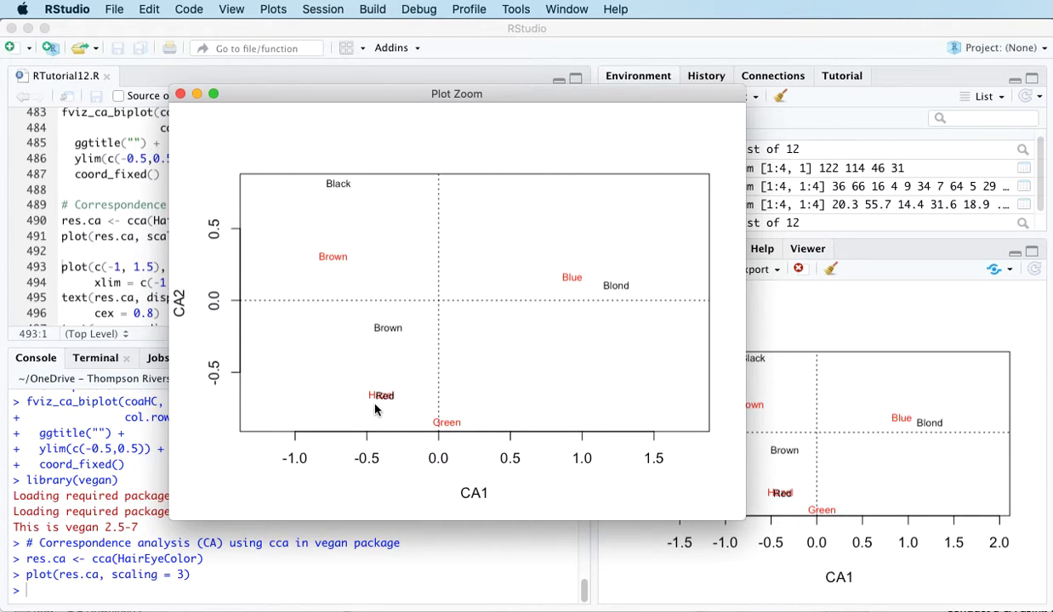
pyautogui.moveTo(353, 149)
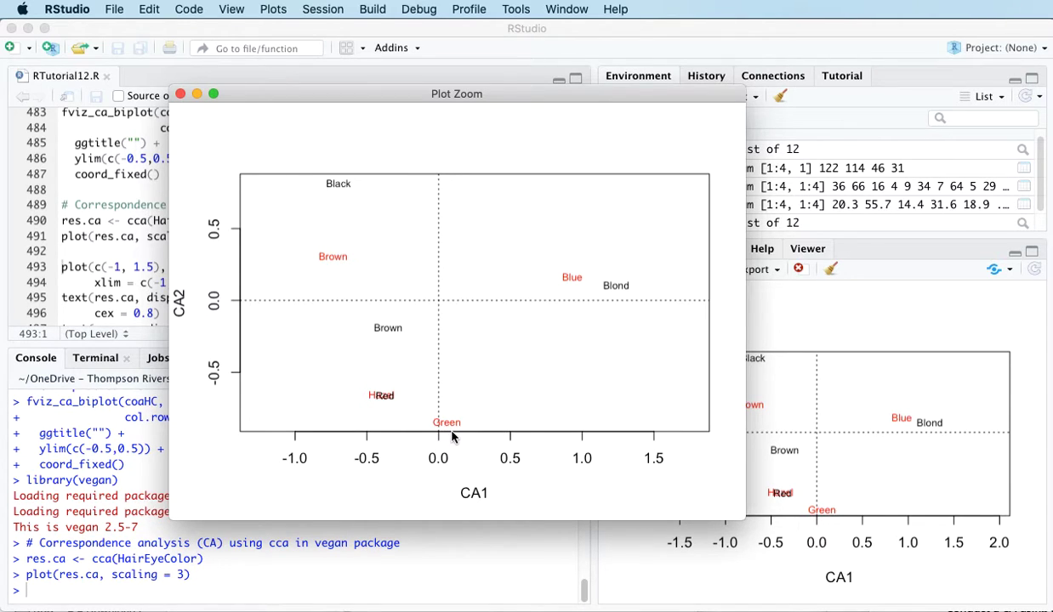
pyautogui.moveTo(433, 424)
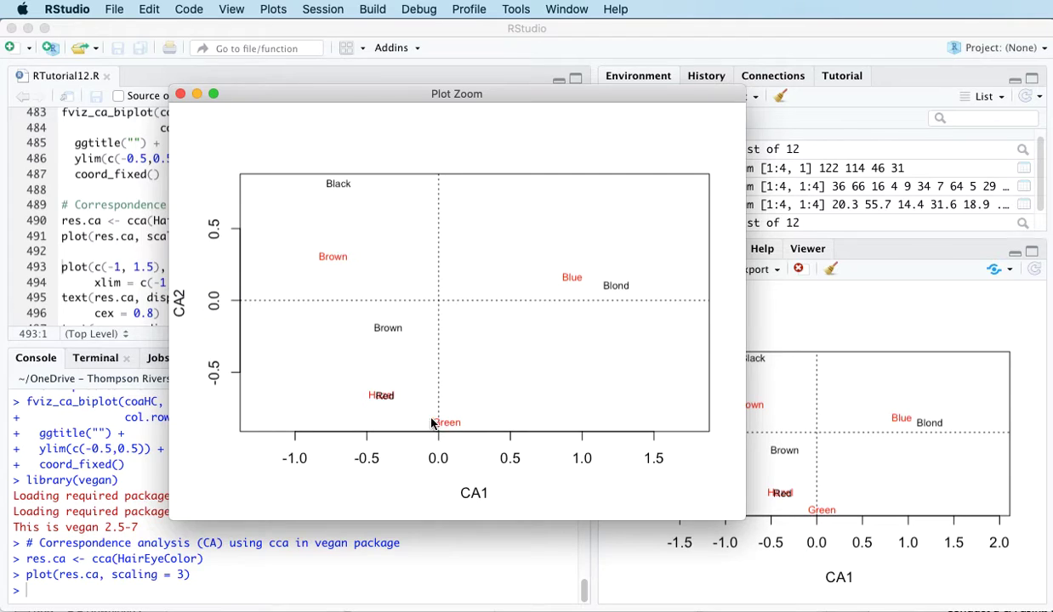
pyautogui.moveTo(406, 340)
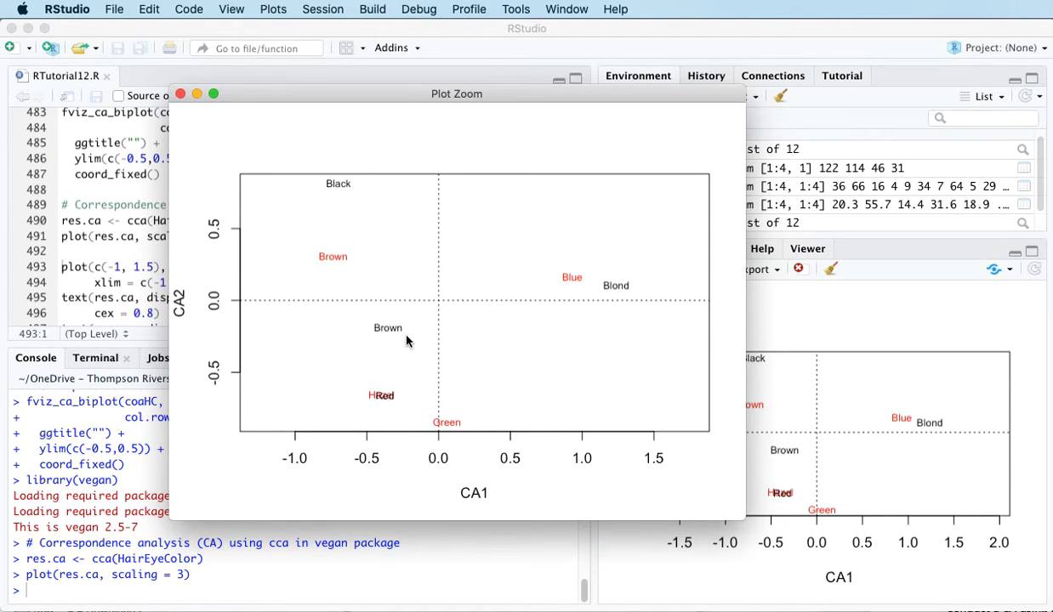
pyautogui.moveTo(440, 428)
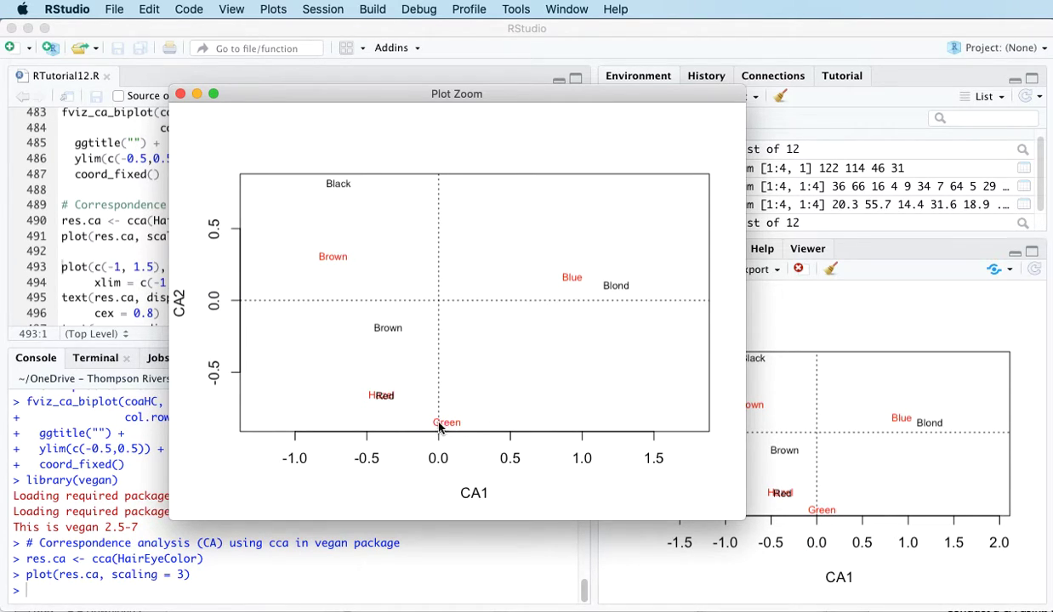
pyautogui.moveTo(383, 342)
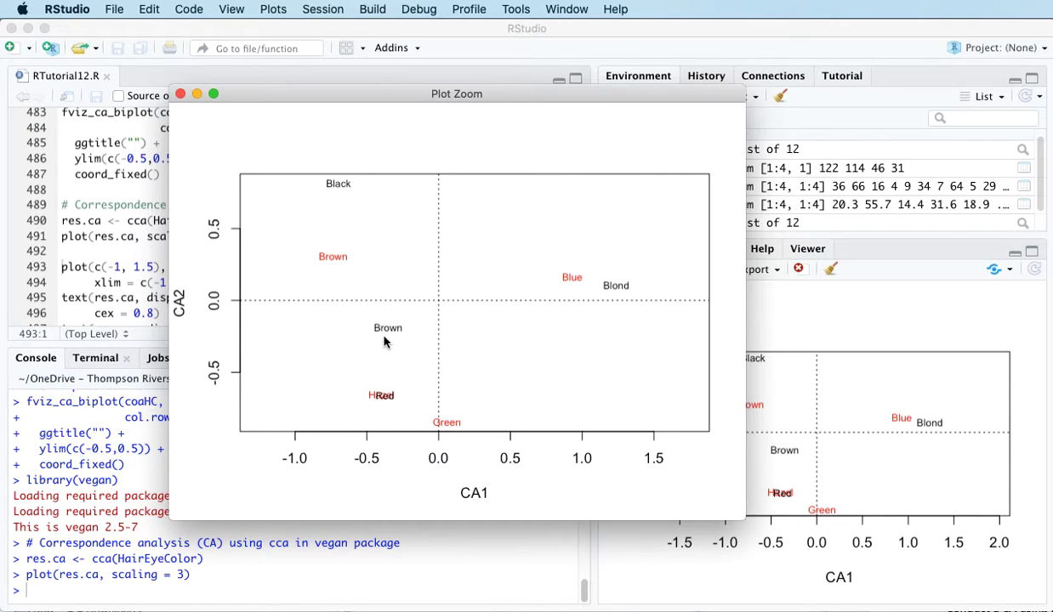
pyautogui.moveTo(332, 269)
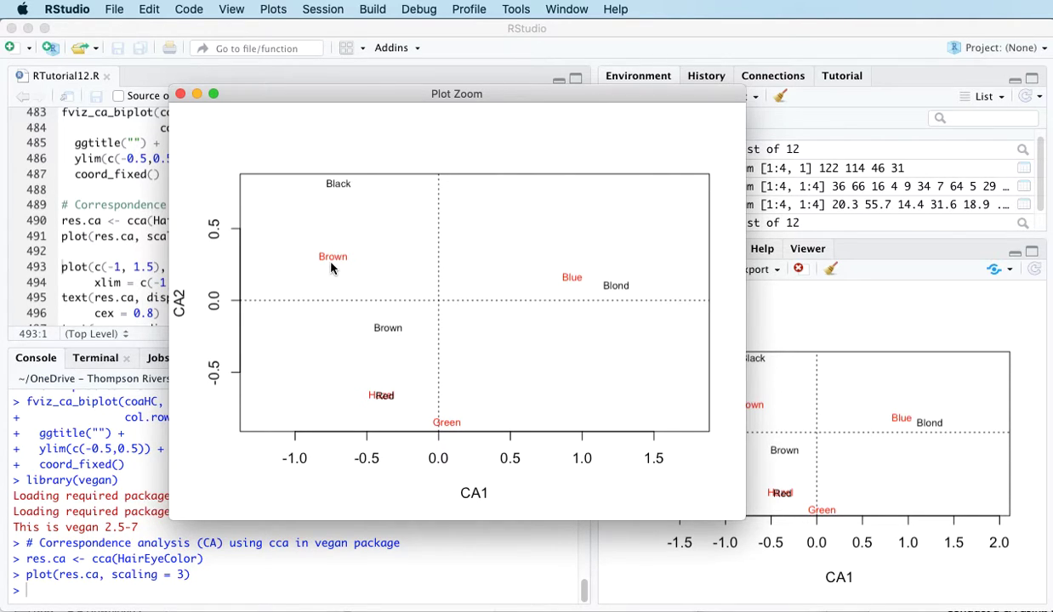
pyautogui.moveTo(371, 382)
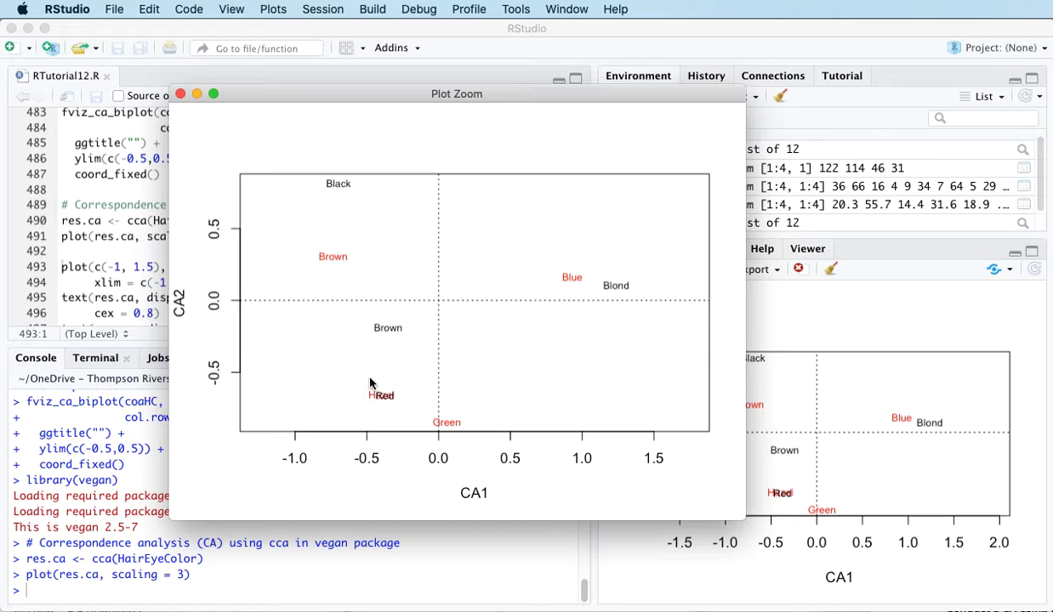
pyautogui.moveTo(549, 309)
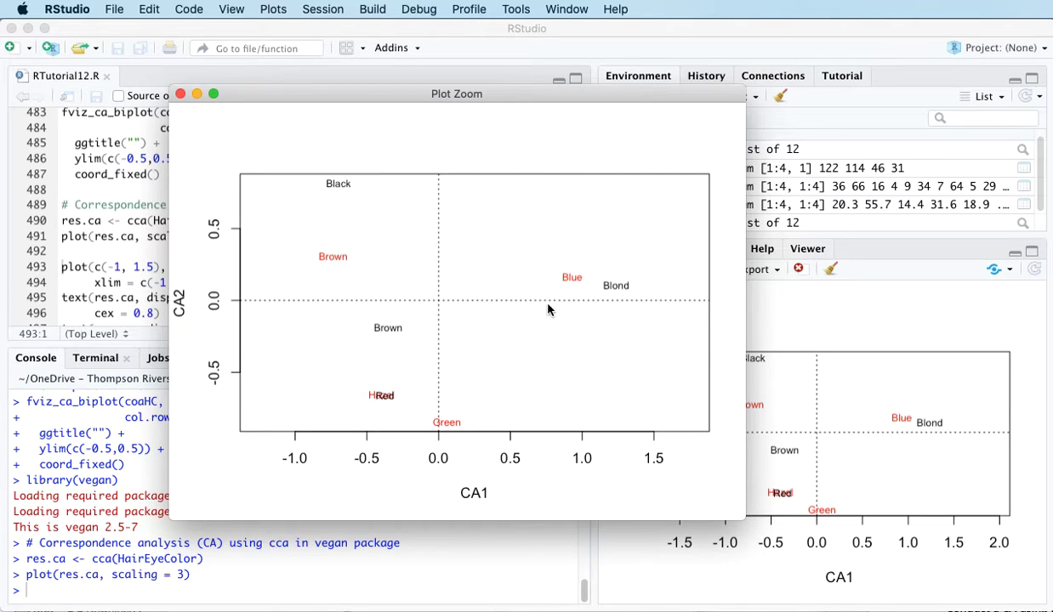
pyautogui.moveTo(268, 138)
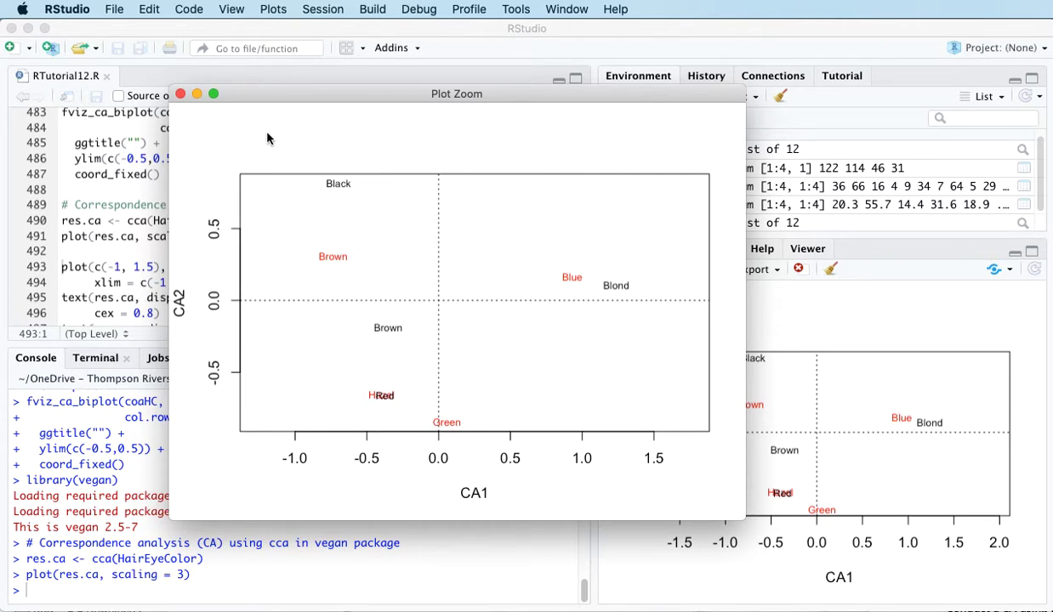
pyautogui.click(180, 93)
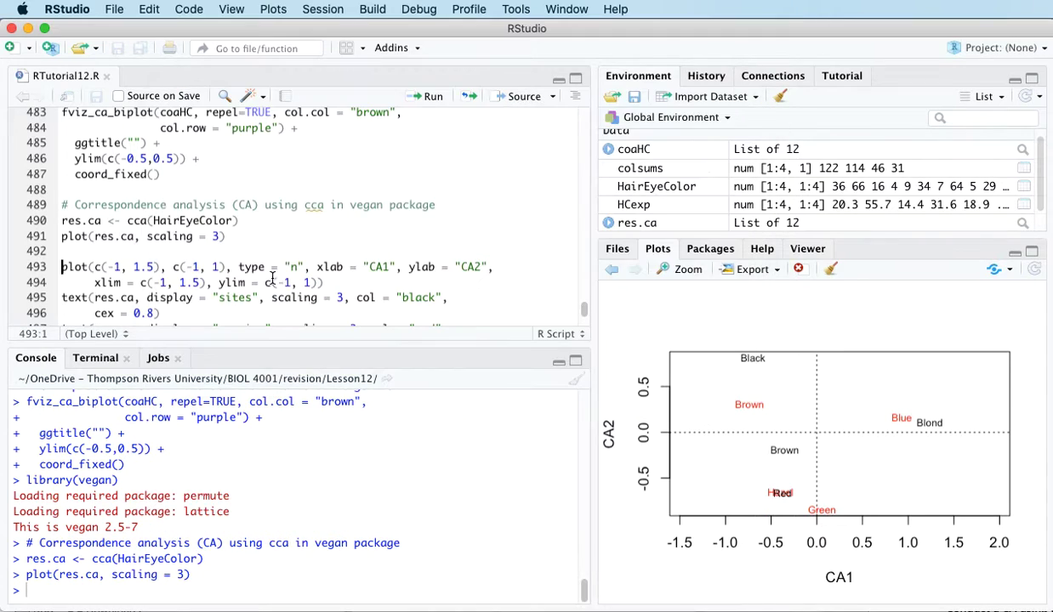
# Draw an empty CA1 vs CA2 frame, add black hair and red eye labels with text(), and inspect it zoomed.
pyautogui.scroll(-3)
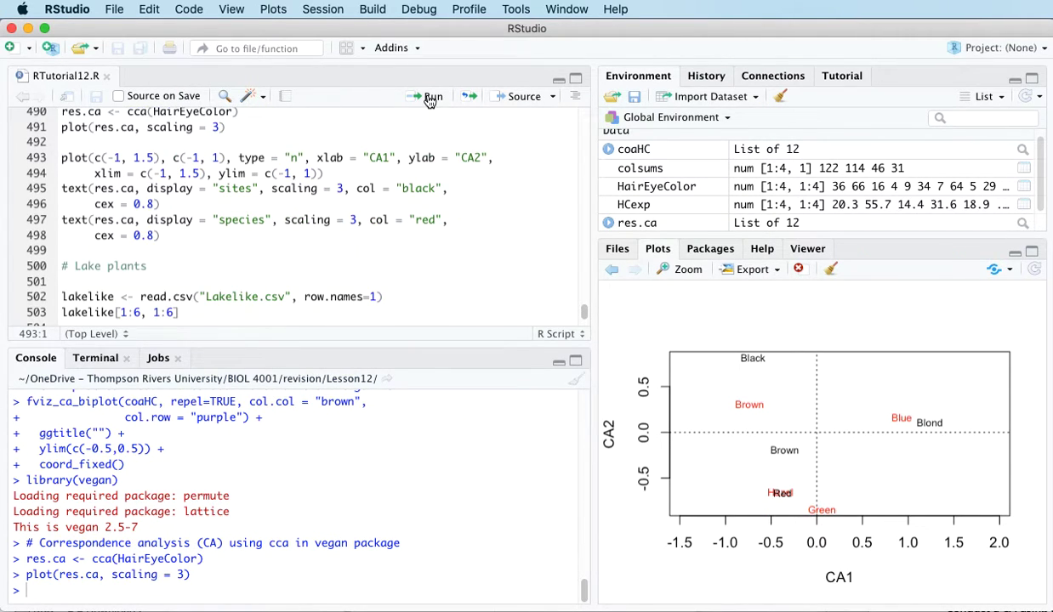
pyautogui.click(428, 96)
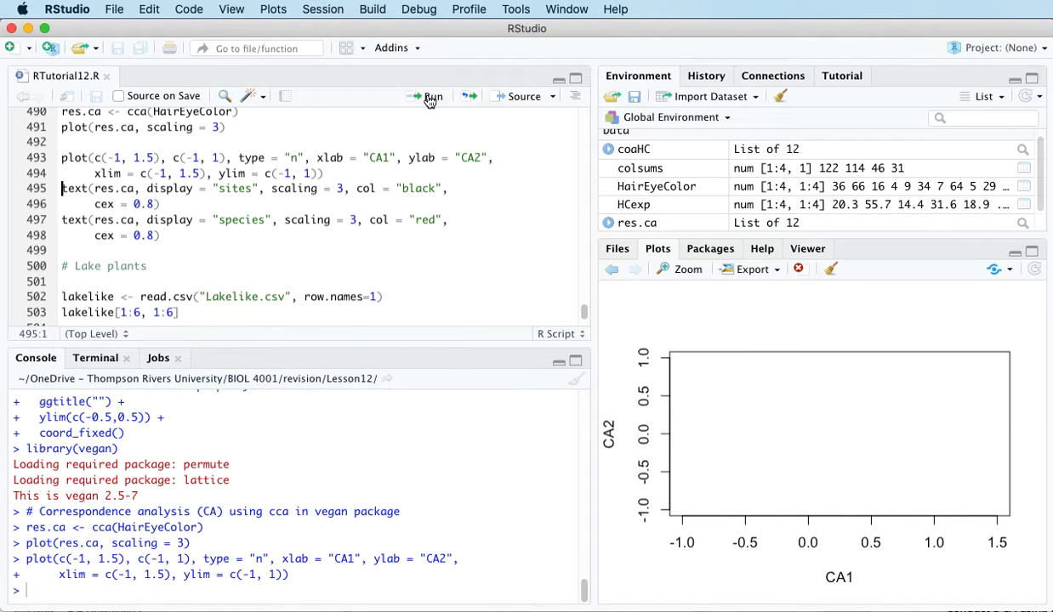
pyautogui.click(428, 95)
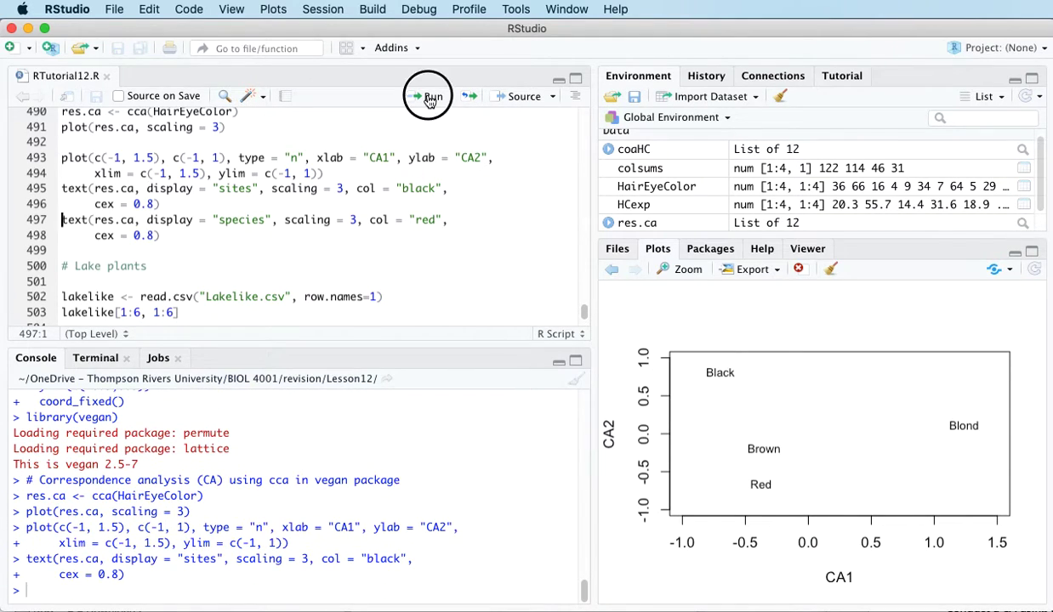
pyautogui.click(428, 95)
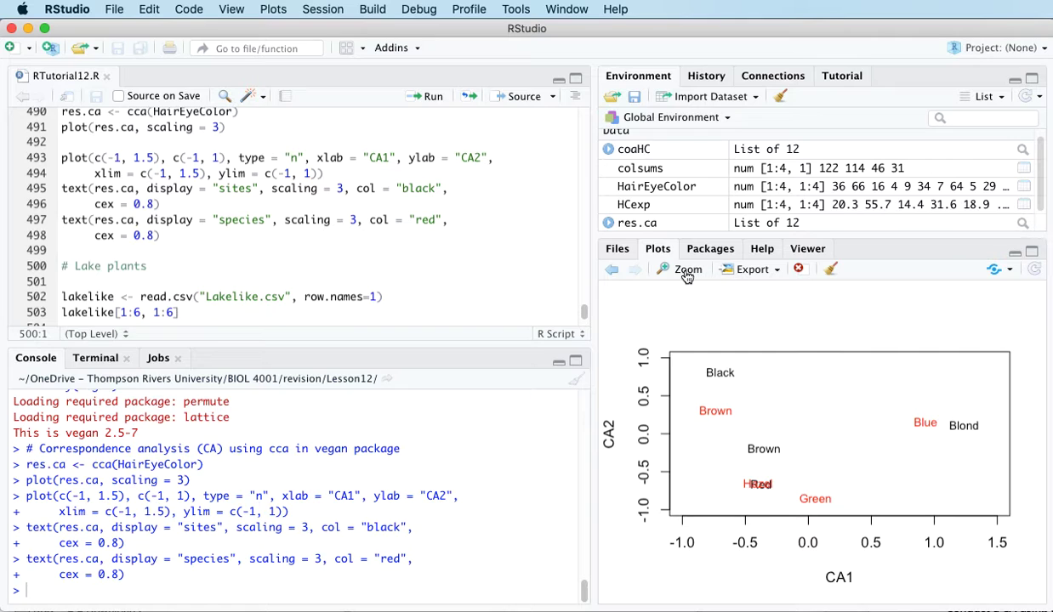
pyautogui.click(682, 268)
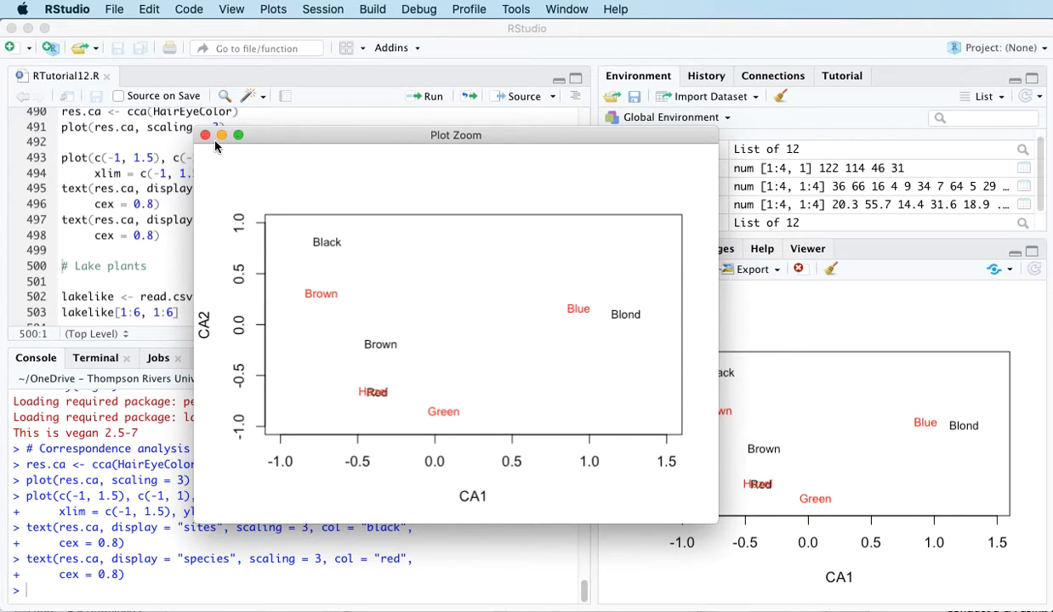
pyautogui.click(205, 134)
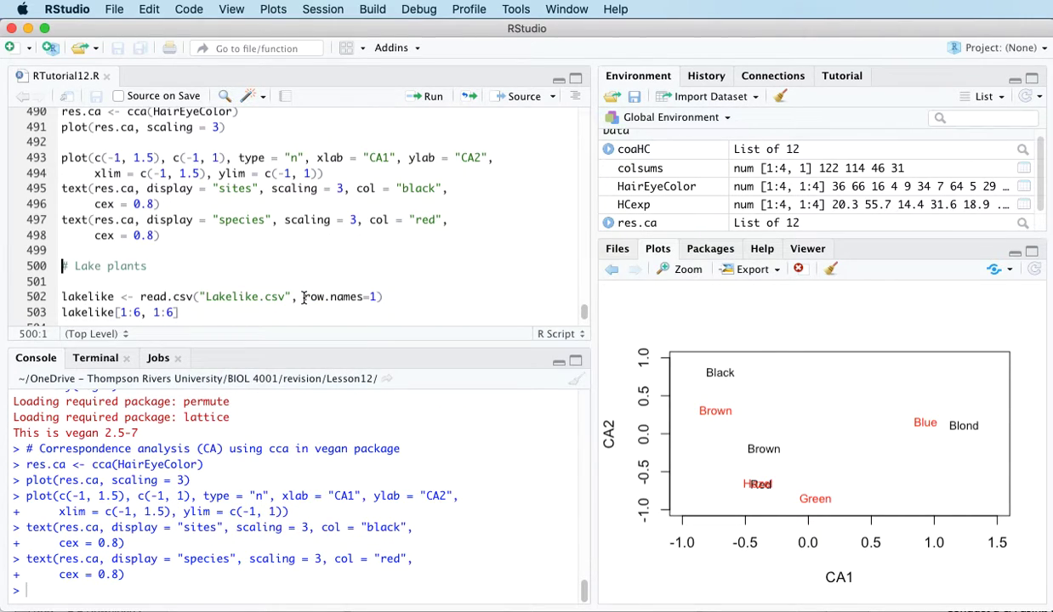